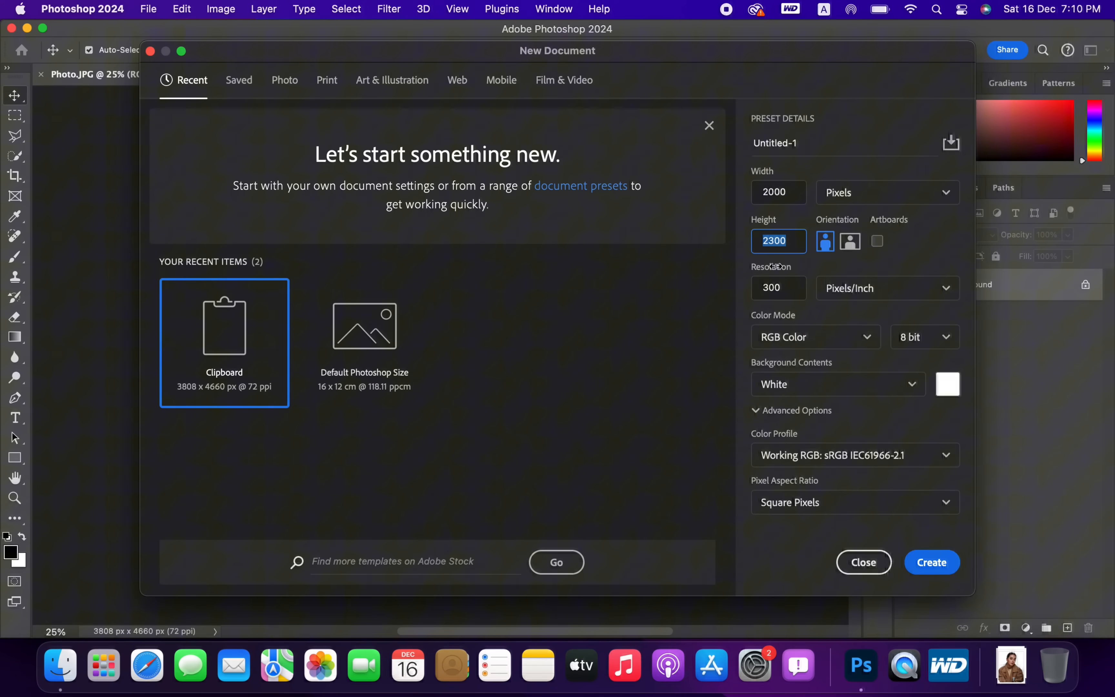
Create a new 2000 × 2300 px document at 300 ppi with a white background
left_click(779, 288)
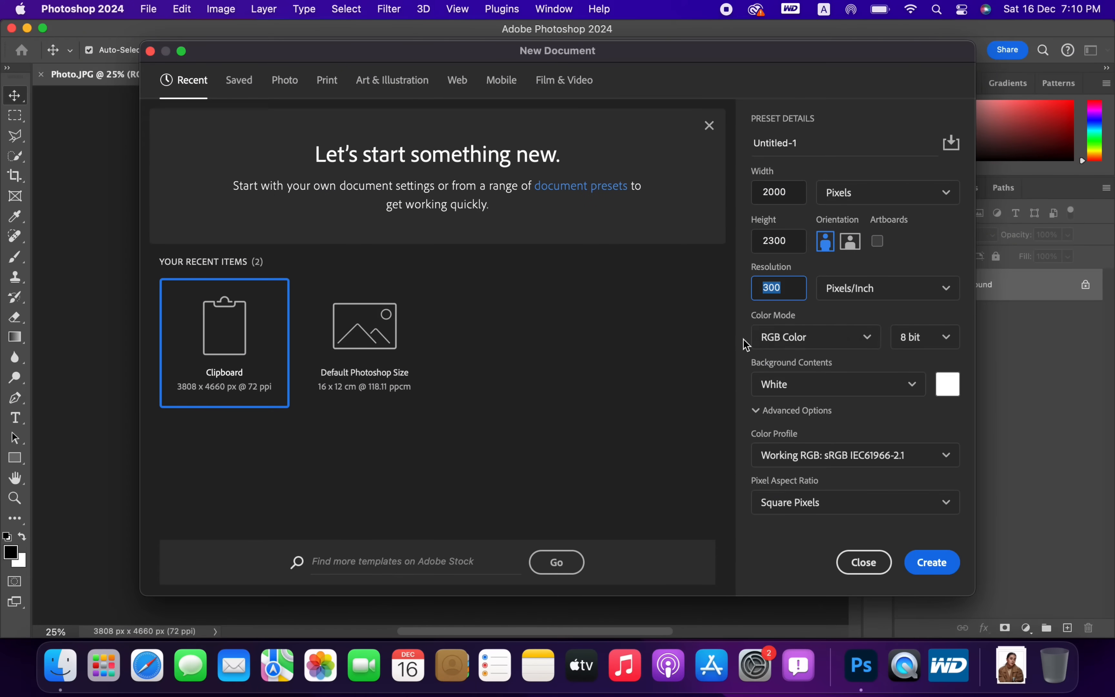
mouse_move(865, 502)
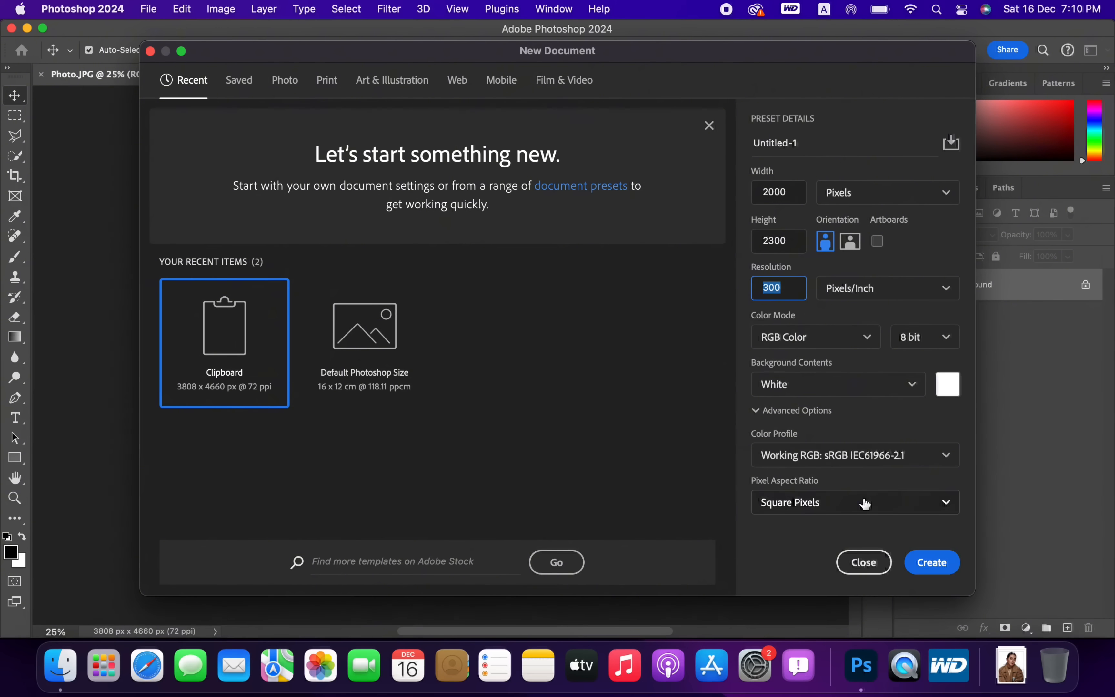
left_click(932, 562)
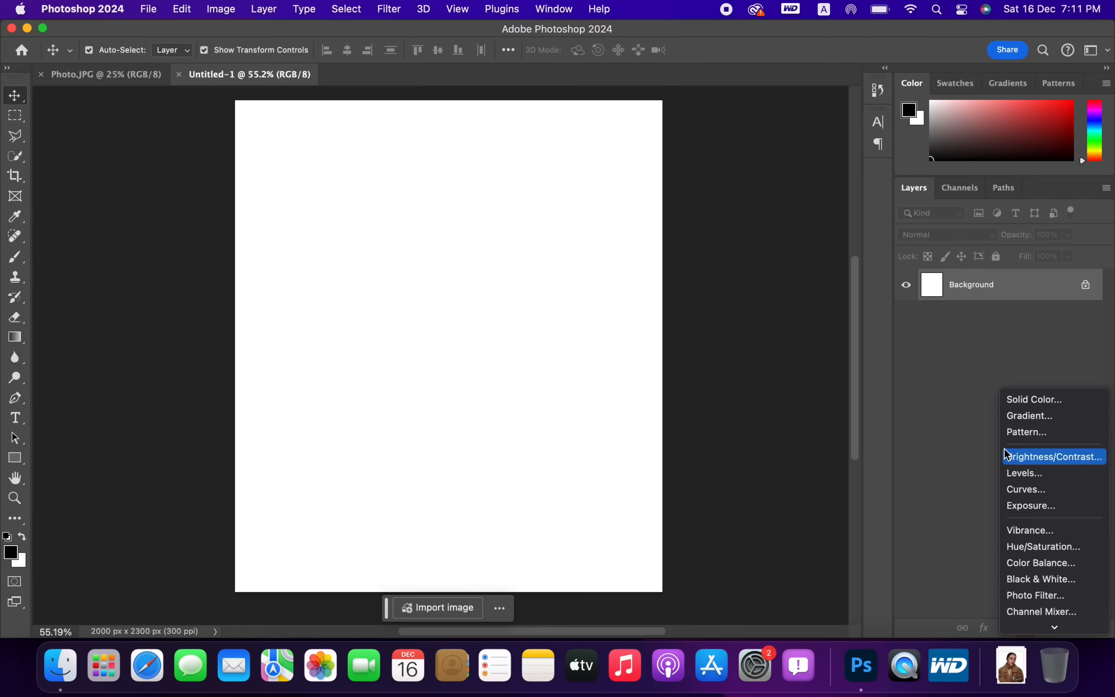
Add a Solid Color fill layer in light grey #d4d4d4 over the canvas
left_click(1033, 399)
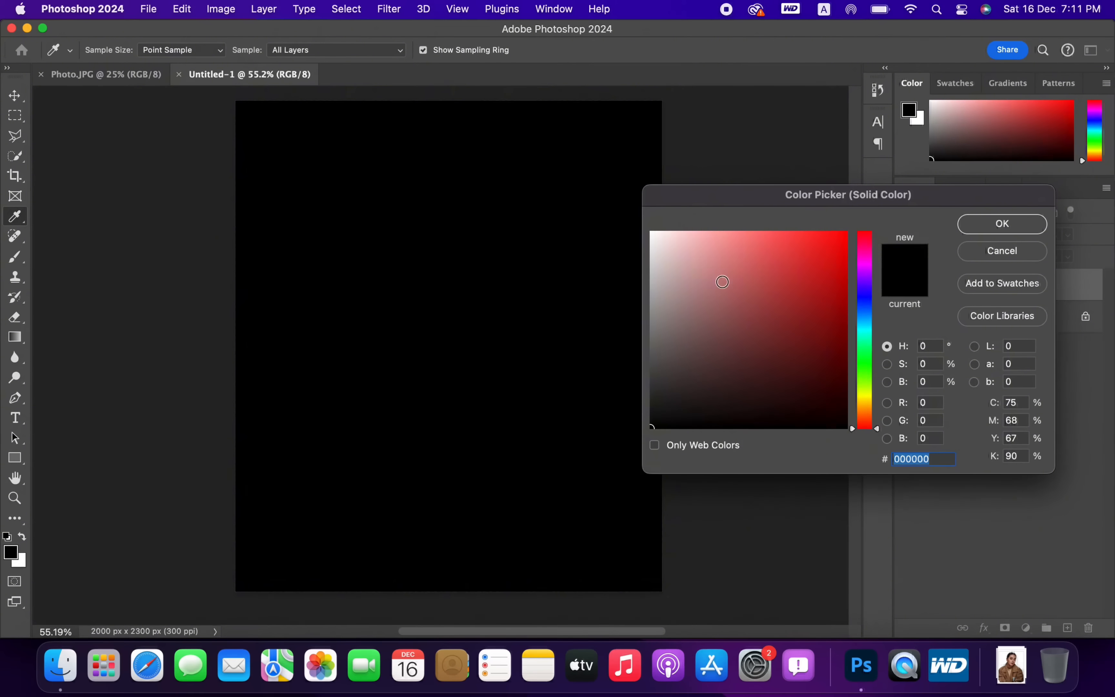
left_click(642, 264)
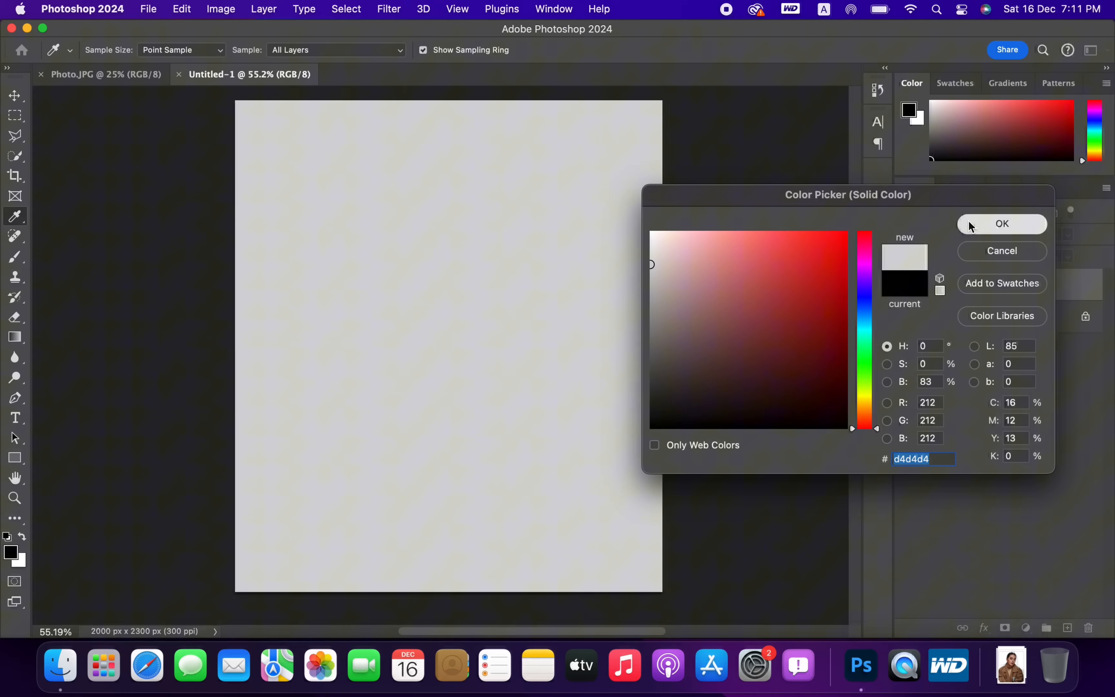
left_click(1002, 223)
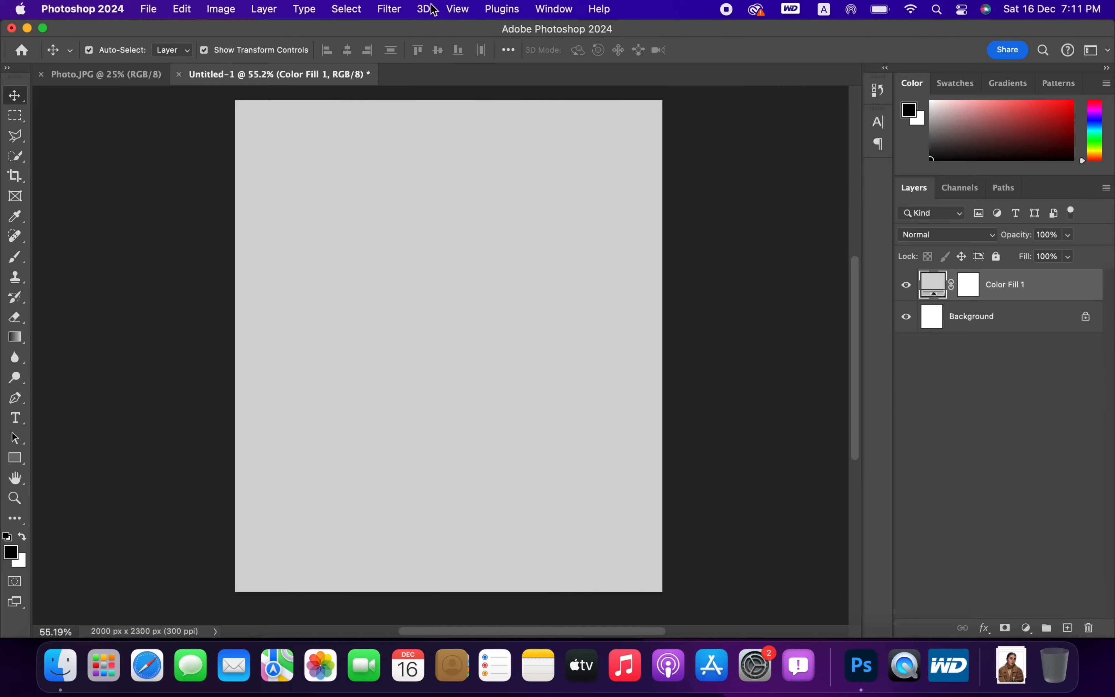
Convert the grey fill to a smart object and apply Add Noise at 14.21%, Gaussian distribution
left_click(388, 8)
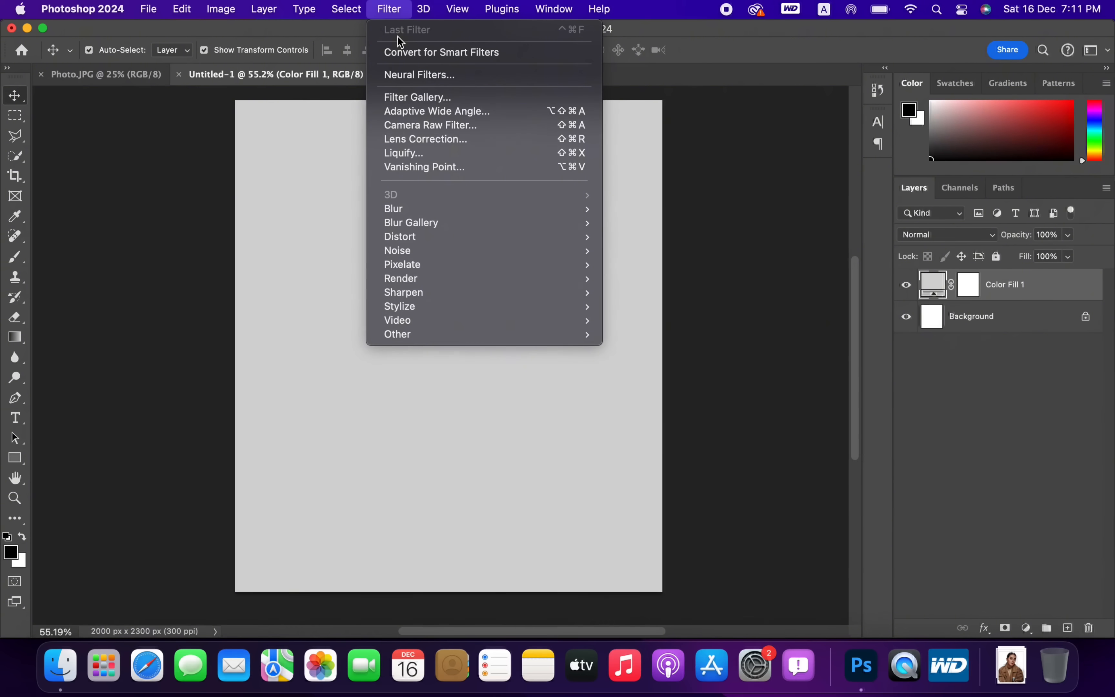
mouse_move(397, 251)
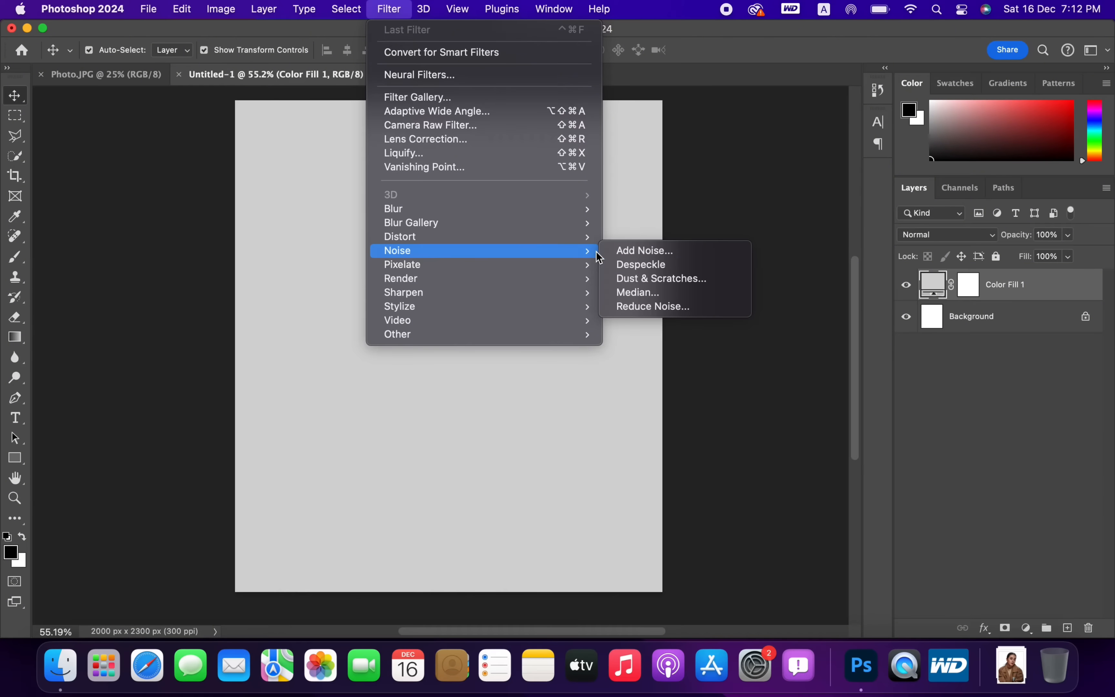
left_click(643, 250)
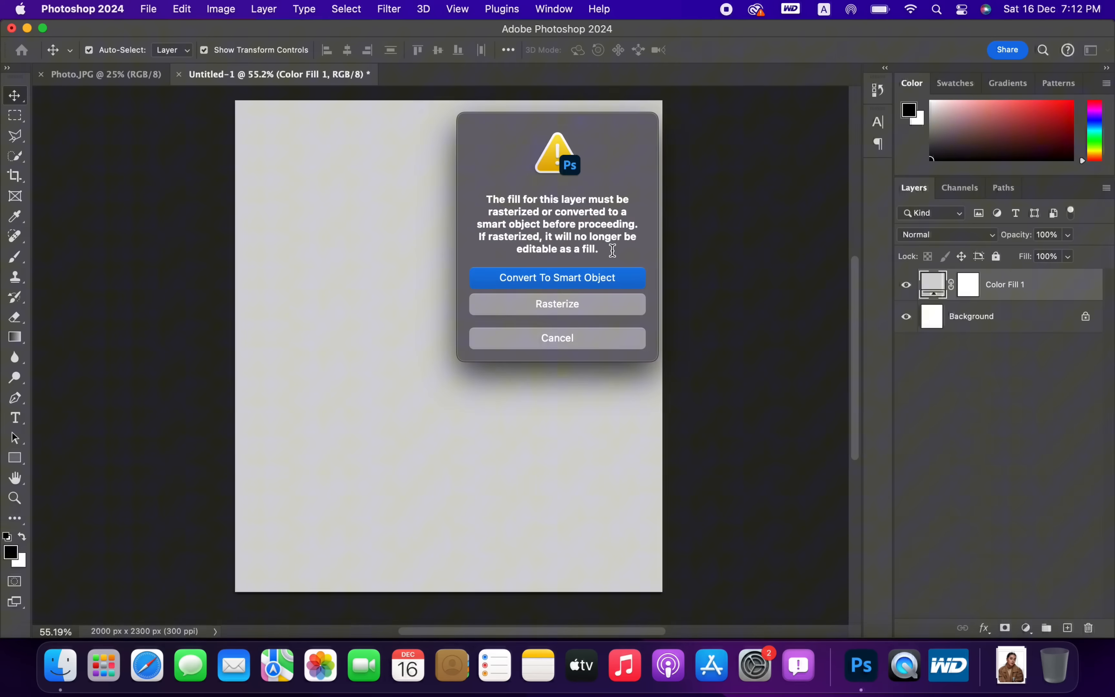
left_click(557, 304)
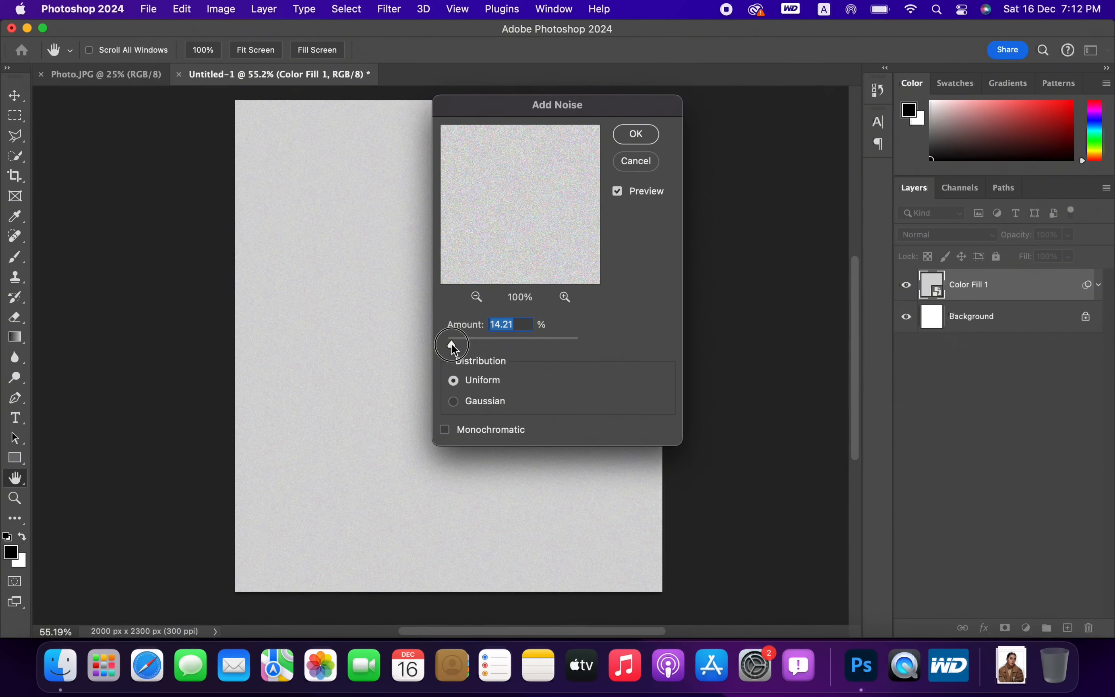
left_click(451, 344)
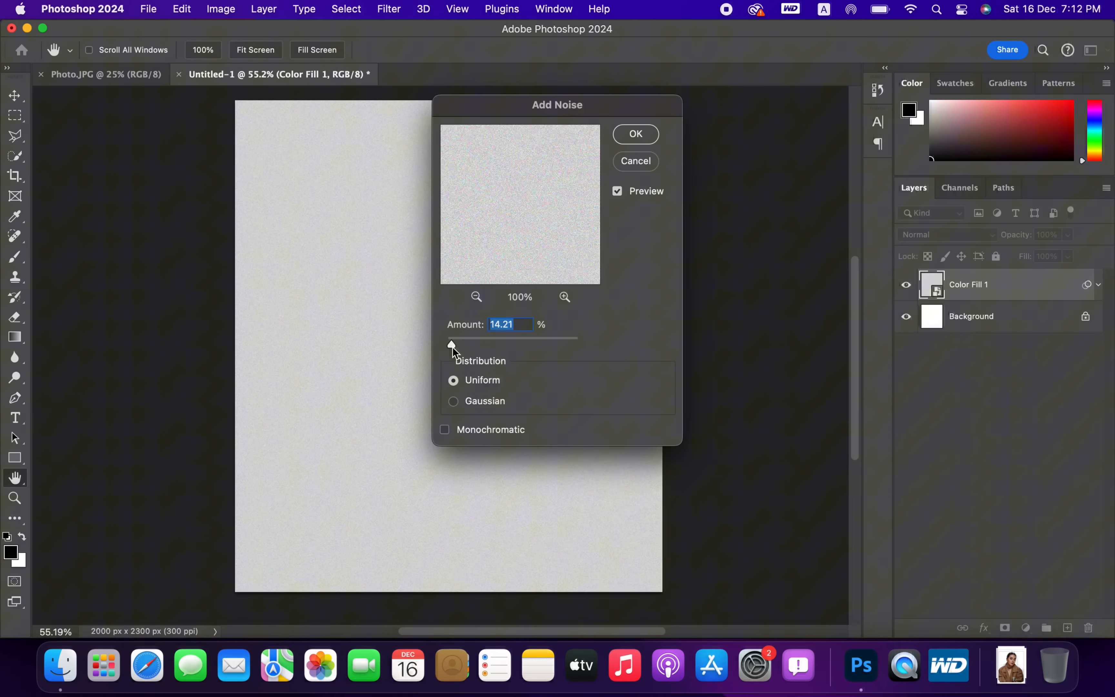
left_click(453, 400)
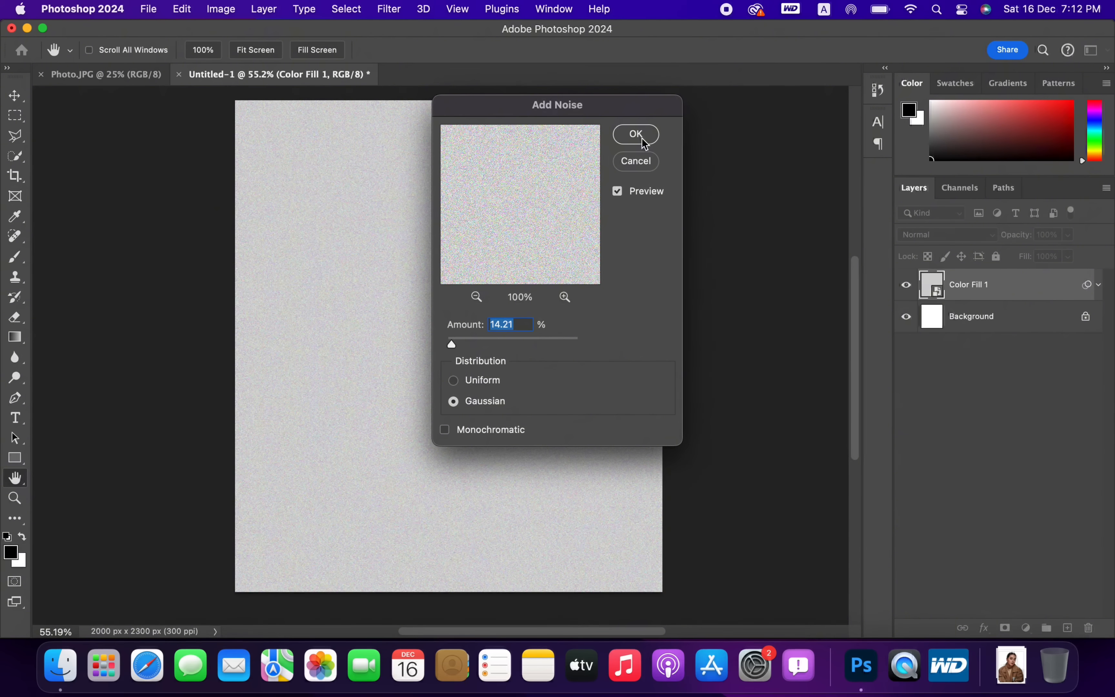
left_click(635, 134)
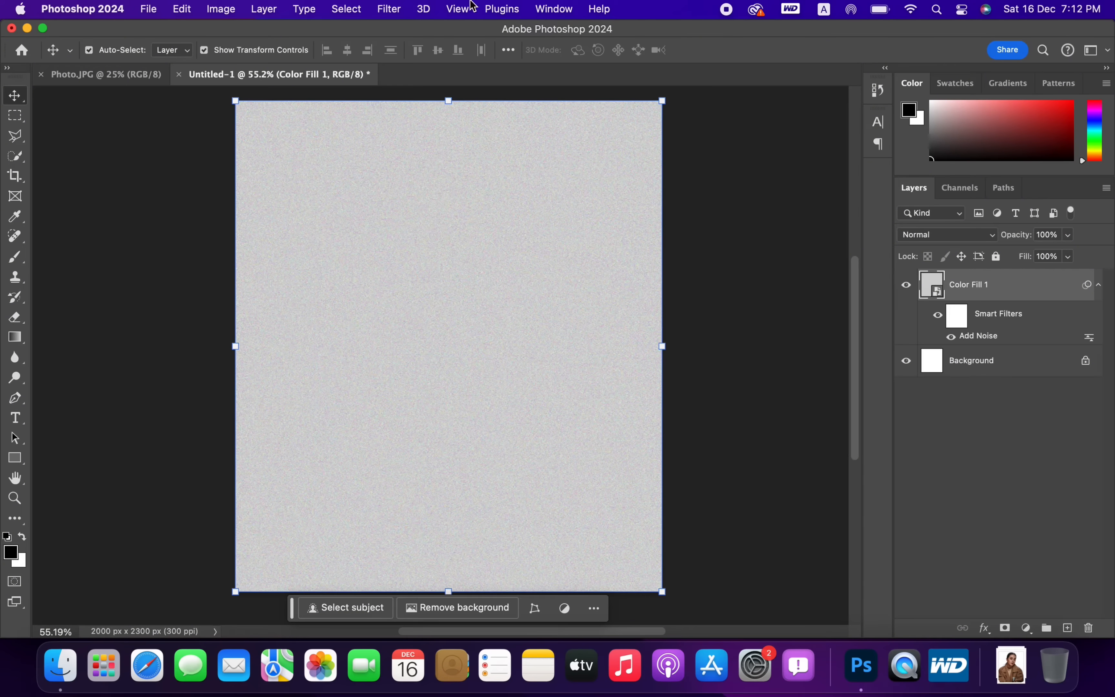
Apply a 1.7 pixel Gaussian Blur to the noisy grey fill
left_click(389, 9)
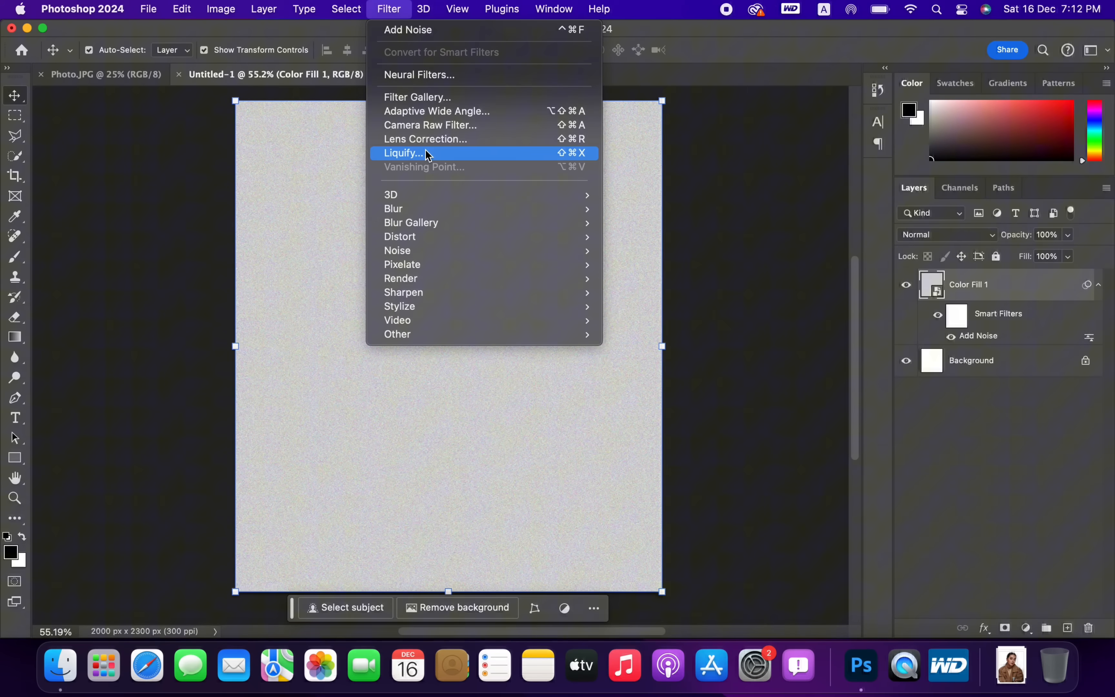
mouse_move(393, 209)
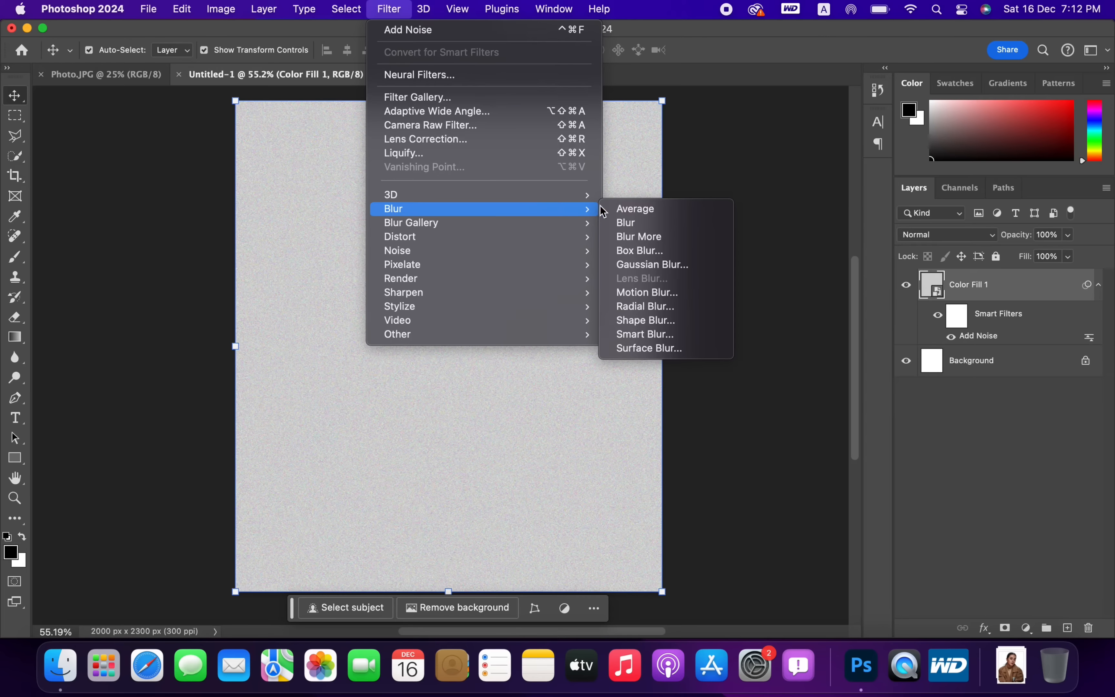
left_click(651, 264)
type("1.7")
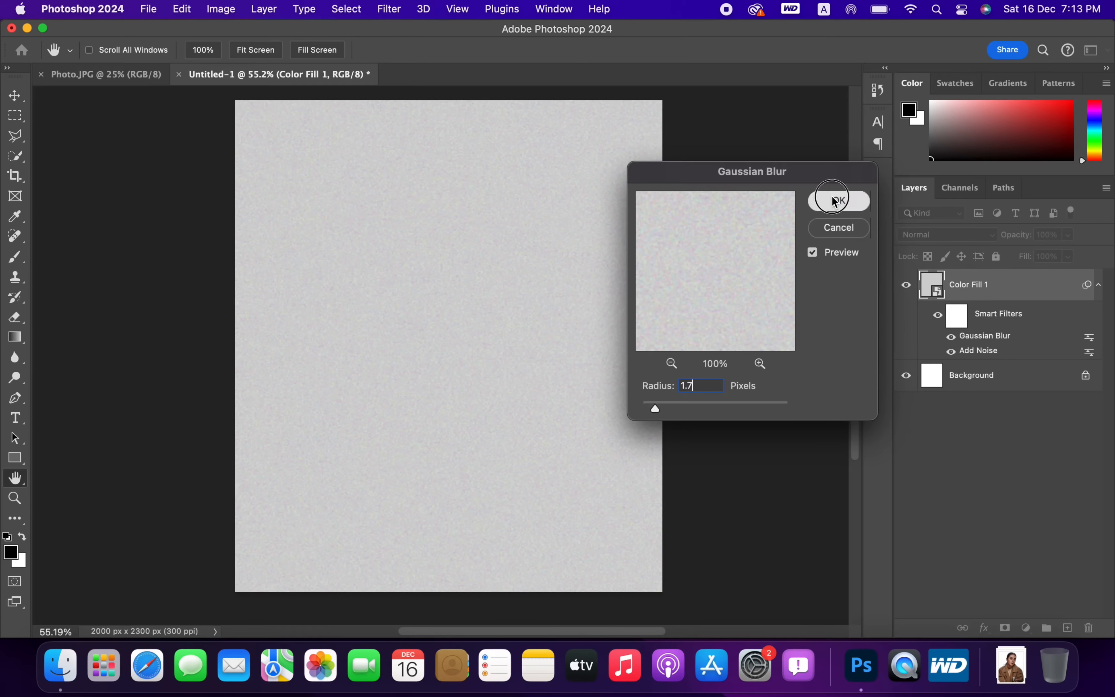
left_click(838, 200)
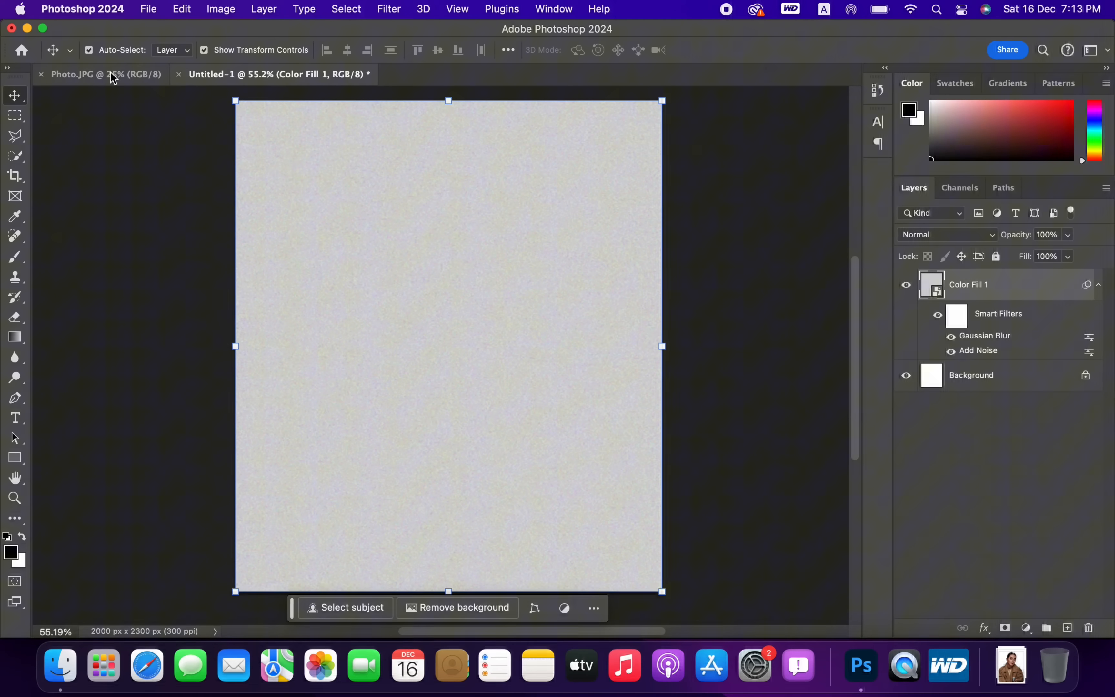
In Photo.JPG, outline the head and collar with the Polygonal Lasso and add it as a layer mask
left_click(100, 74)
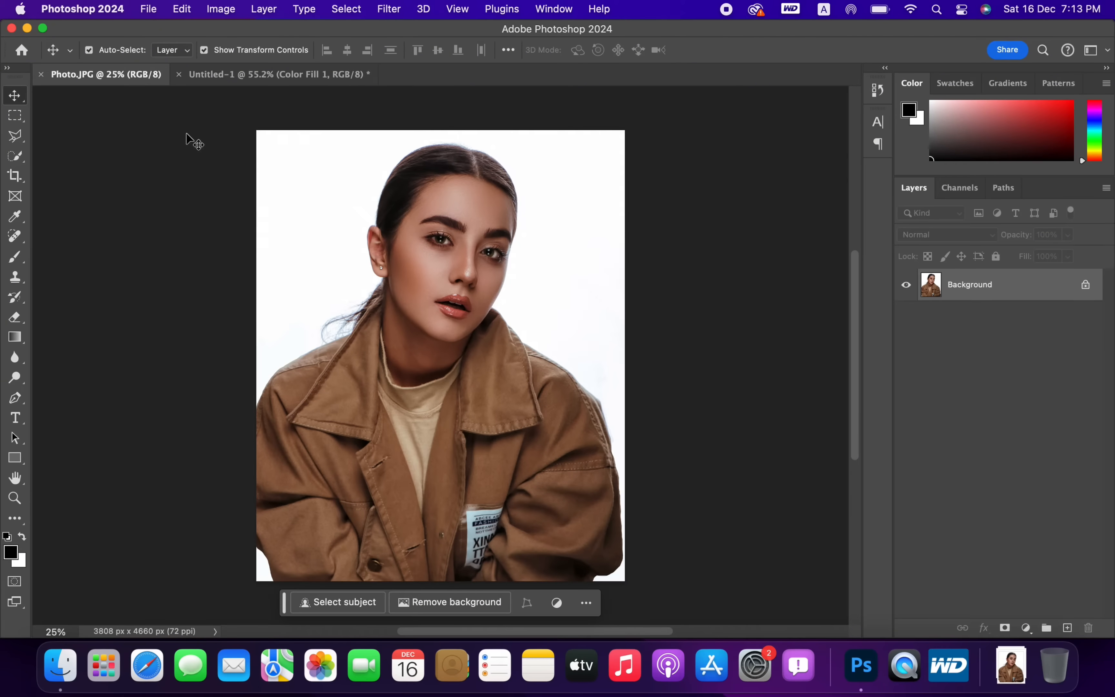
left_click(347, 9)
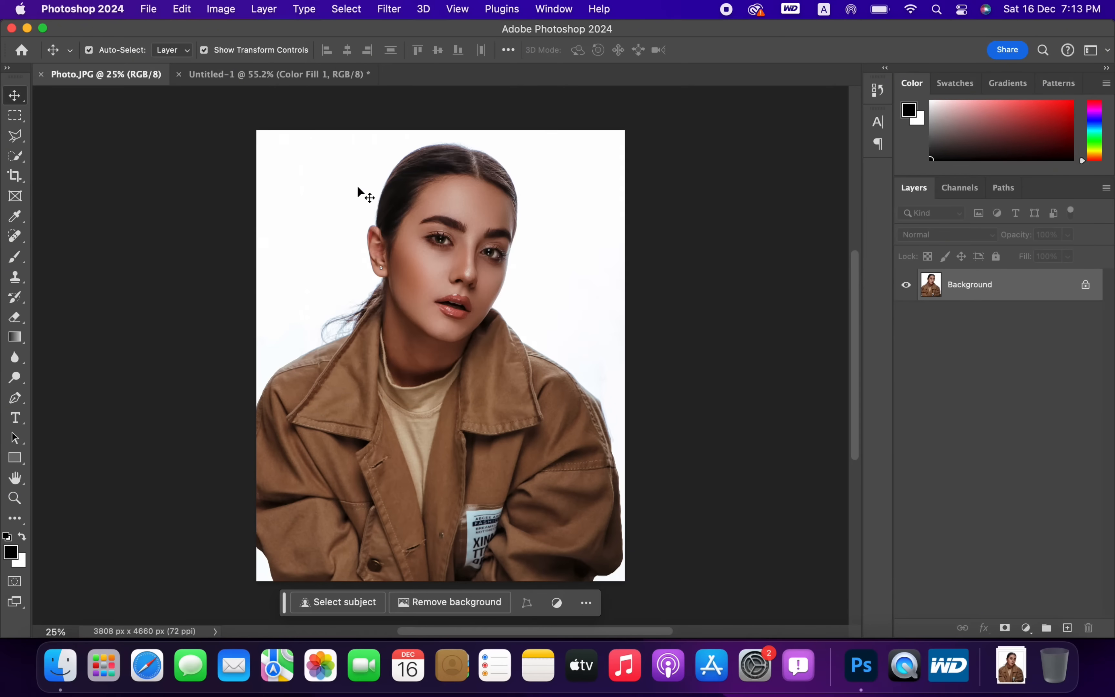
left_click(344, 601)
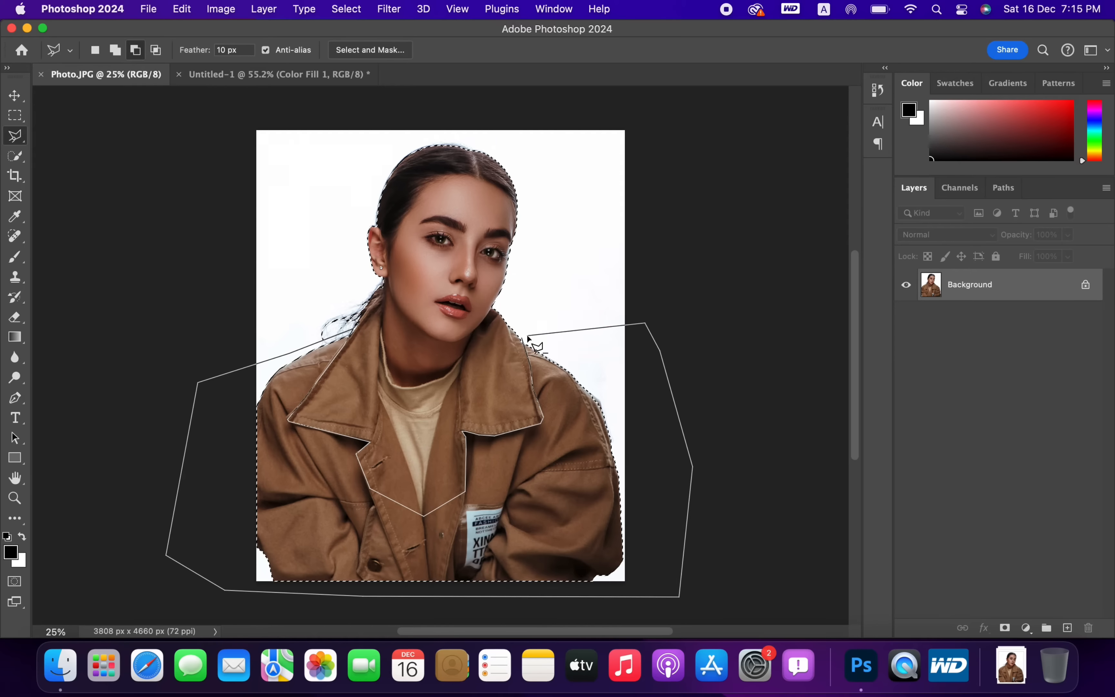
left_click(1005, 628)
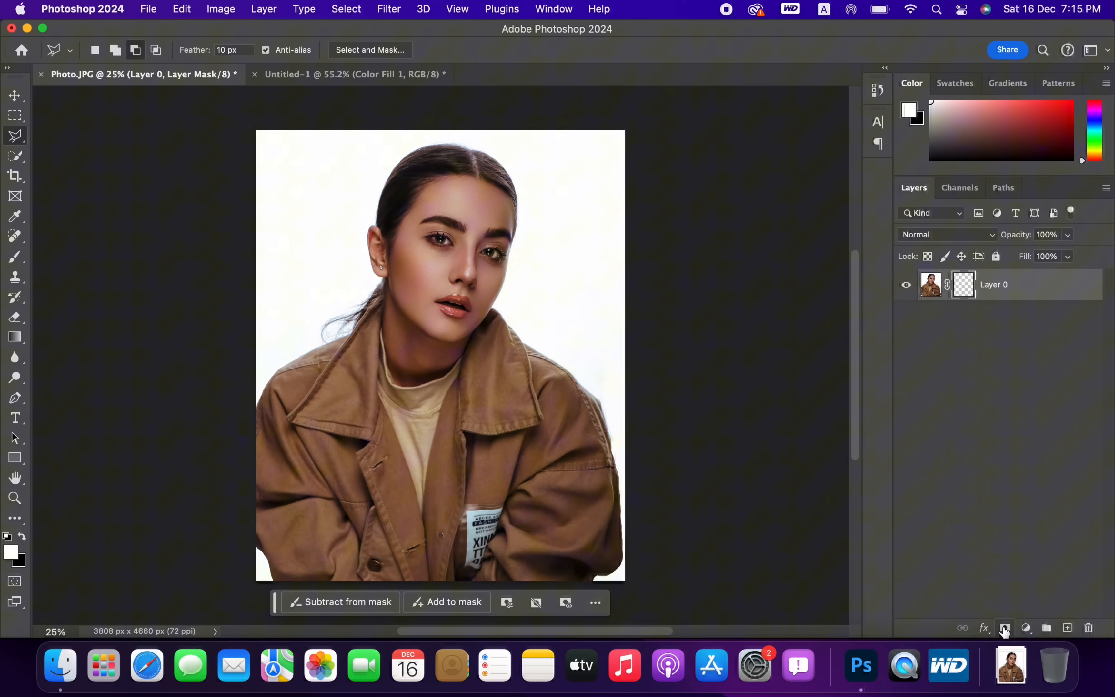
left_click(1005, 627)
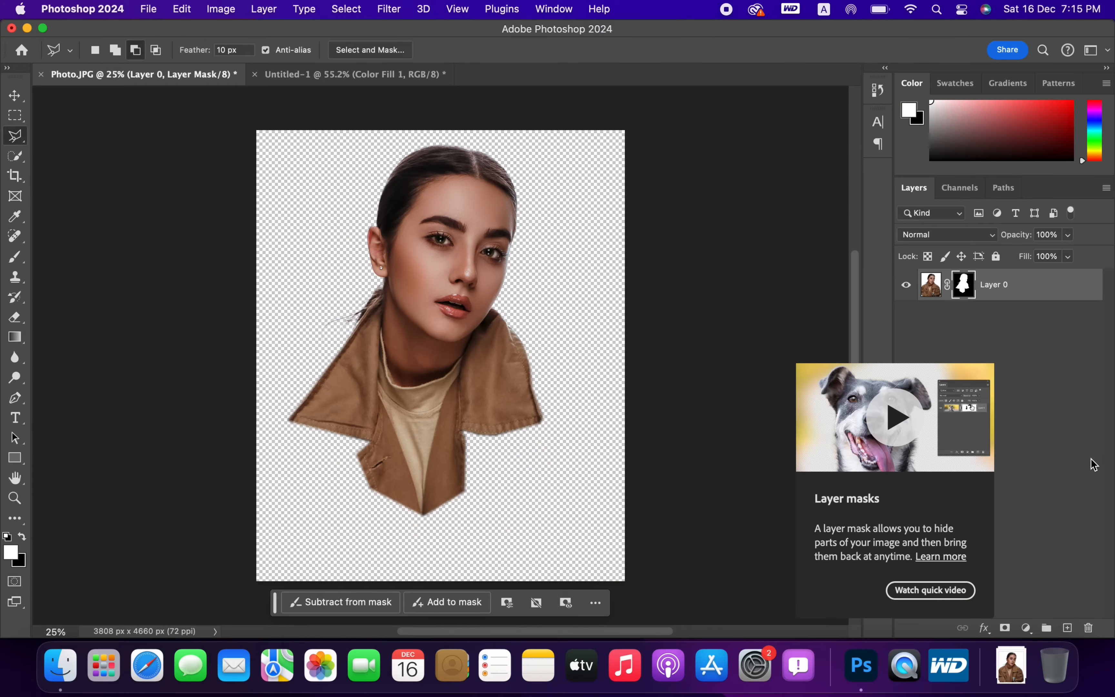
left_click(15, 95)
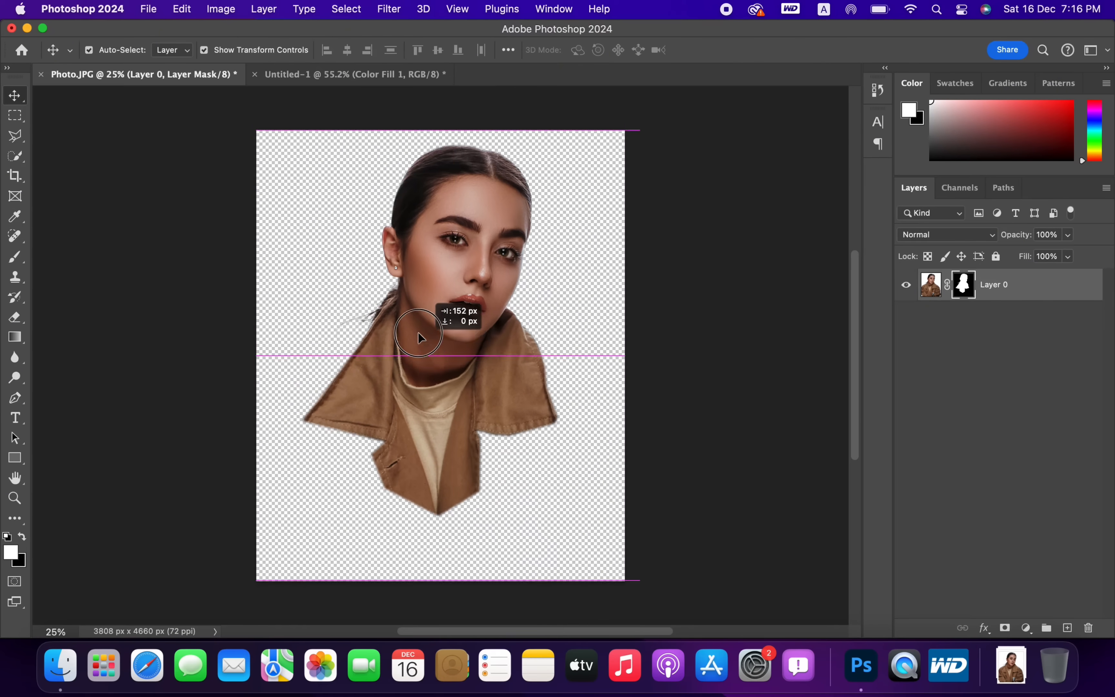
Bring the masked cut-out into the poster and scale it to about 46.18%, centred
left_click(353, 74)
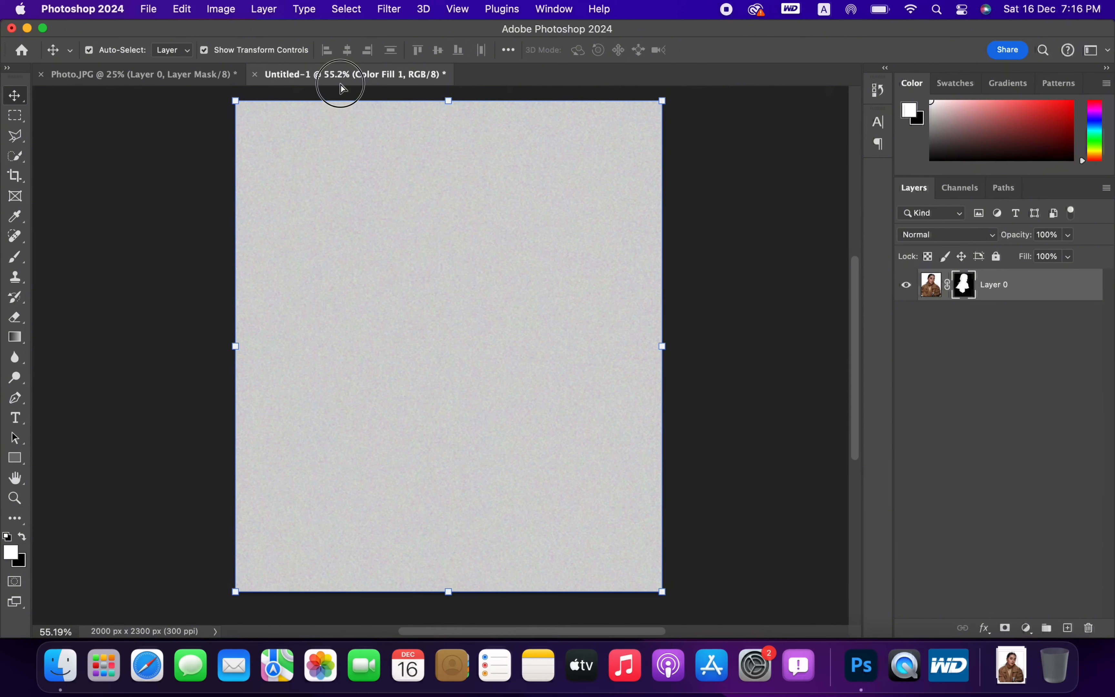
key("cmd+t")
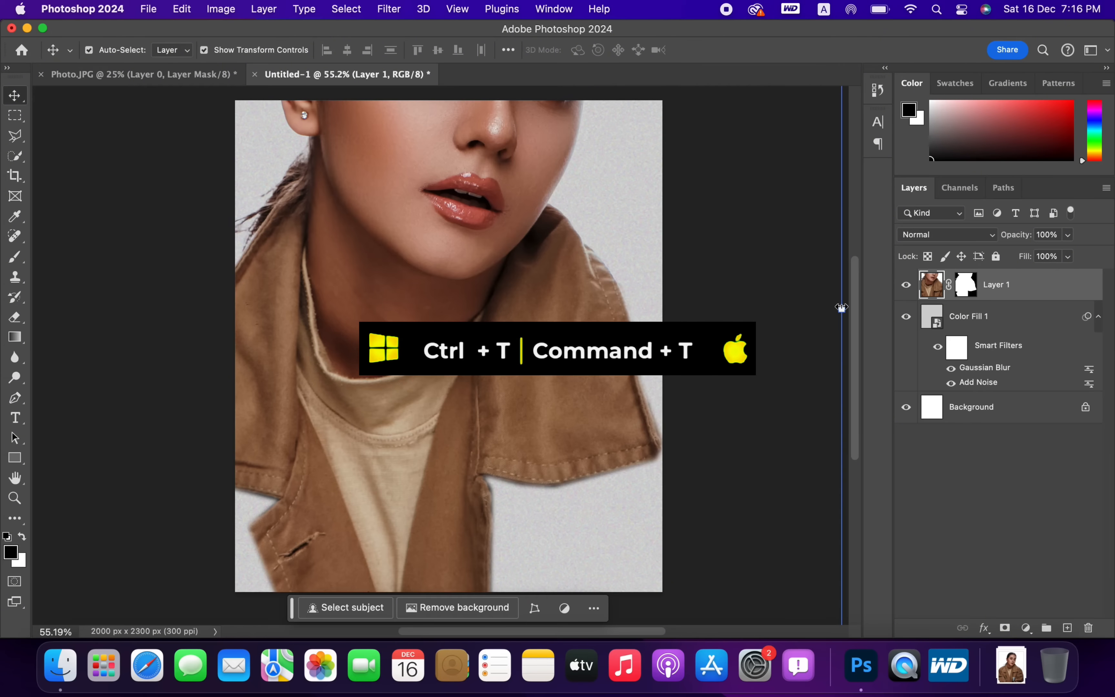
key("cmd+t")
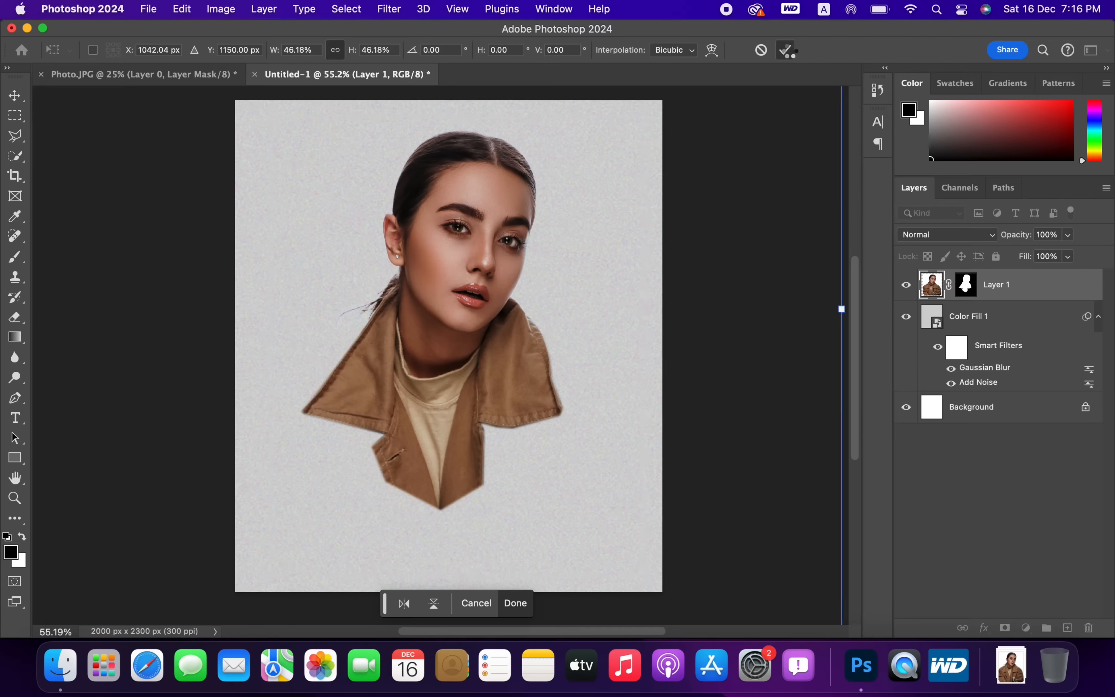
left_click(389, 8)
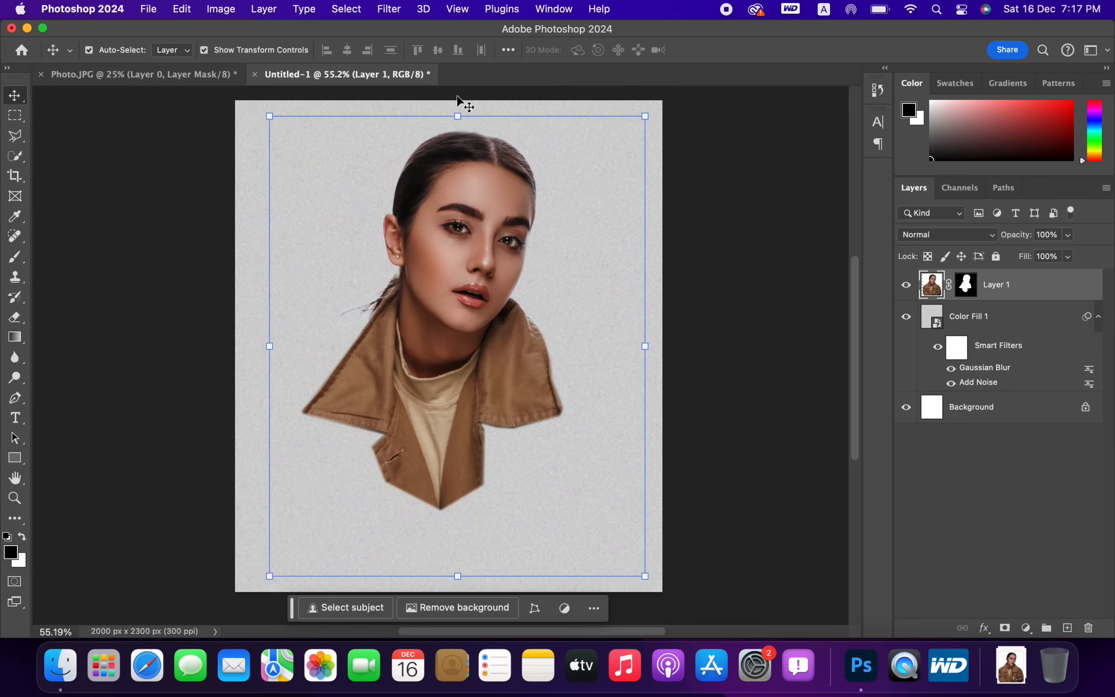
Apply the Artistic Paint Daubs filter to the photo with brush size 5
left_click(389, 9)
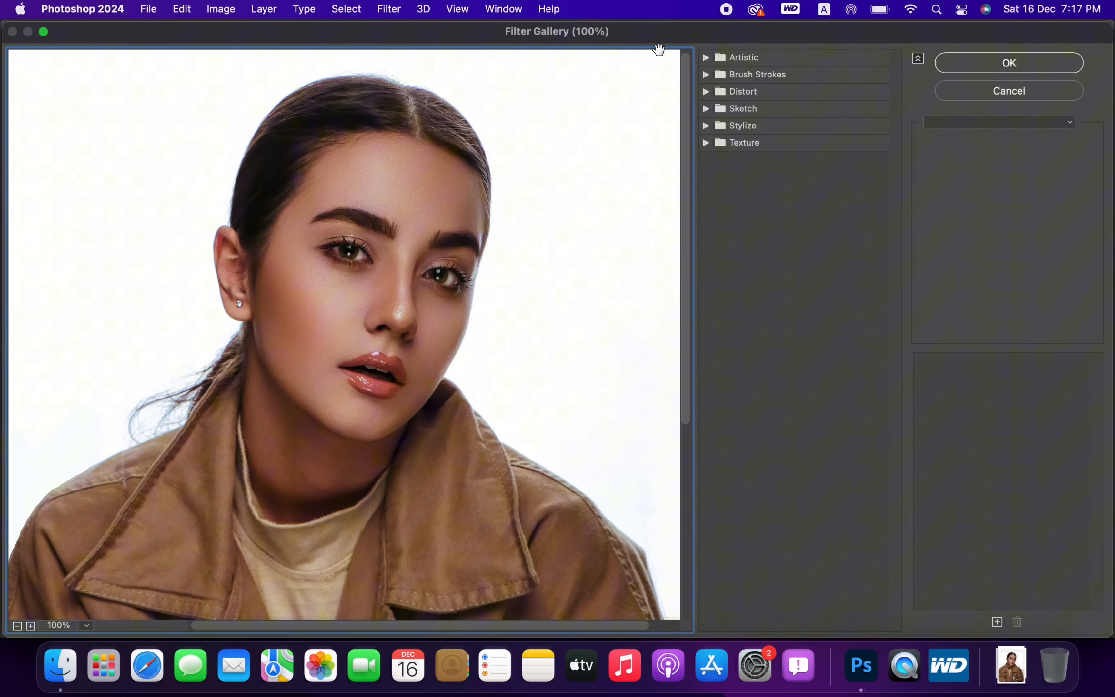
left_click(706, 57)
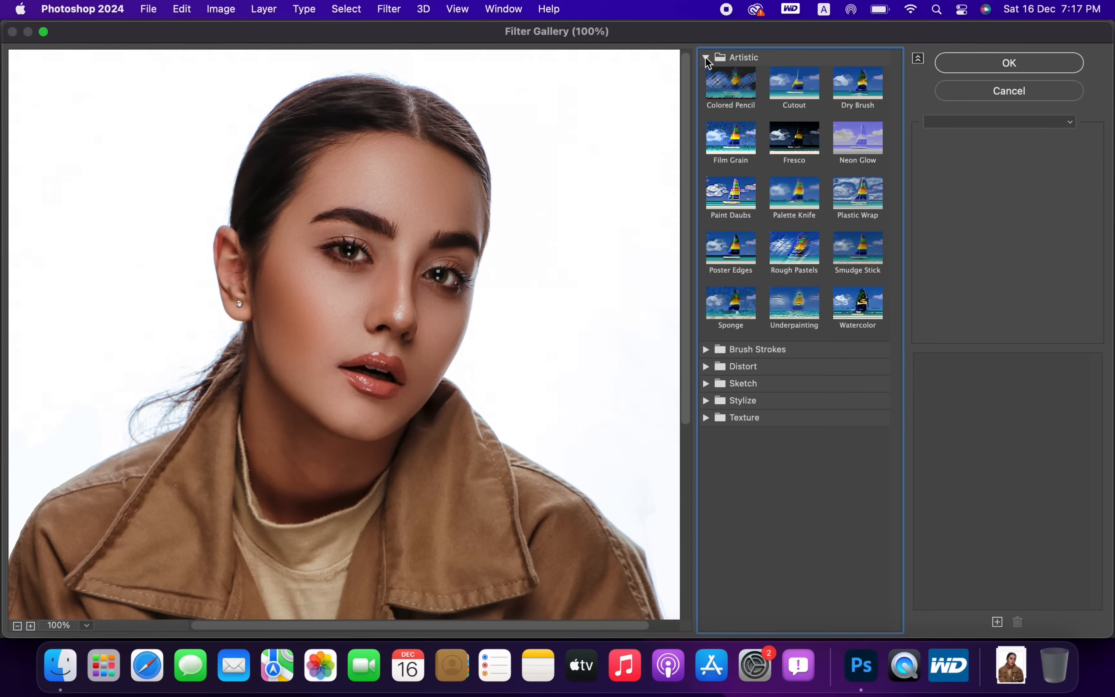
left_click(731, 197)
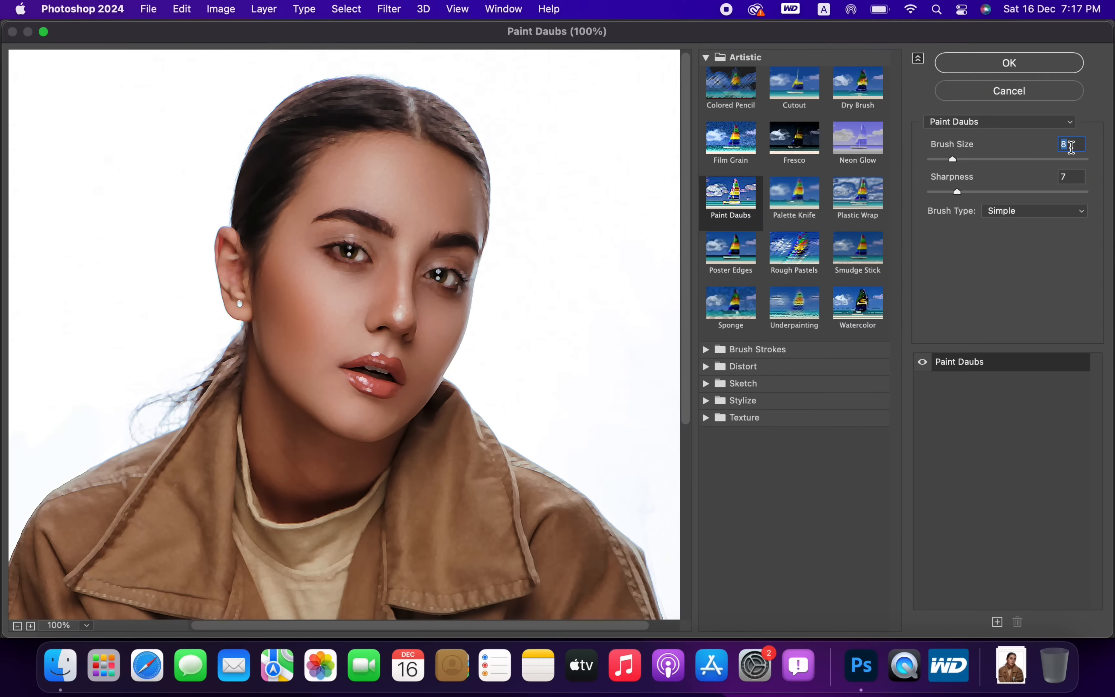
type("5")
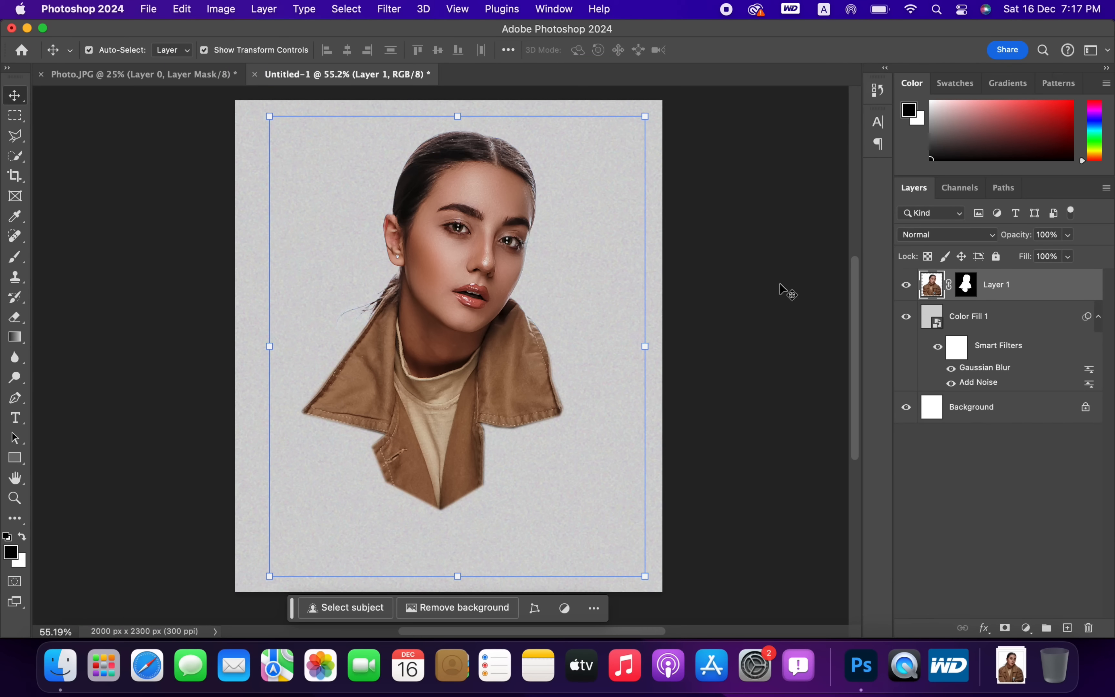
Add a Black & White adjustment layer above the model photo
left_click(1024, 628)
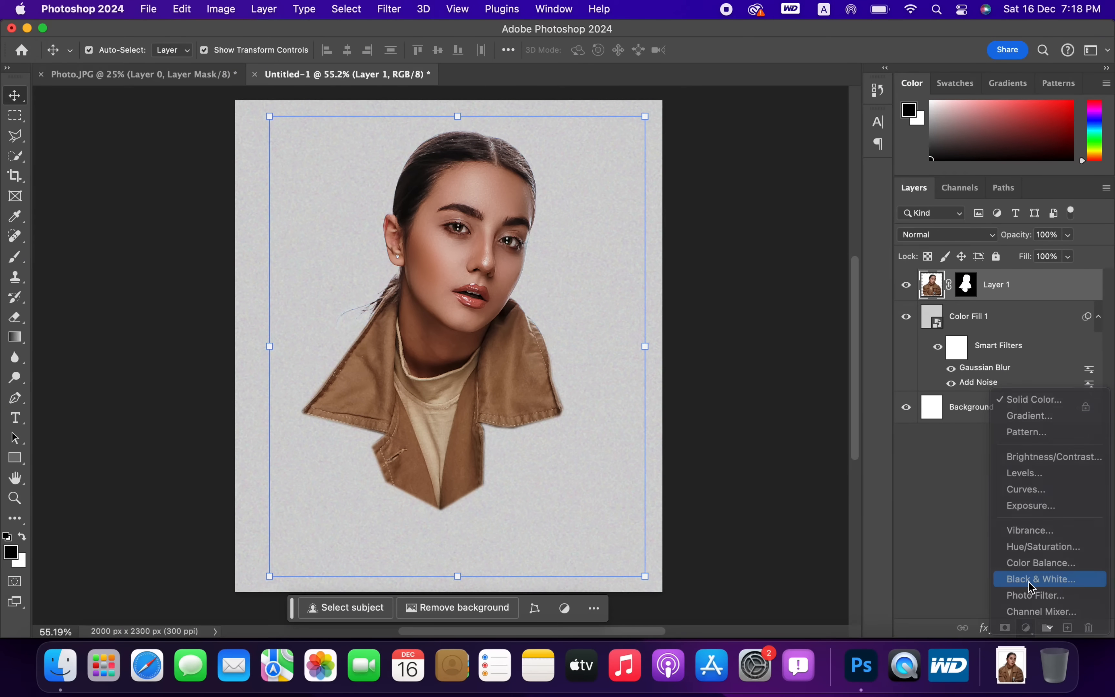
left_click(1045, 579)
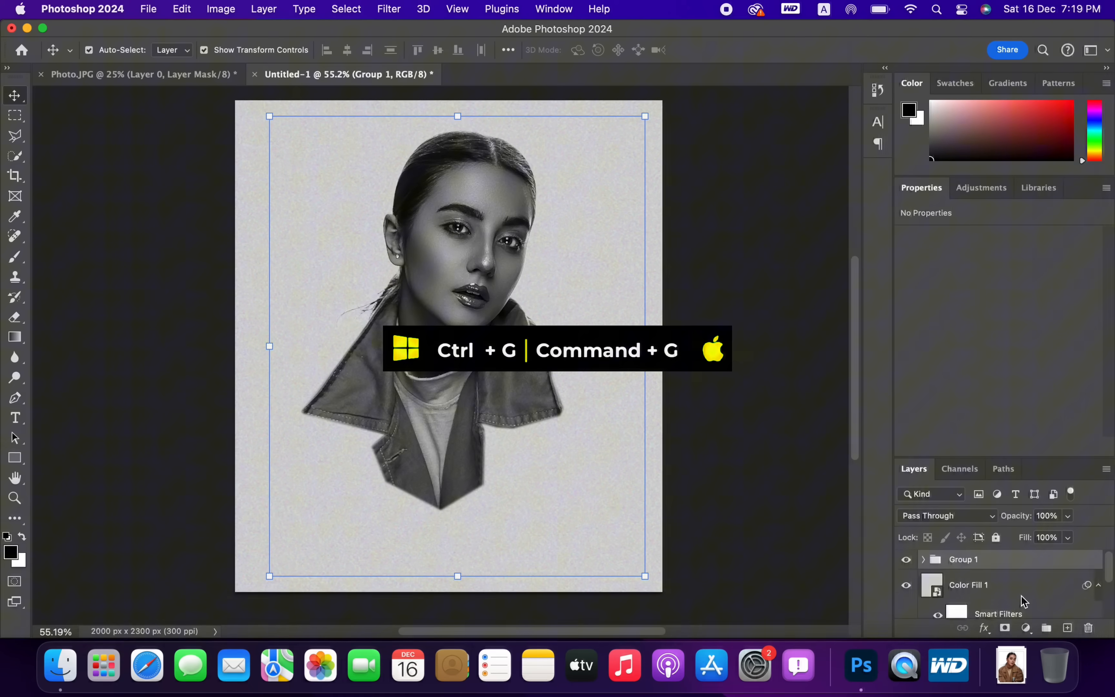
Group the photo and adjustment, rename the group Model and convert it to a smart object
key("cmd+g")
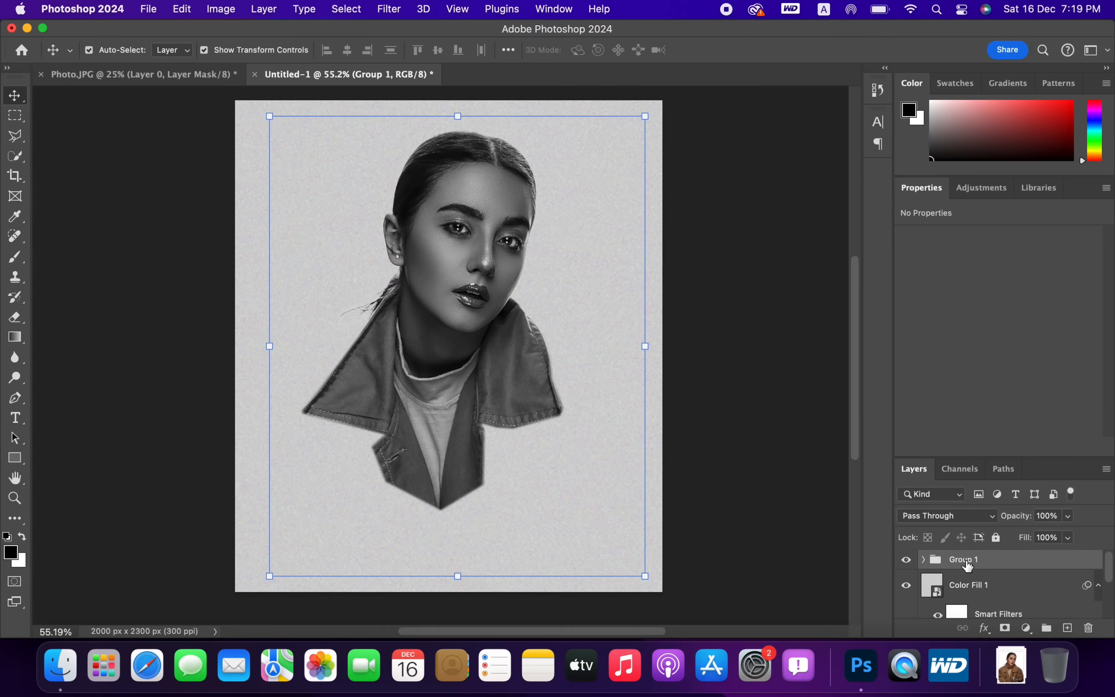
double_click(963, 559)
type("Model")
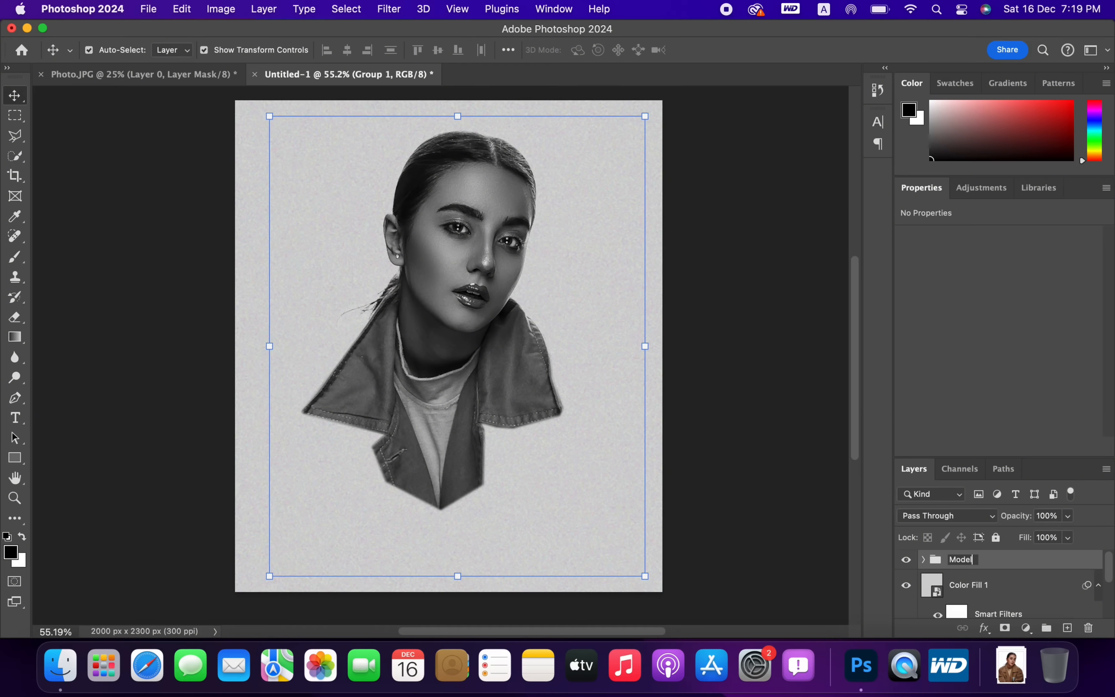
key("Return")
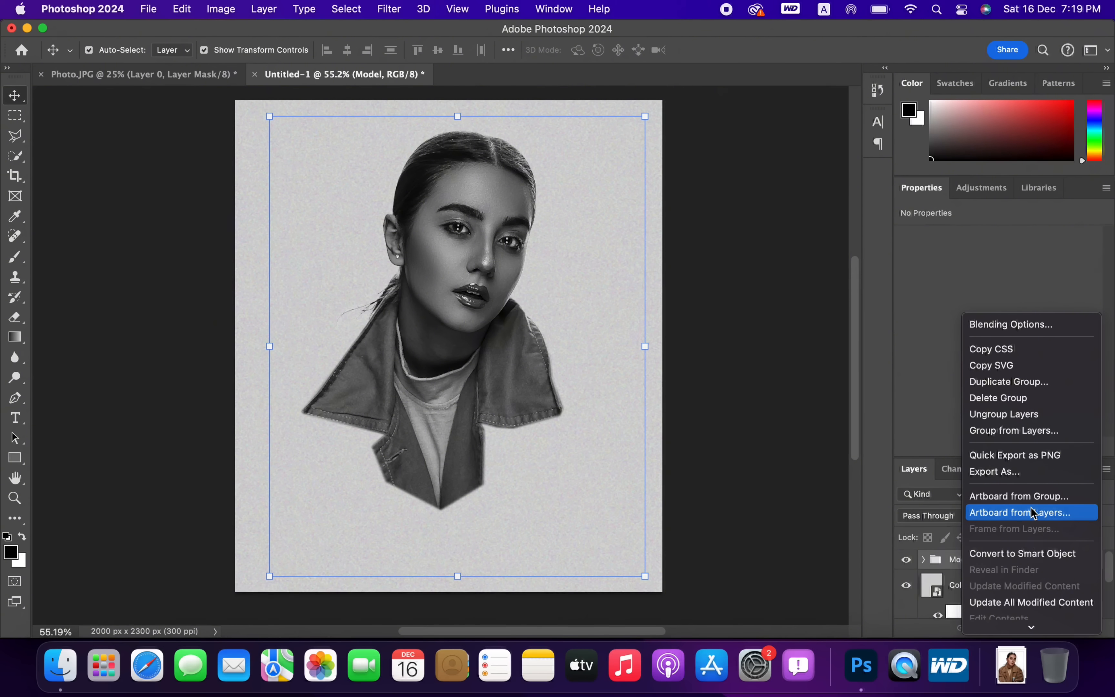
mouse_move(1023, 553)
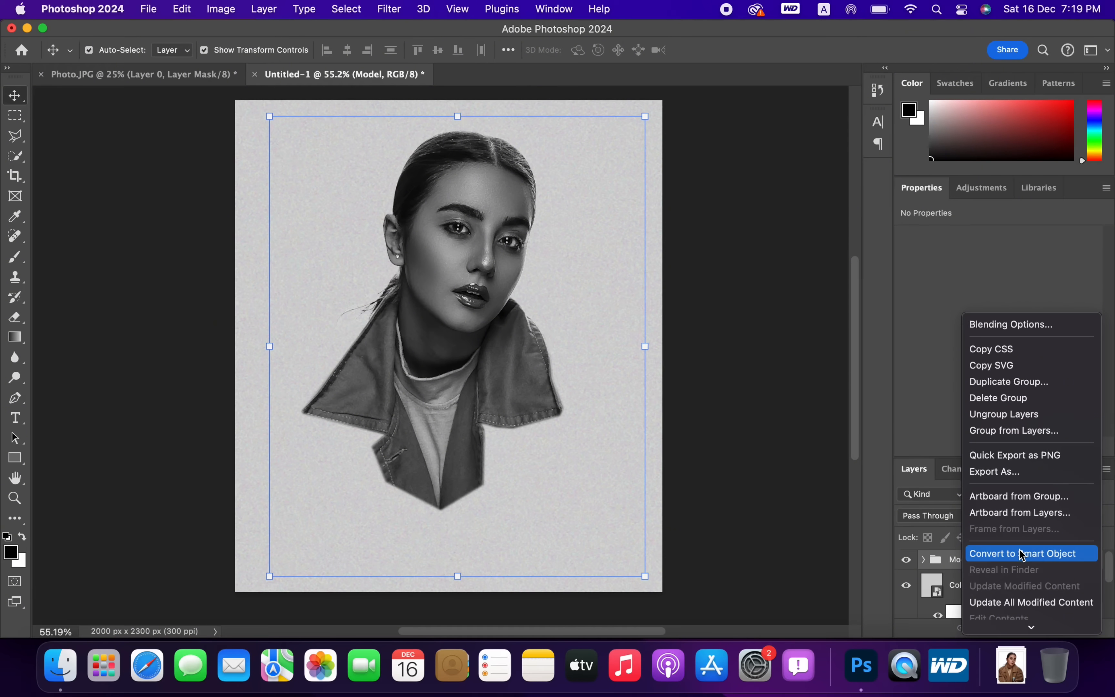
left_click(1023, 554)
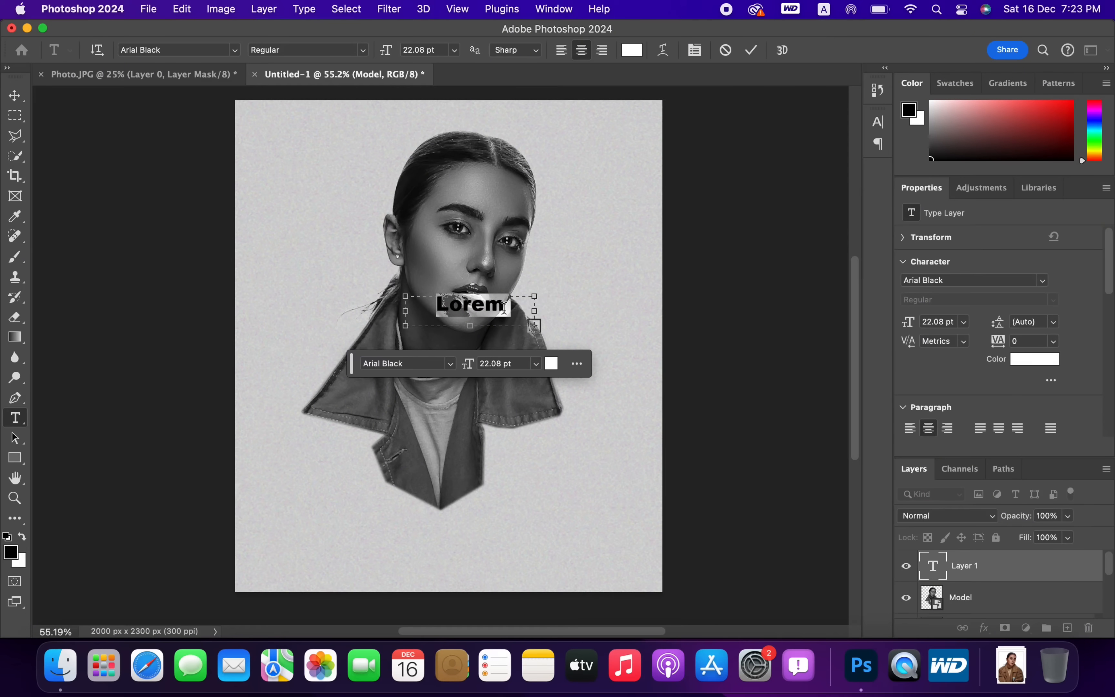
Type TOPMODEL in white Arial Black, rotate it 90° and enlarge it down over the portrait
type("TOPMODEL")
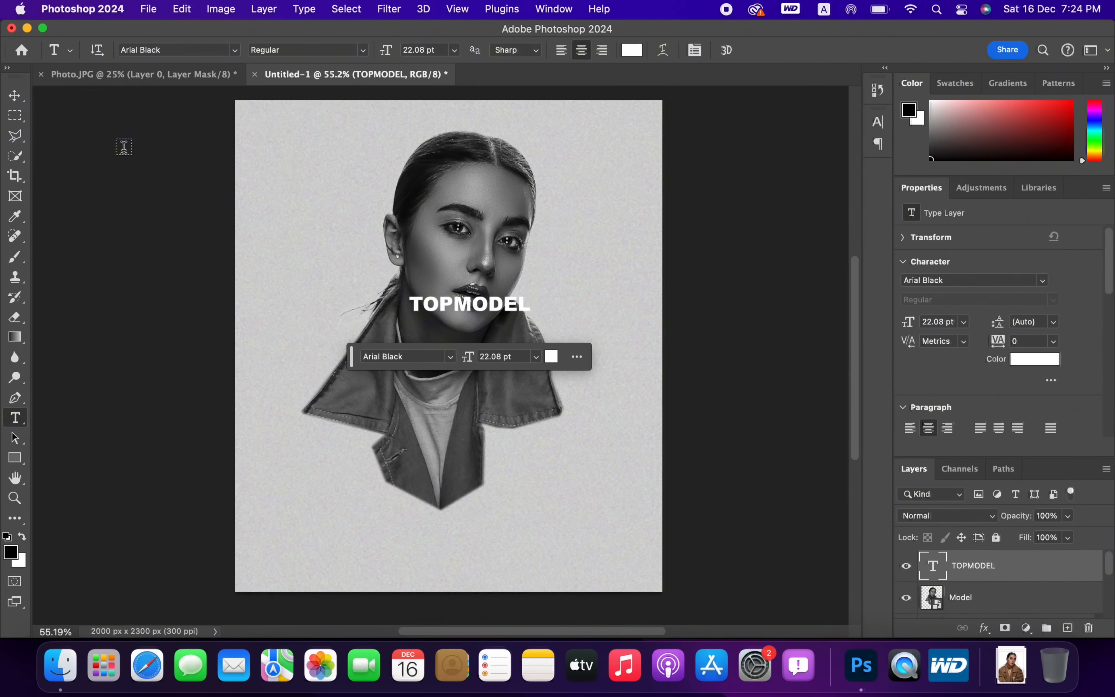
type("90.00")
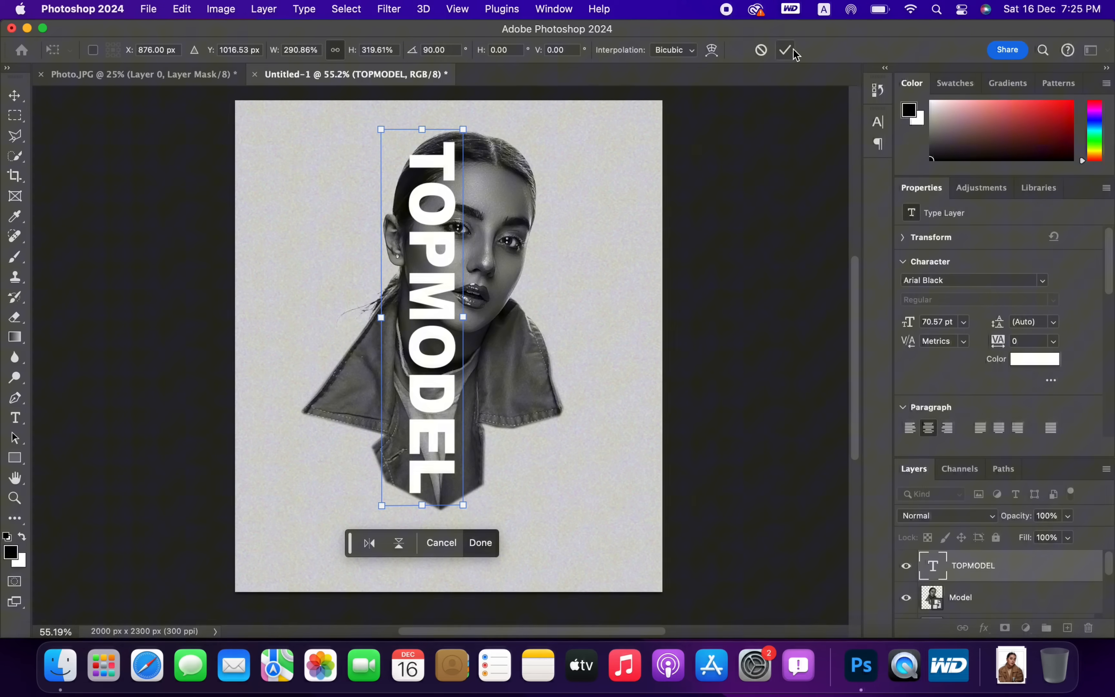
left_click(786, 50)
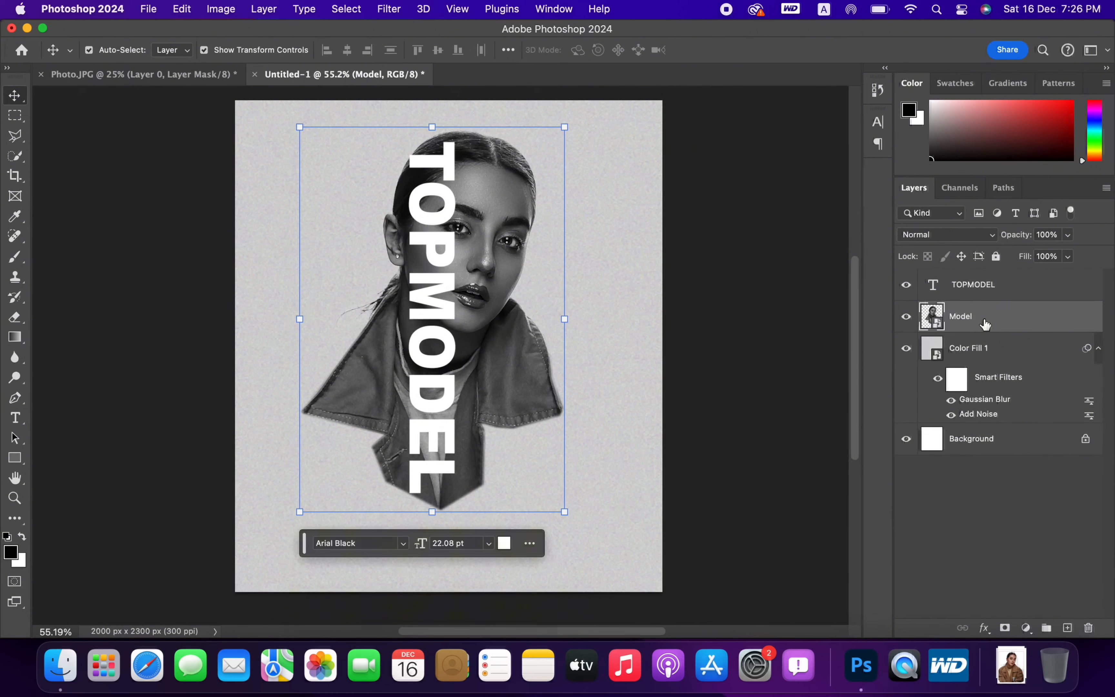
Add a layer mask to Model and select everything outside the TOPMODEL letter shapes
left_click(961, 316)
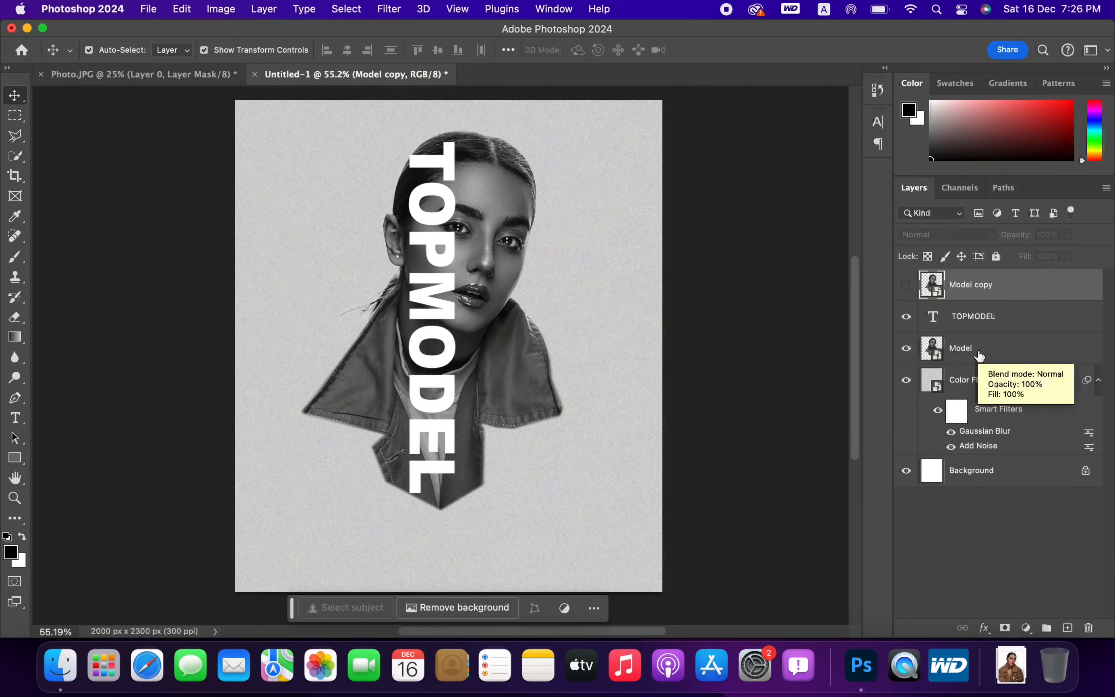
left_click(960, 348)
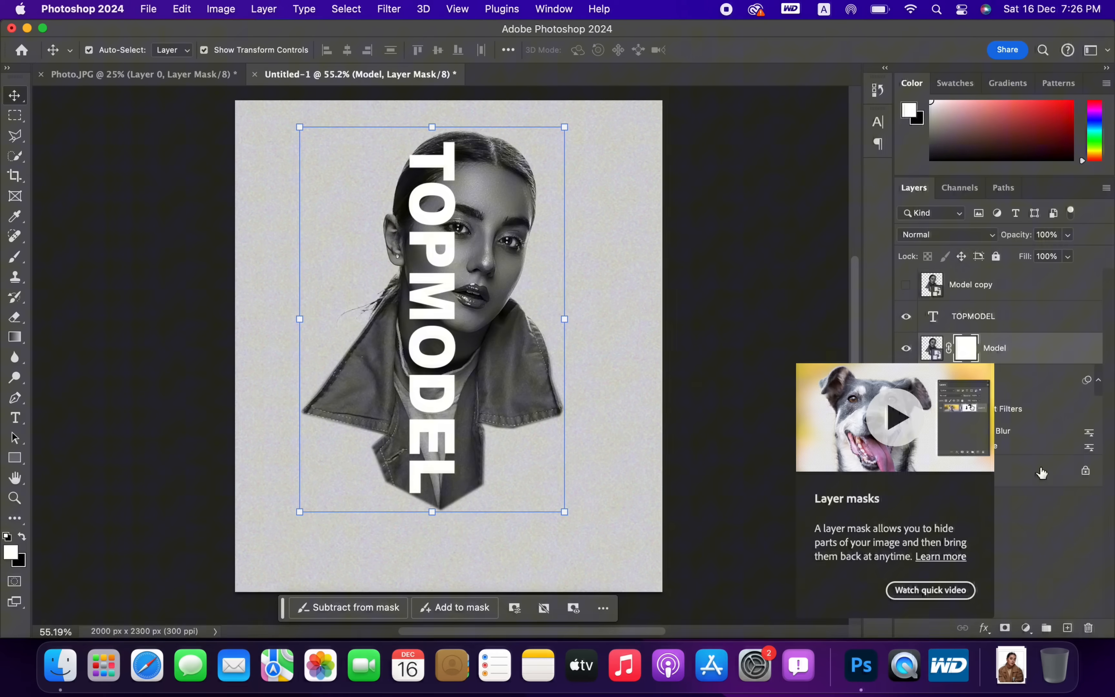
right_click(933, 316)
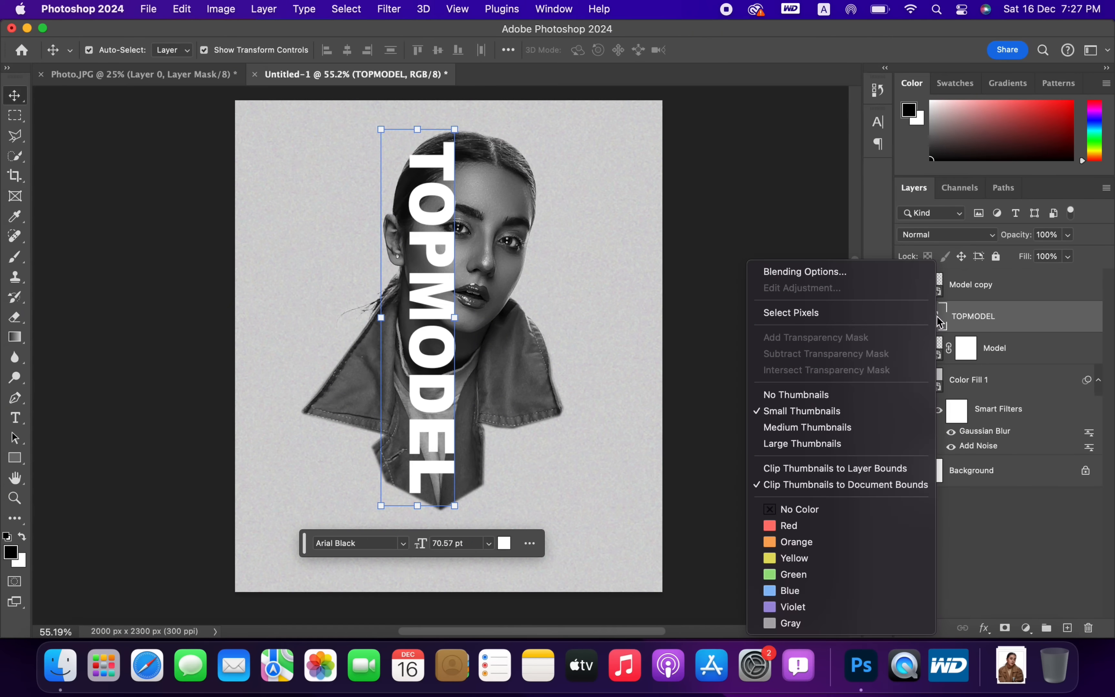
left_click(790, 312)
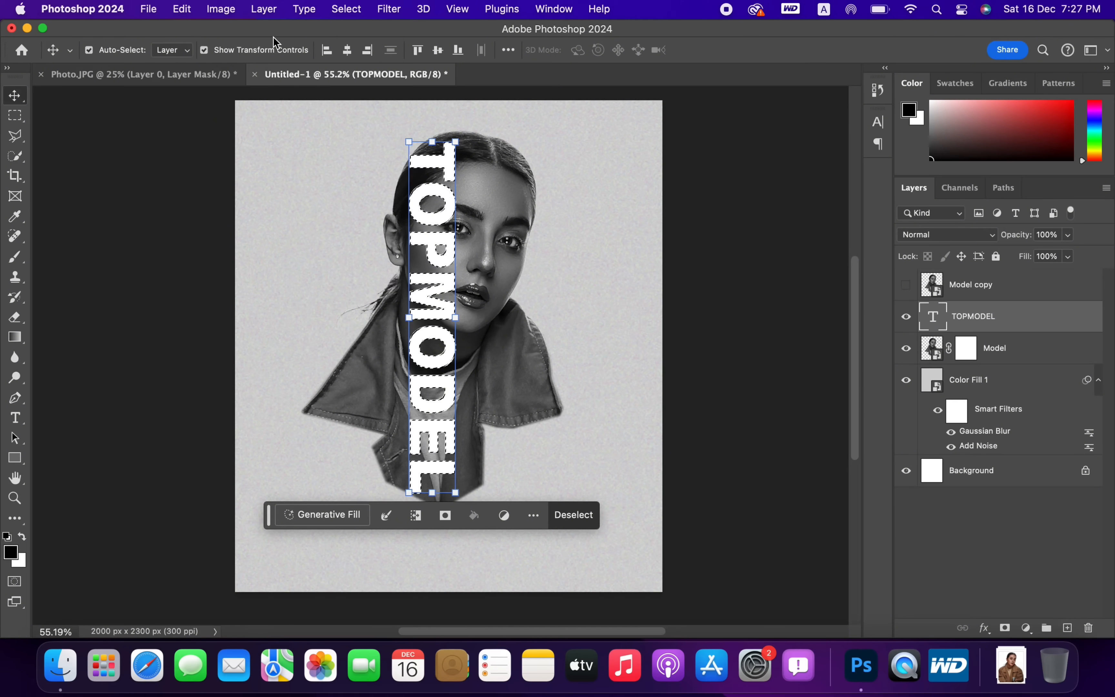
left_click(346, 9)
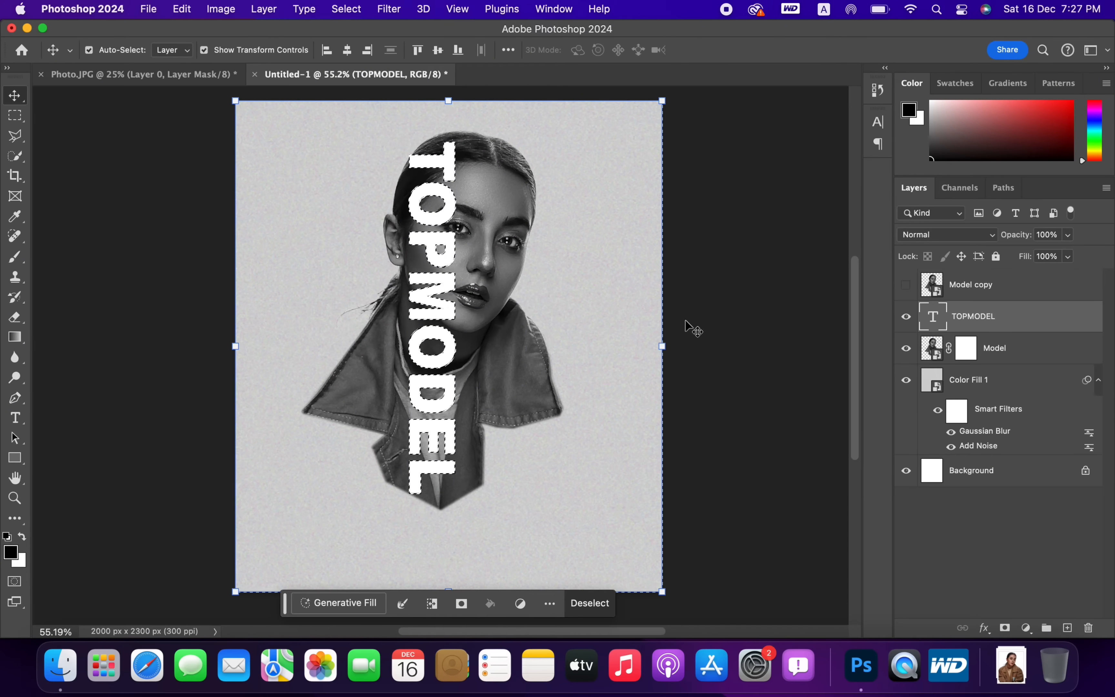
Paint black with a resized brush on Model's mask to hide her jacket around TOPMODEL
left_click(995, 348)
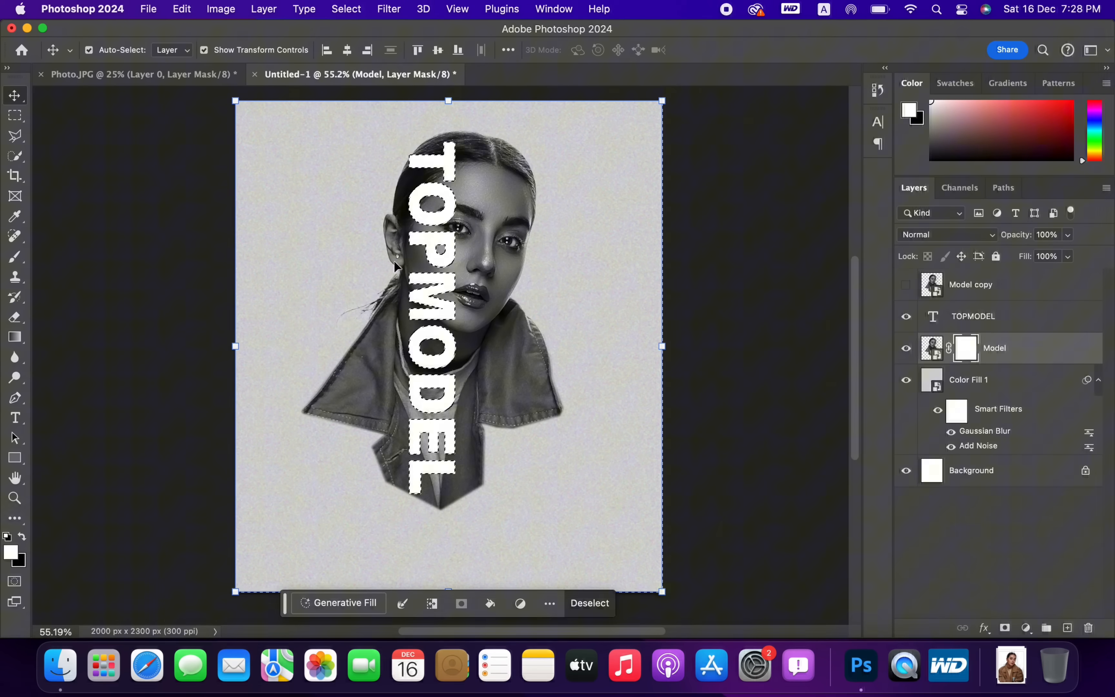
left_click(14, 257)
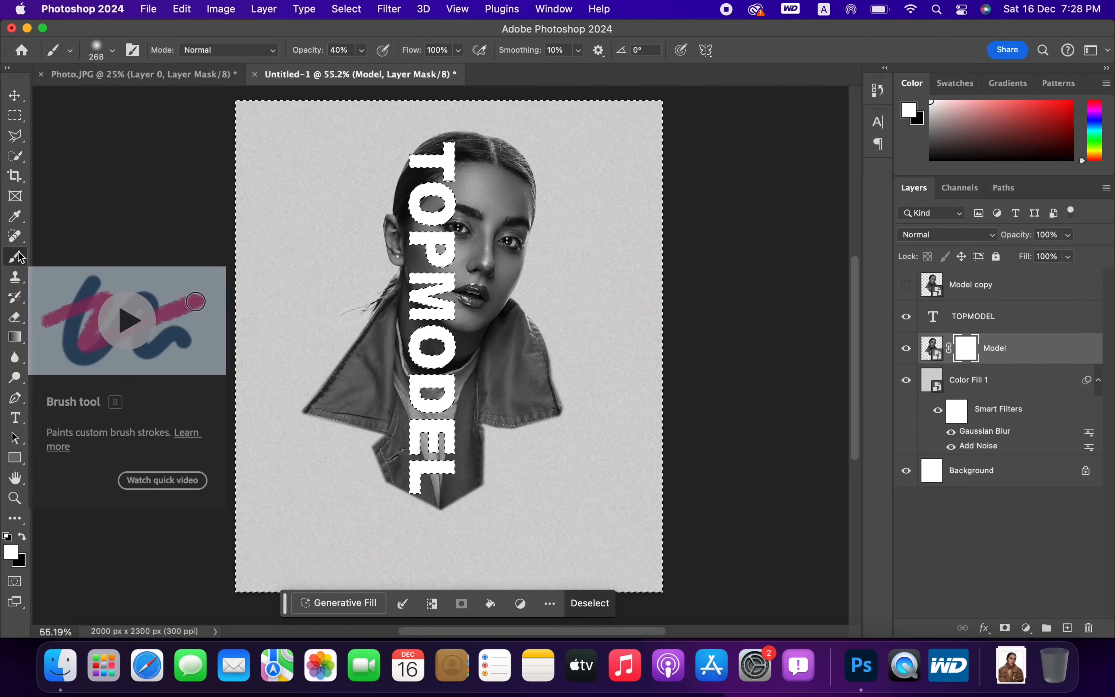
left_click(11, 553)
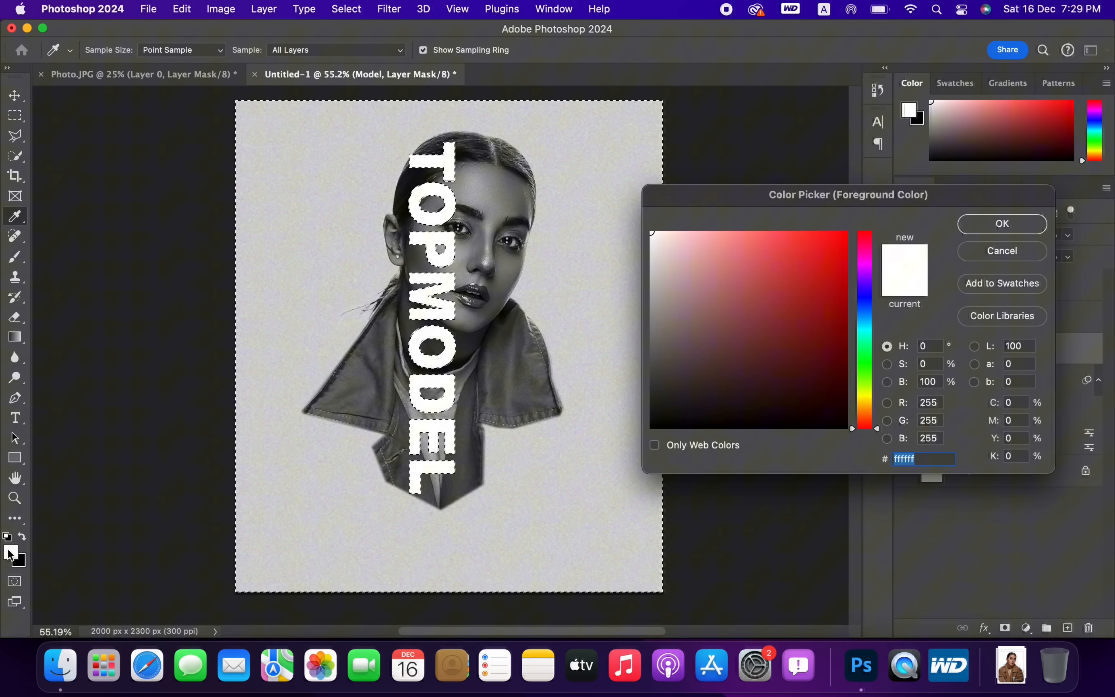
left_click(681, 270)
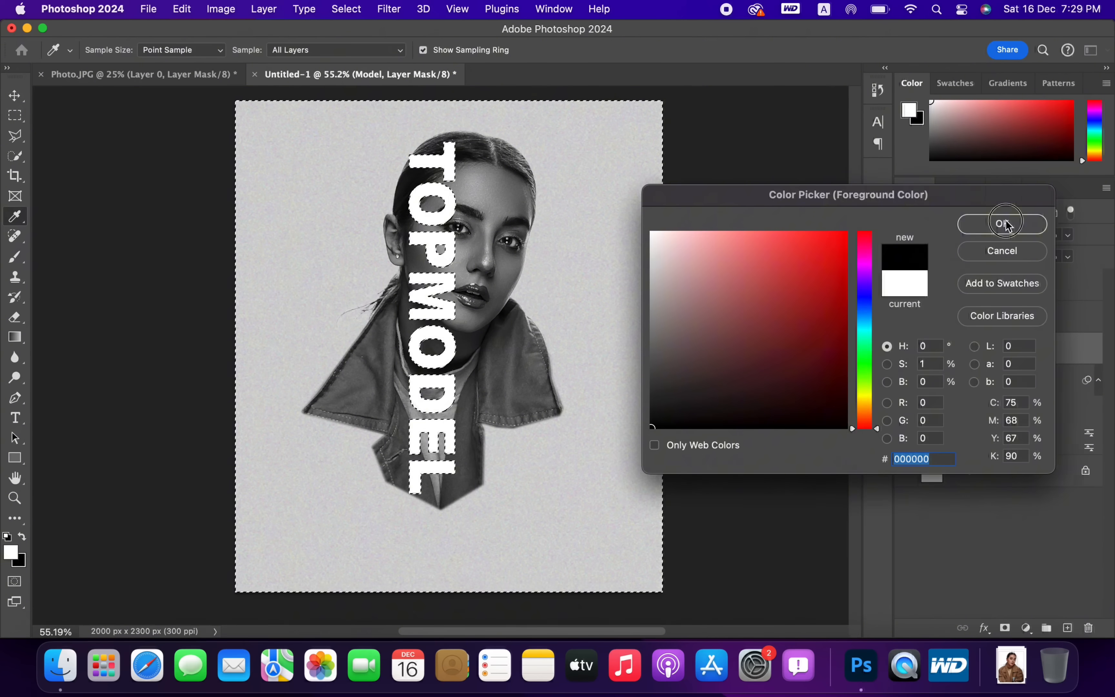
left_click(1002, 223)
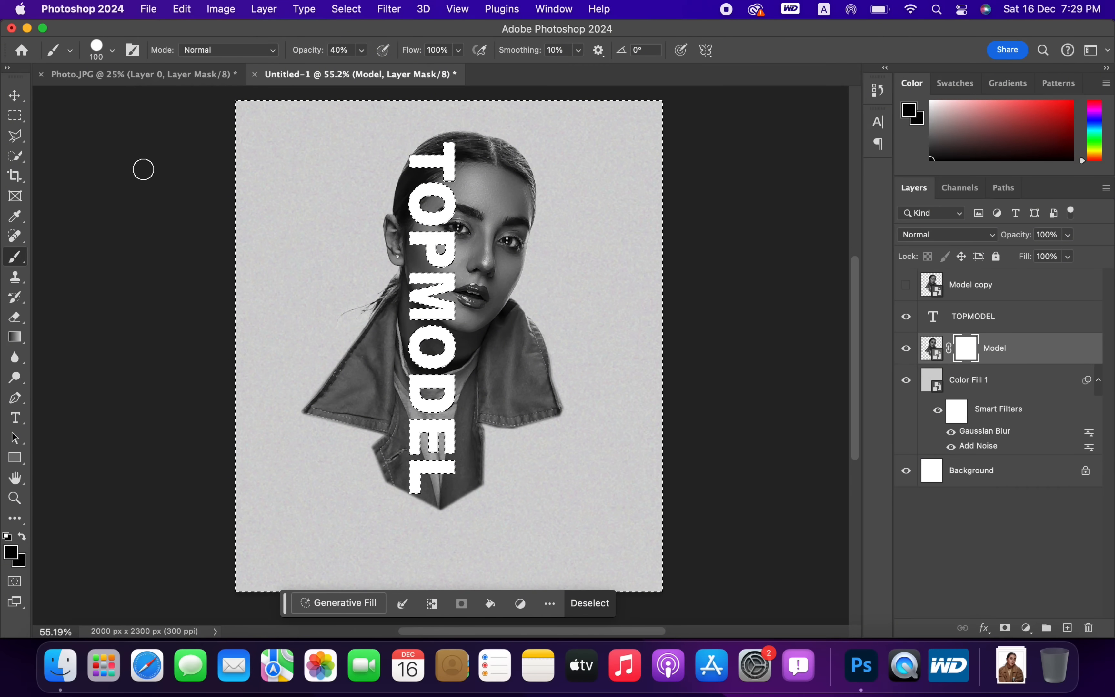
left_click(113, 49)
type("100")
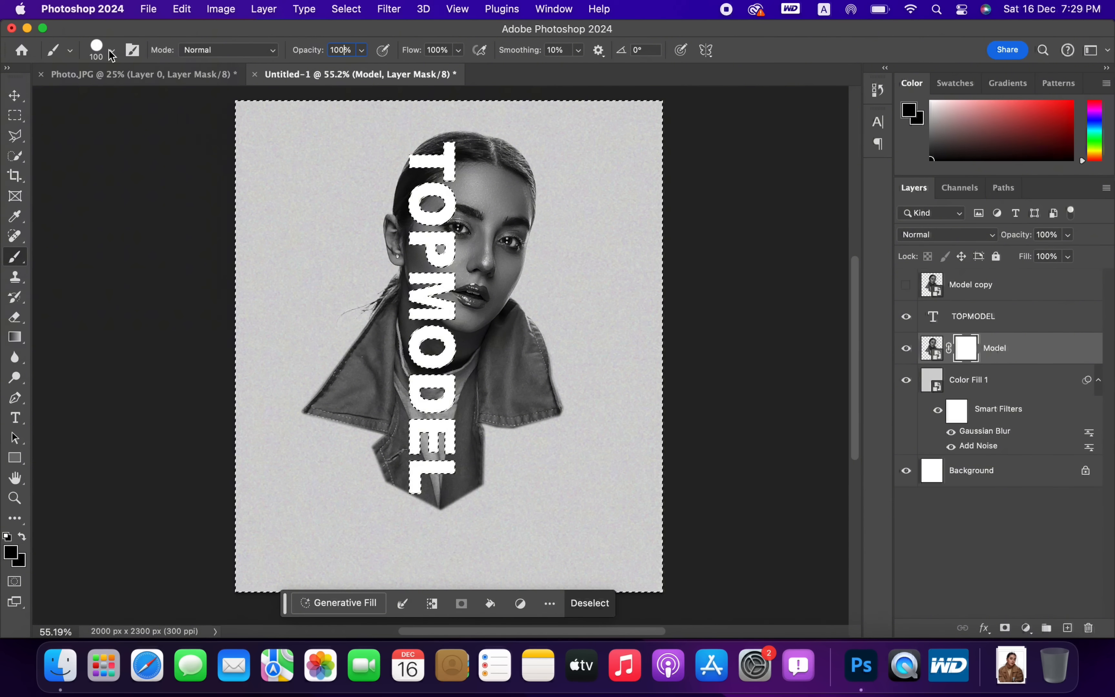
left_click(112, 55)
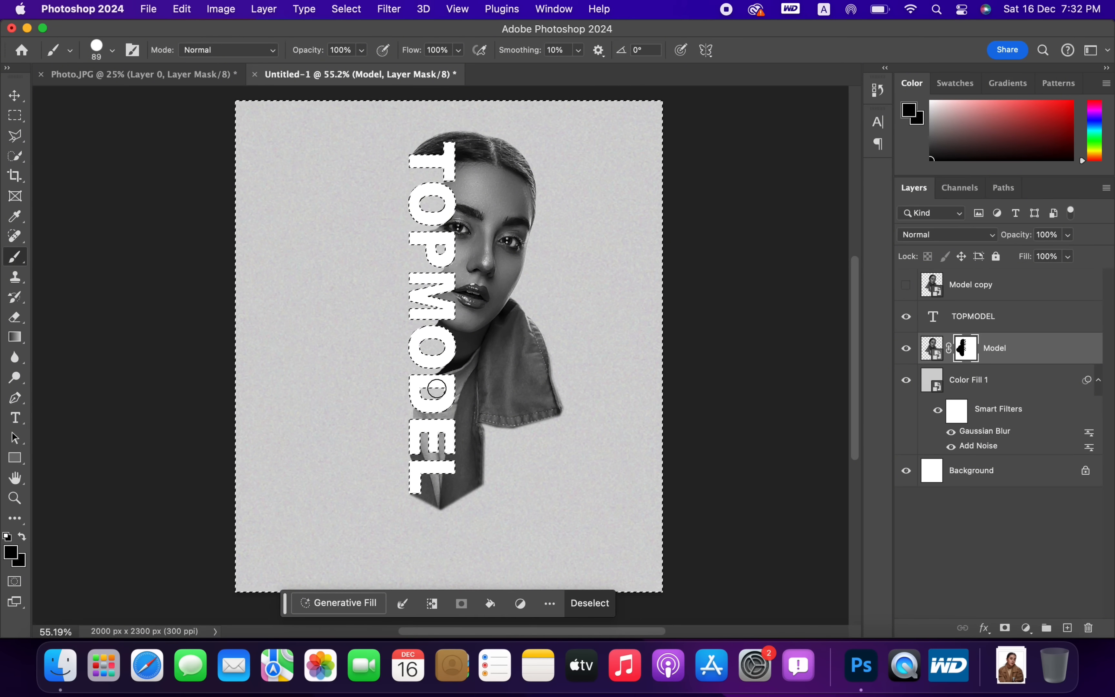
Clear the letter-shaped selection with Cmd+D
key("cmd+d")
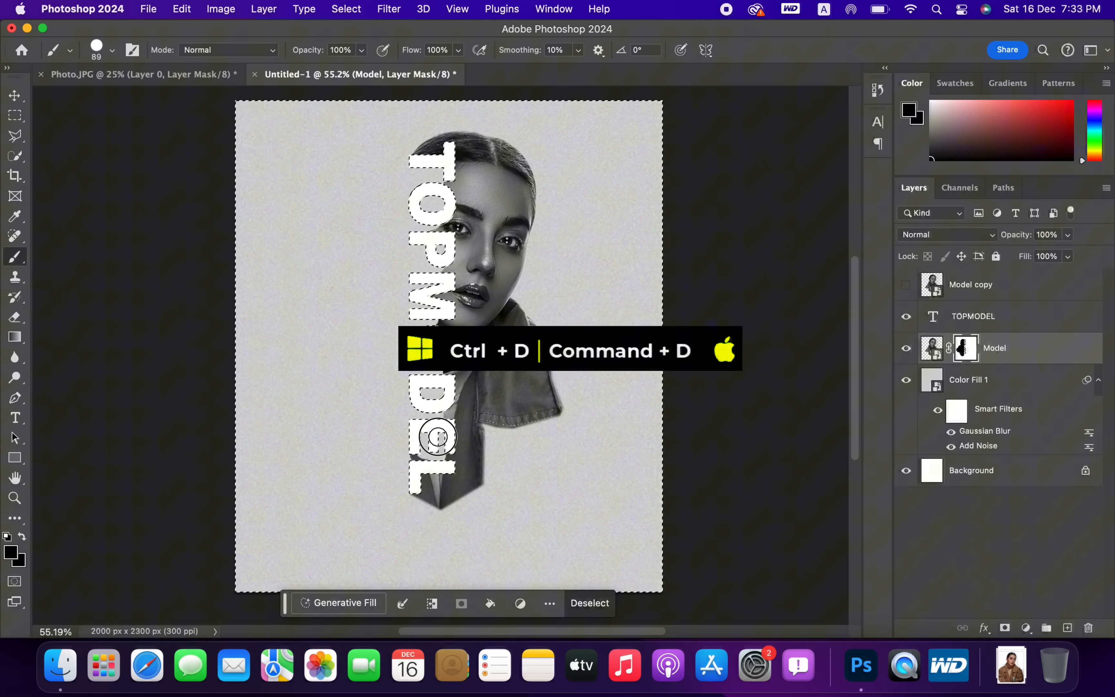
key("cmd+d")
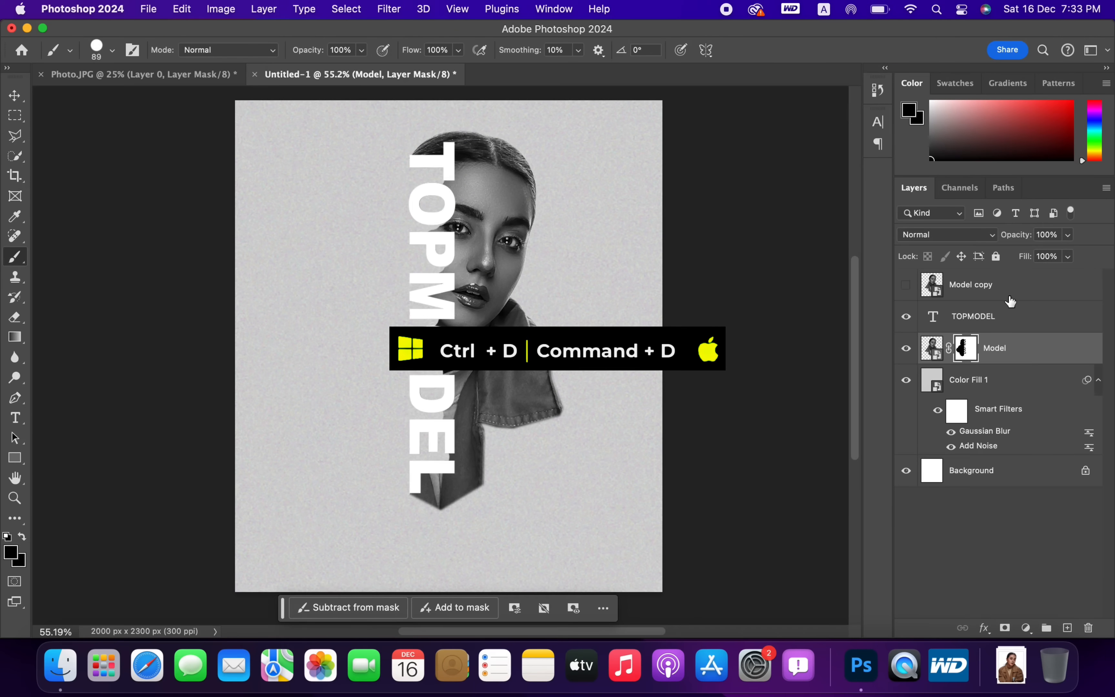
Show the Model copy clipped into TOPMODEL so the portrait fills the lettering
left_click(905, 284)
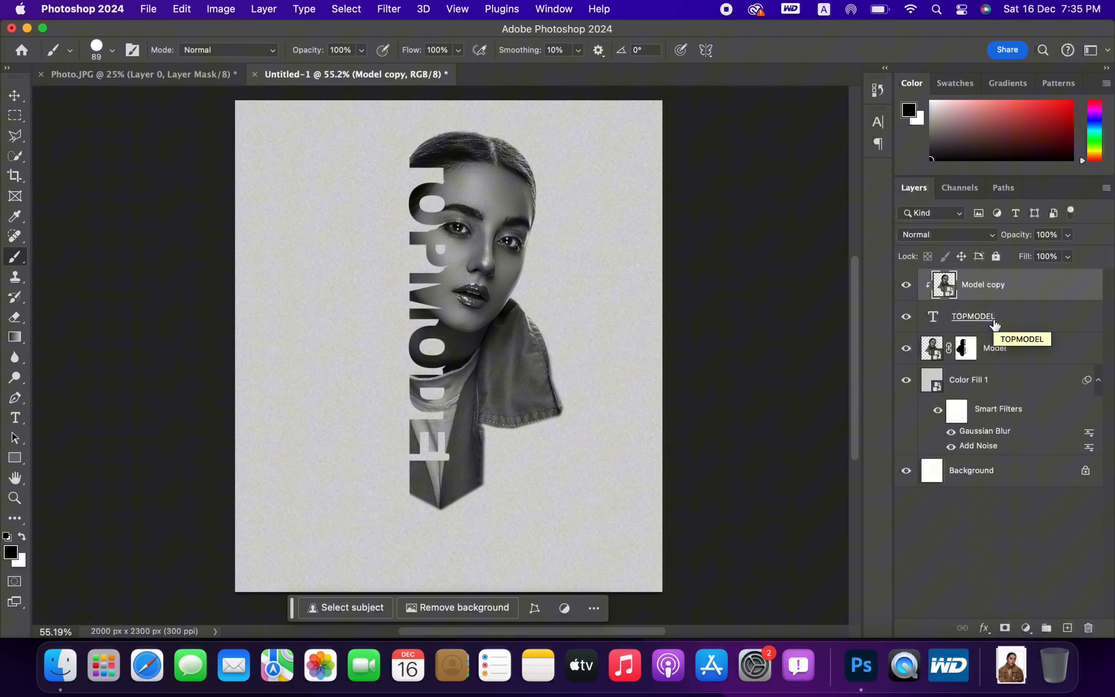
right_click(974, 316)
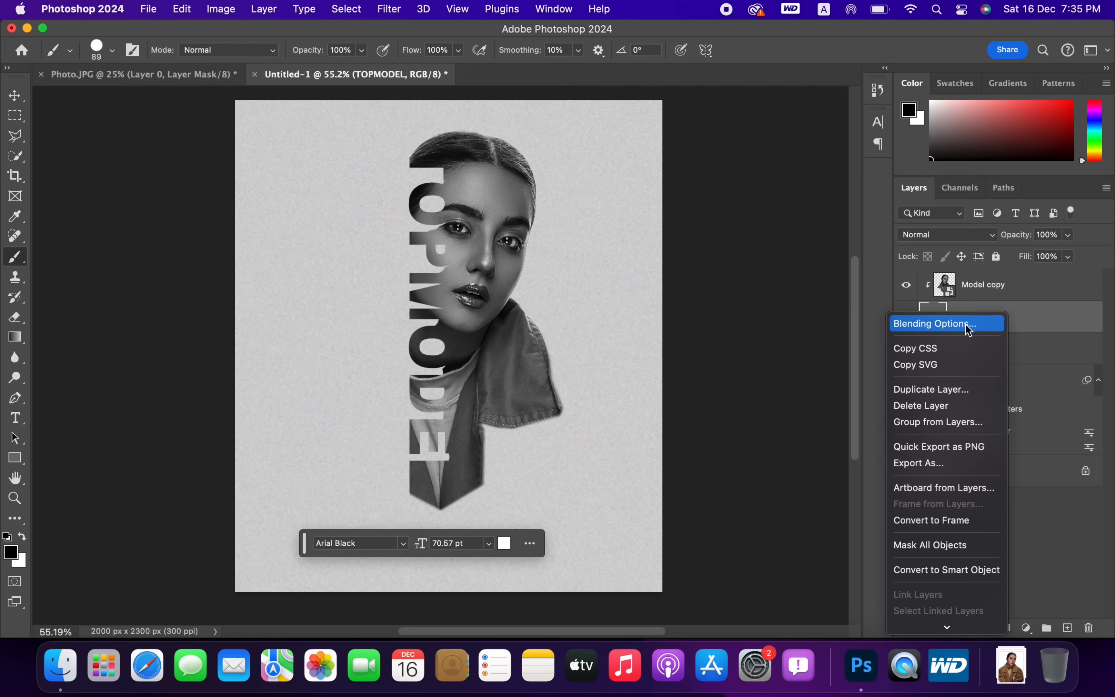
Give TOPMODEL a 1 px grey stroke in the Layer Style dialog
left_click(932, 323)
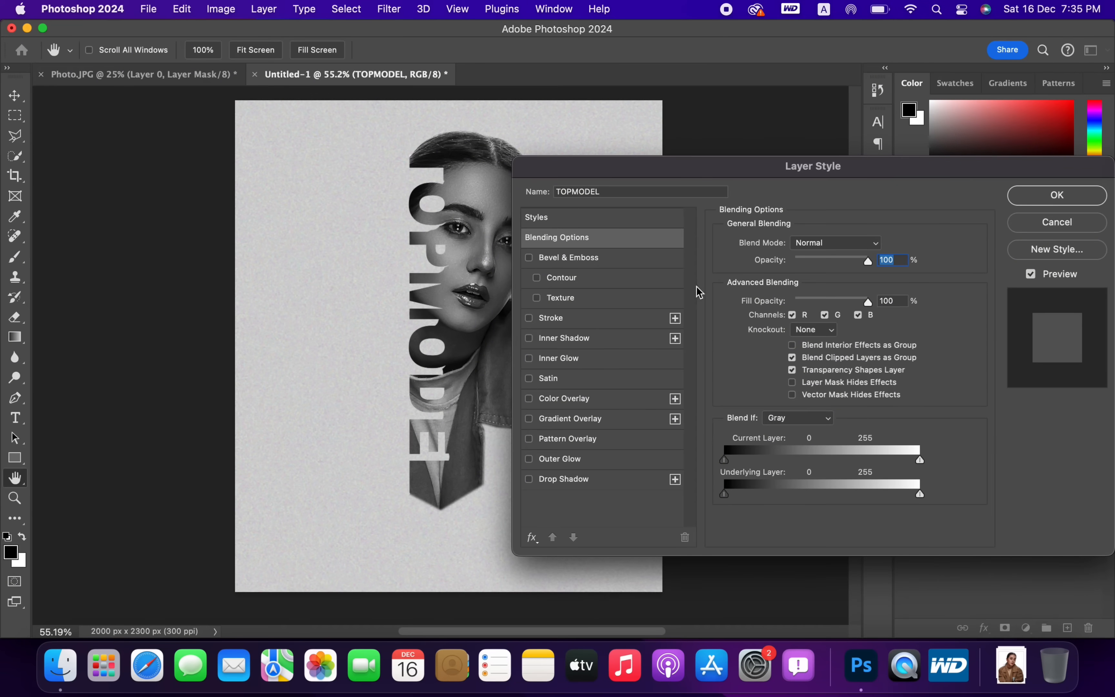
left_click(530, 318)
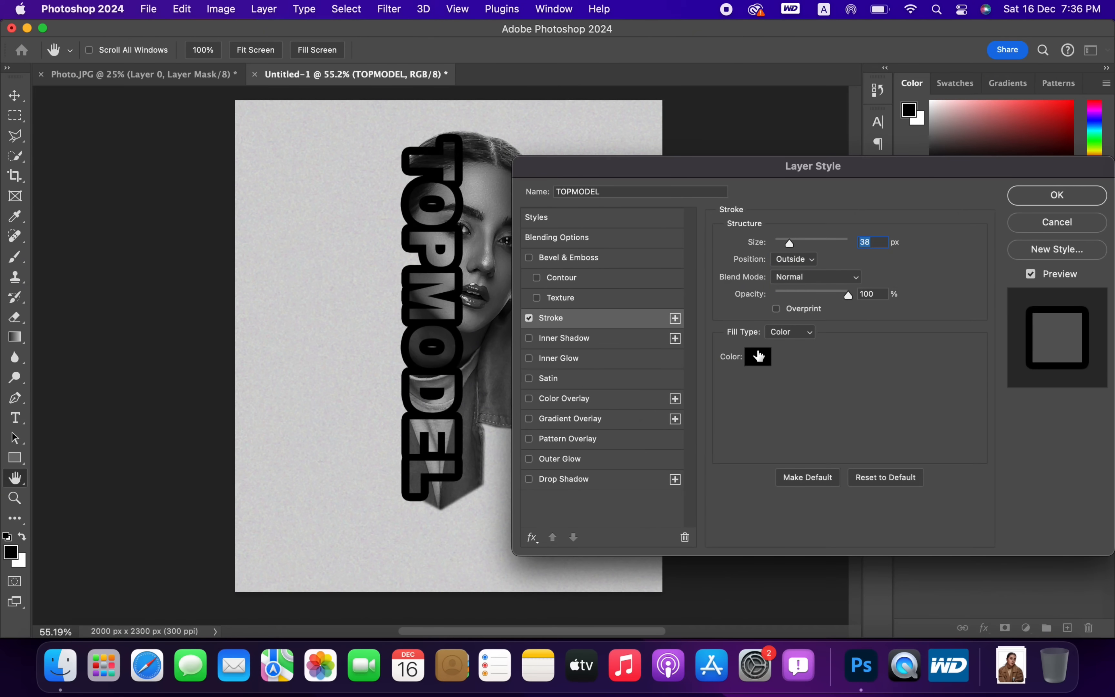
left_click(758, 356)
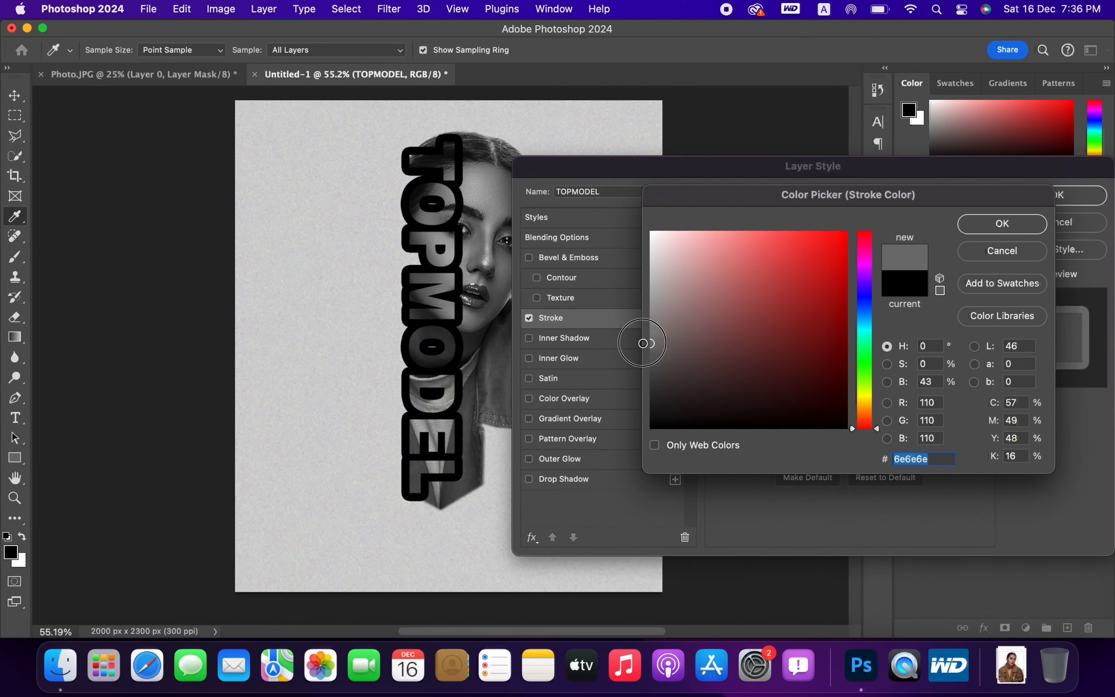
left_click(1002, 224)
type("1")
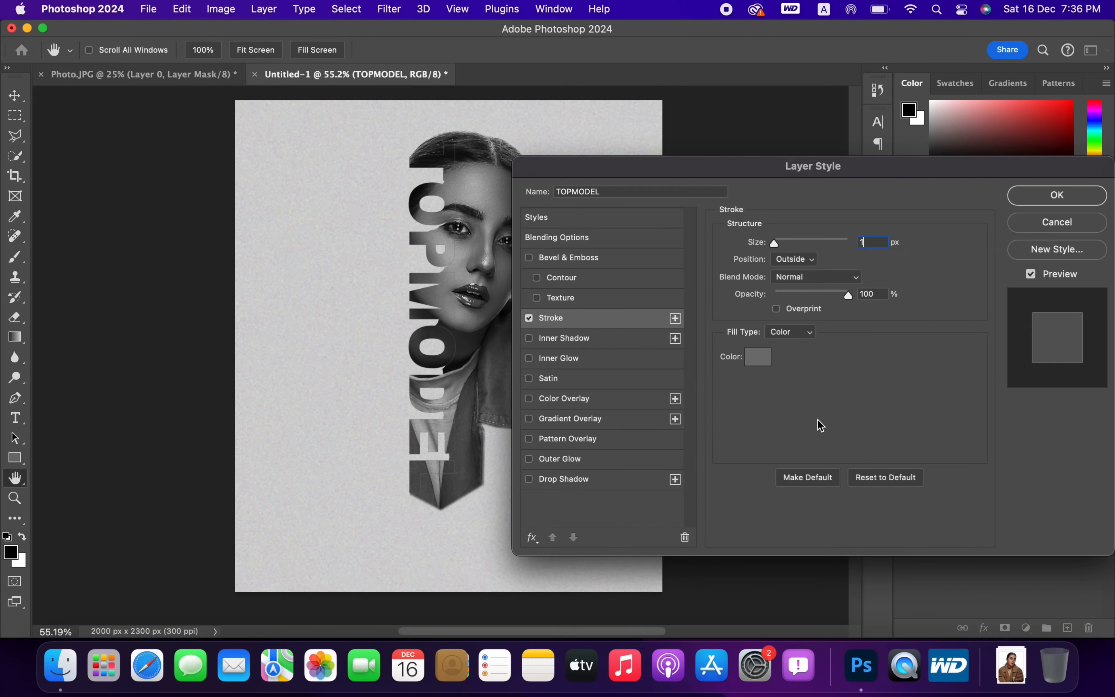
Add a Multiply drop shadow at 35% opacity, 35 px size, and apply the effects
left_click(529, 479)
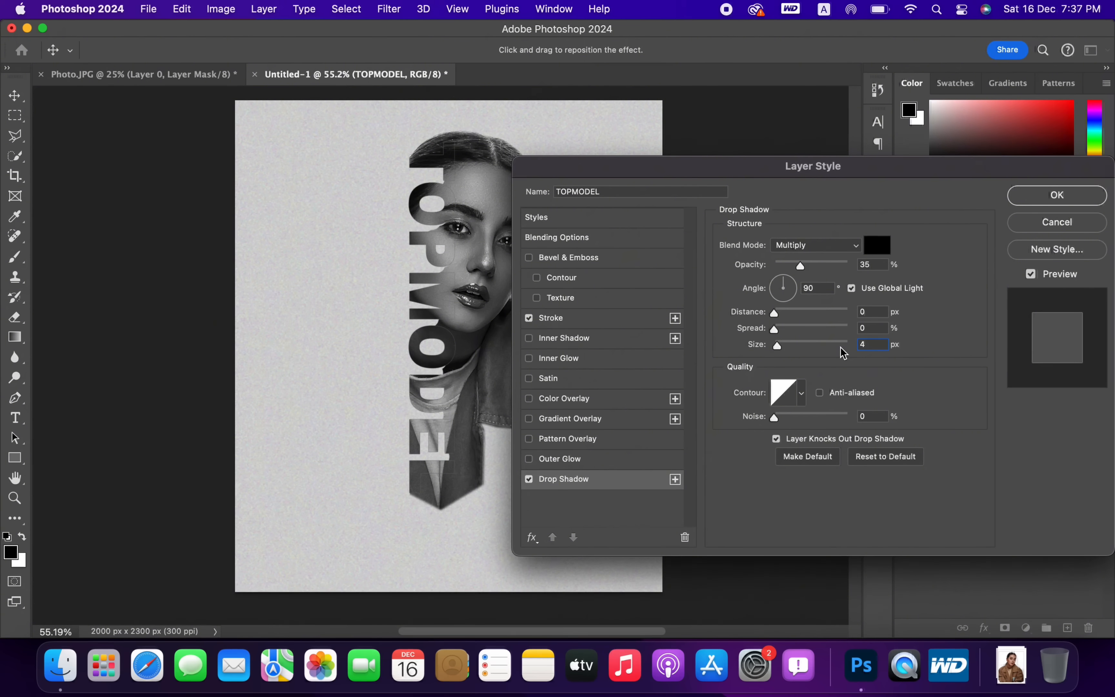
left_click(529, 479)
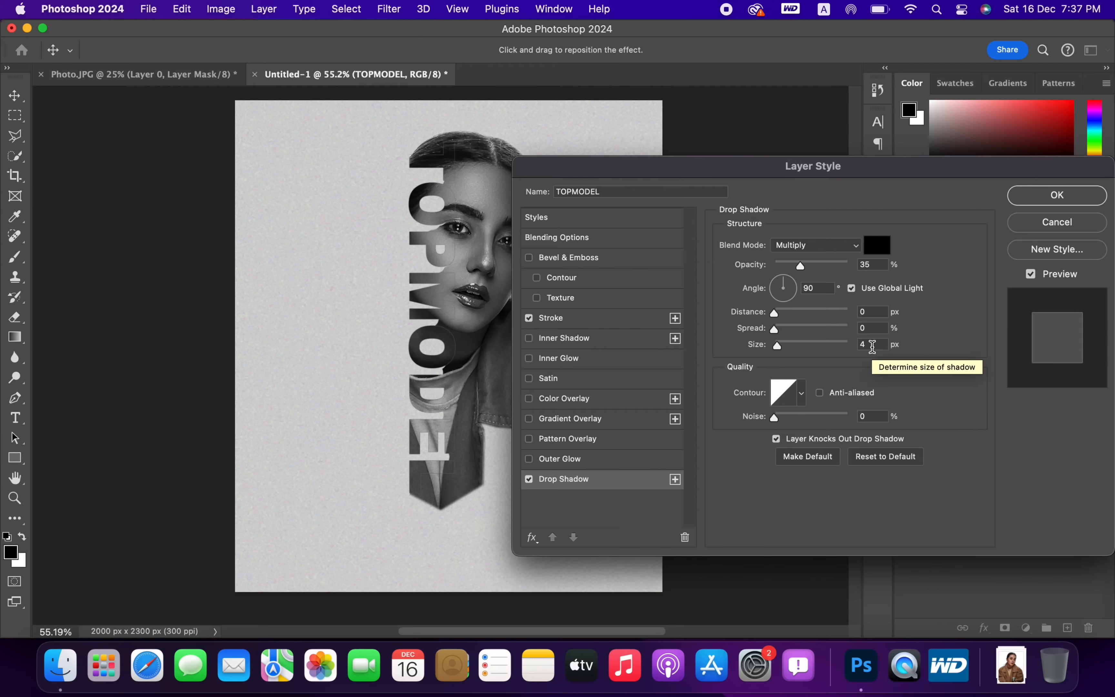
triple_click(872, 345)
type("35")
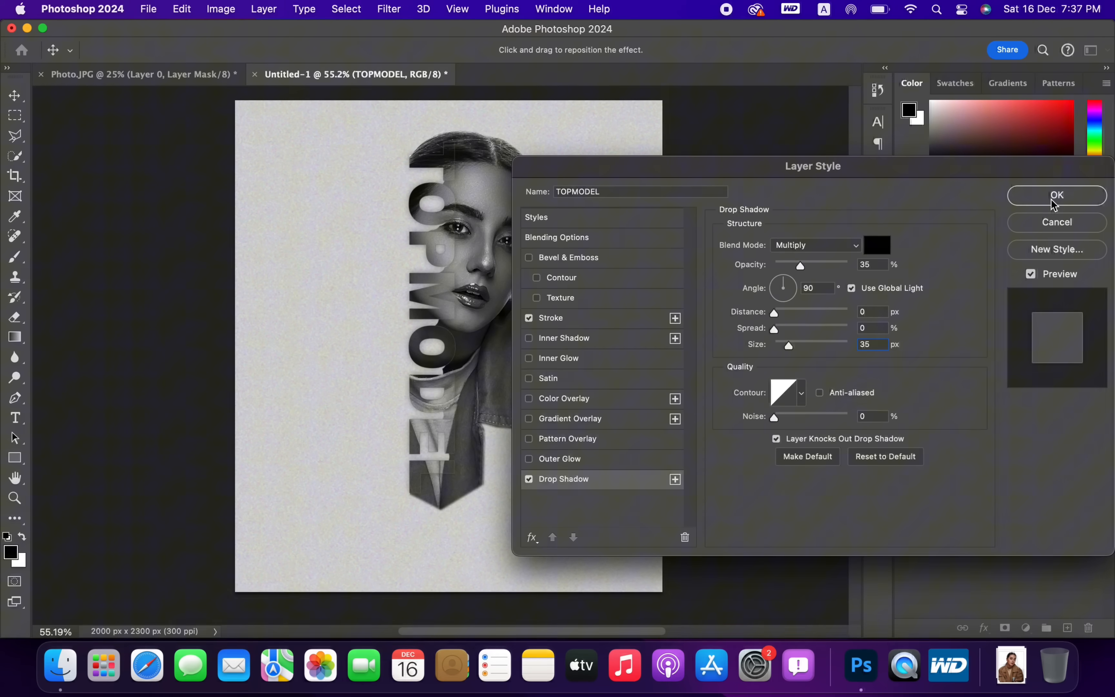
left_click(1057, 196)
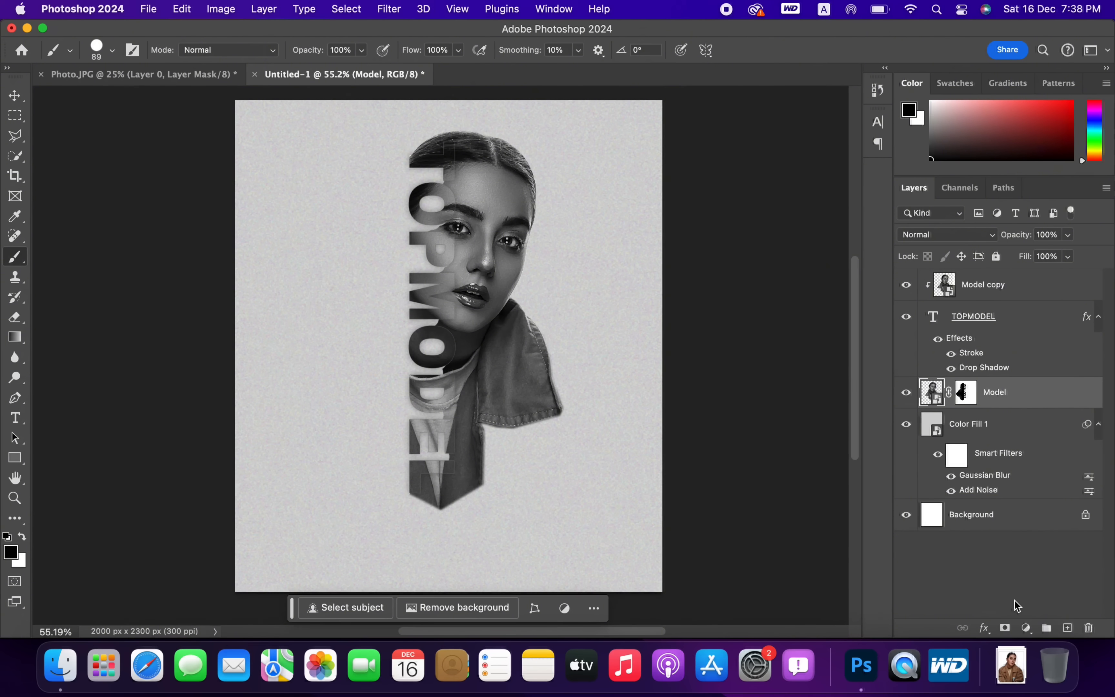
Create an empty Layer 1 between TOPMODEL and Model
left_click(1067, 628)
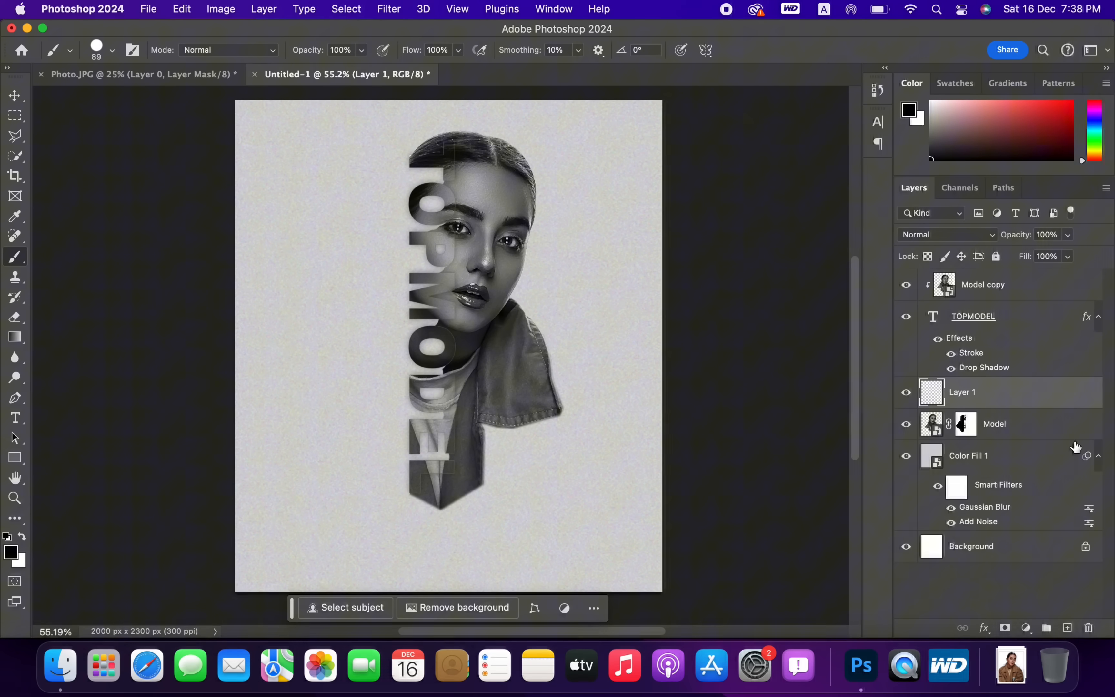
right_click(962, 391)
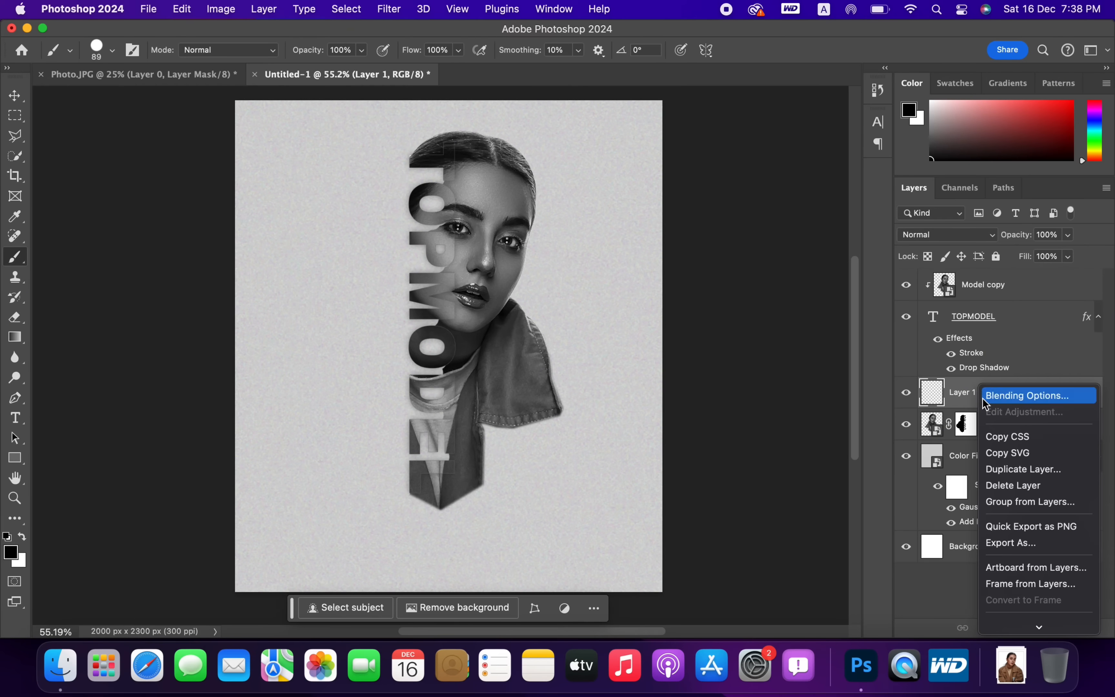
mouse_move(1027, 502)
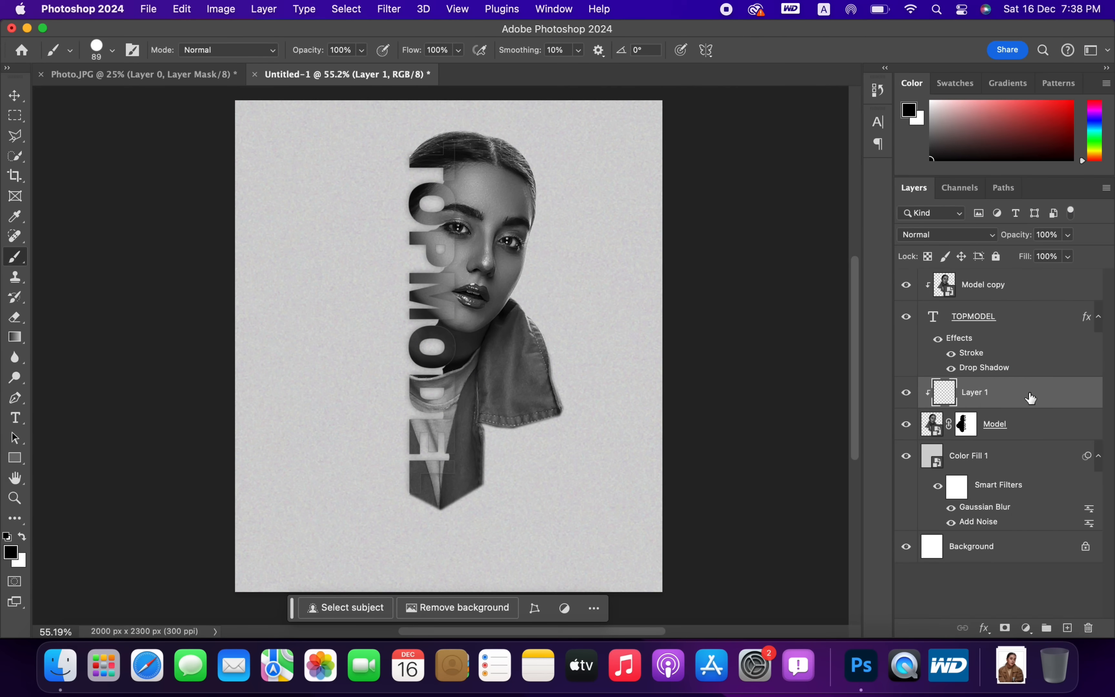
Switch Layer 1's blend mode to Overlay
left_click(947, 235)
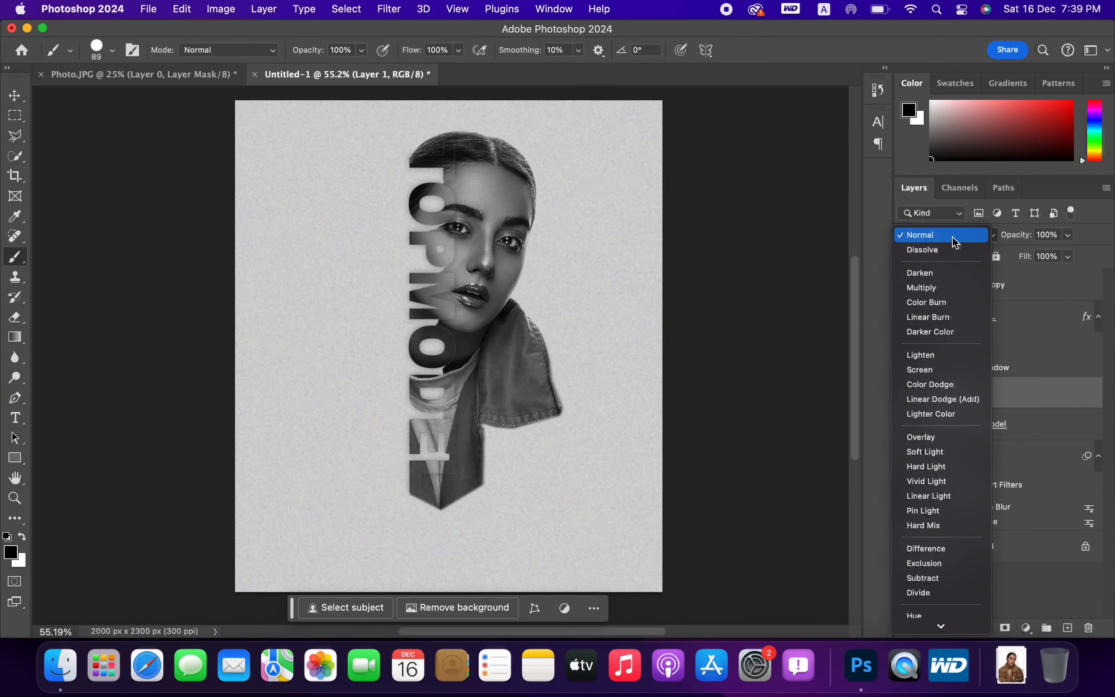
mouse_move(925, 437)
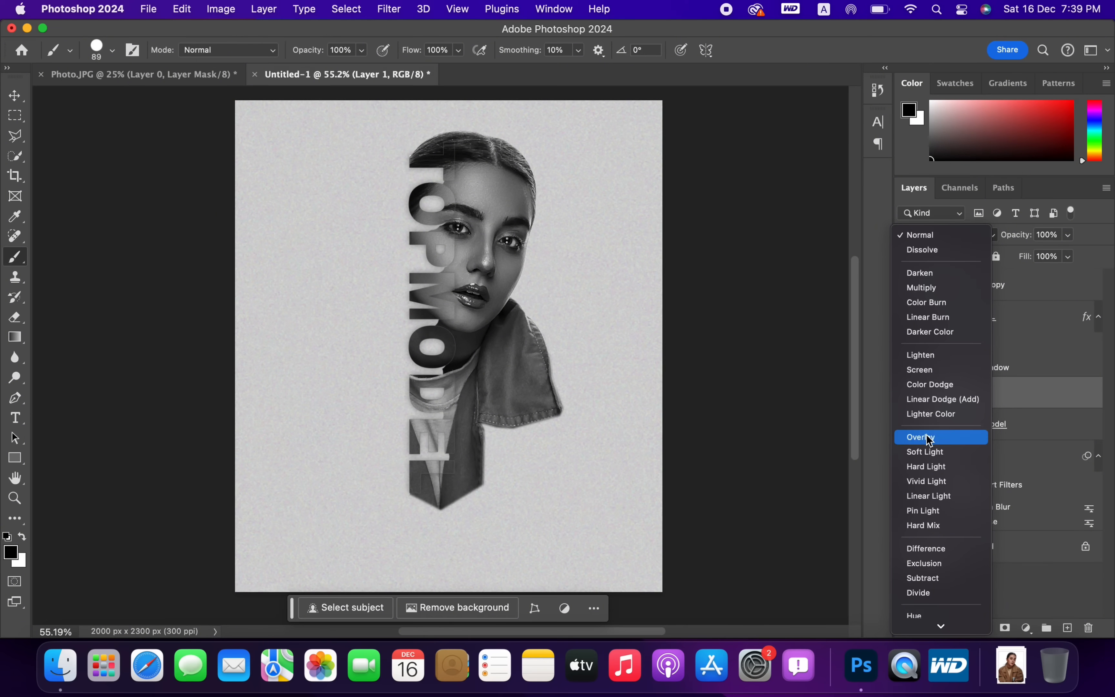
left_click(920, 437)
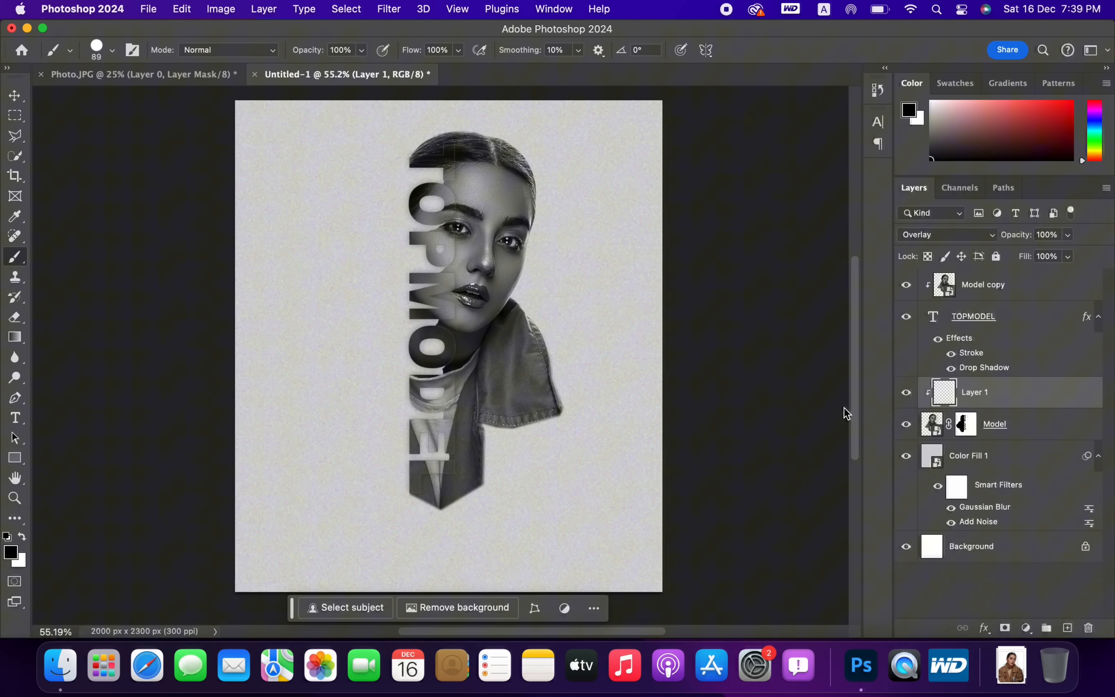
mouse_move(16, 258)
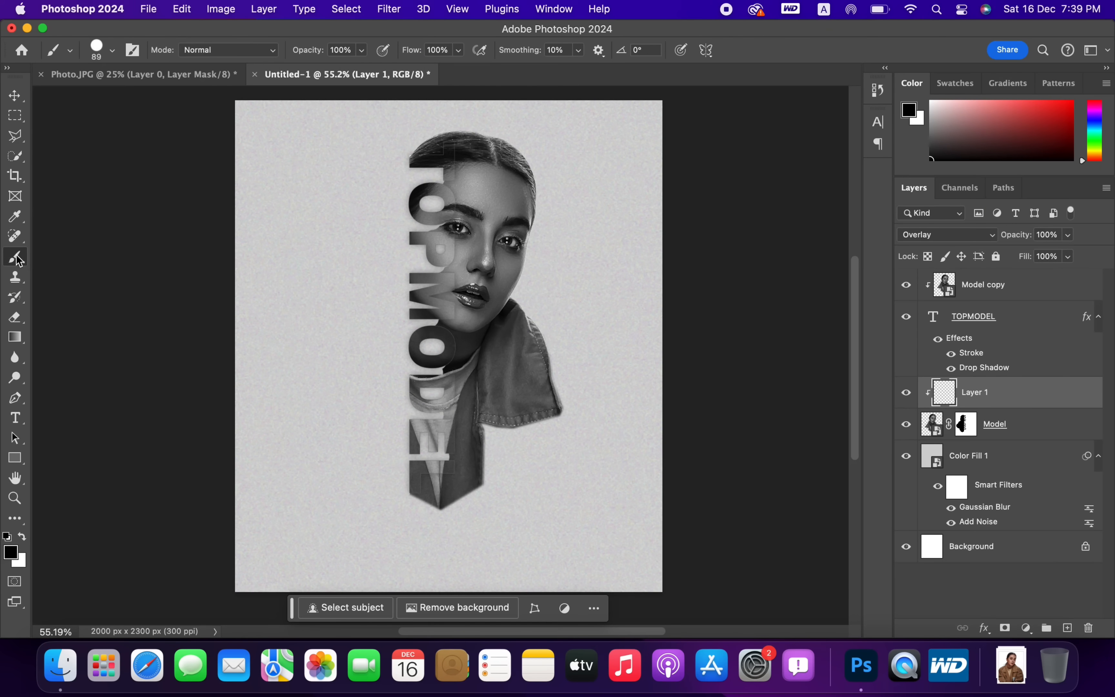
With a red foreground and a fine brush, paint the model's lips red on Layer 1
left_click(908, 108)
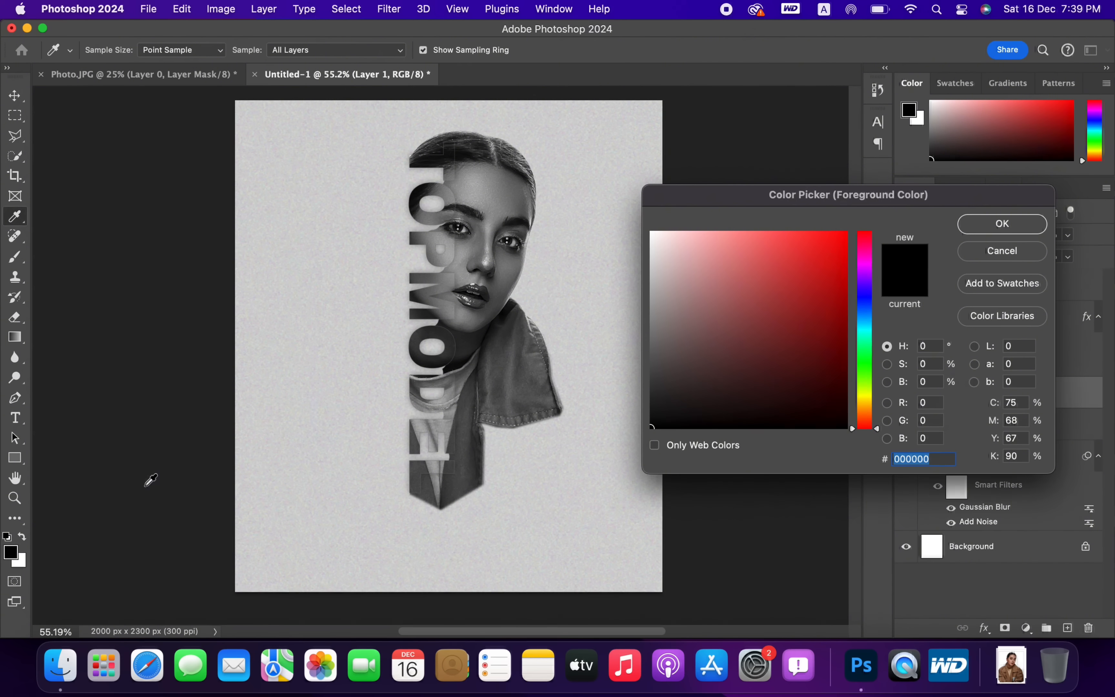
left_click(1002, 223)
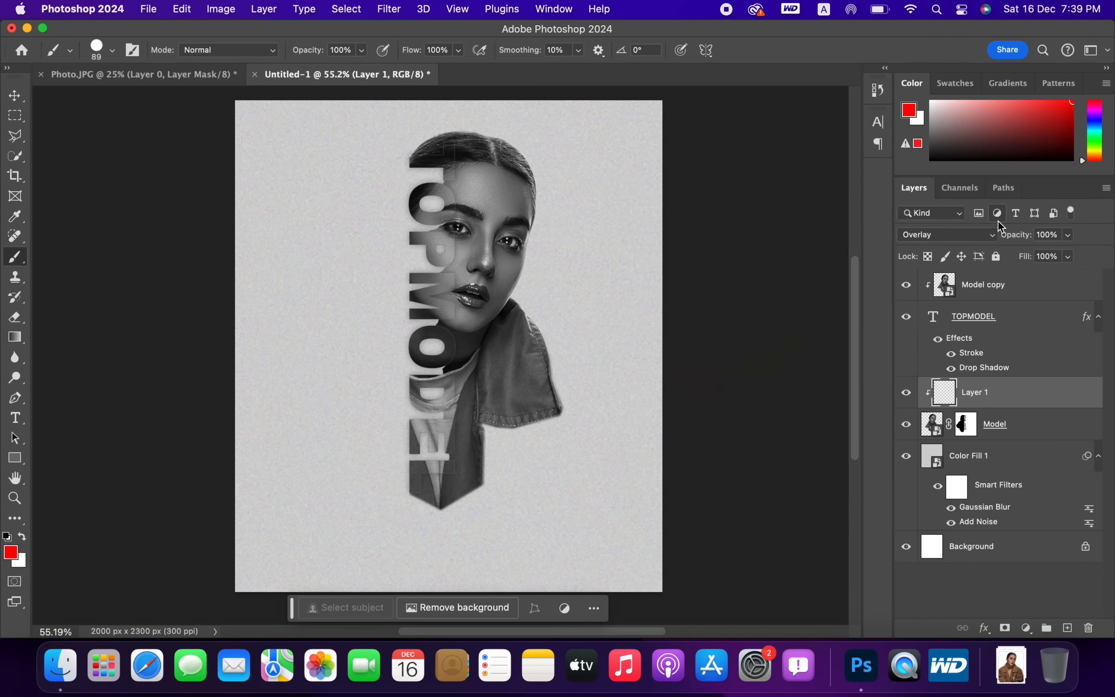
mouse_move(319, 254)
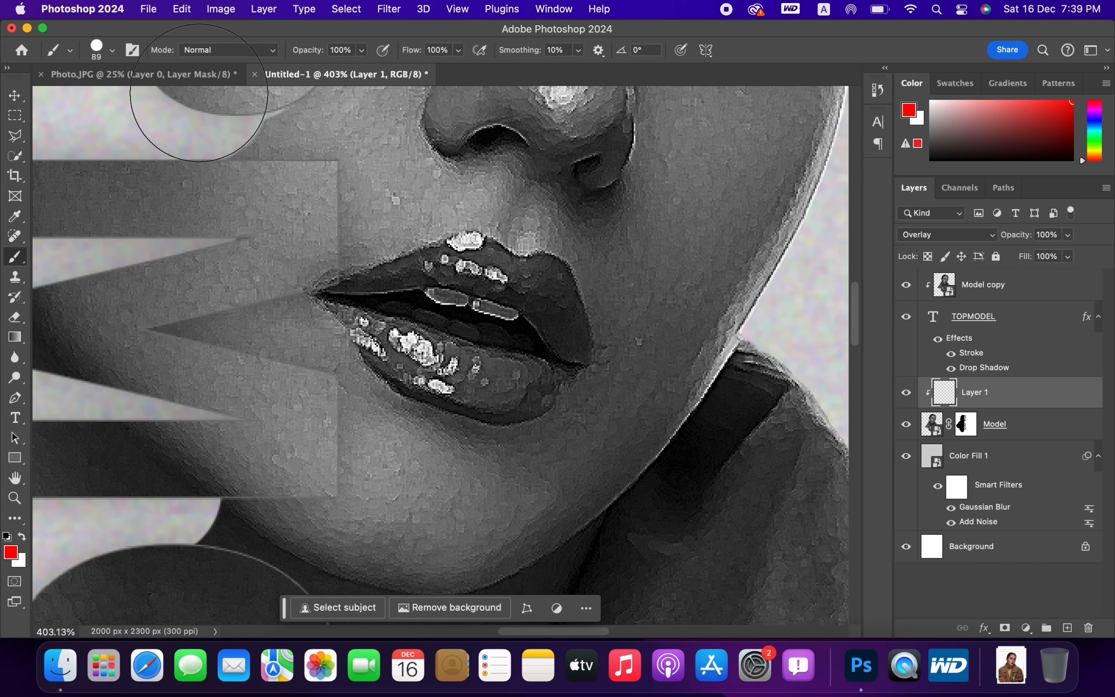
left_click(111, 50)
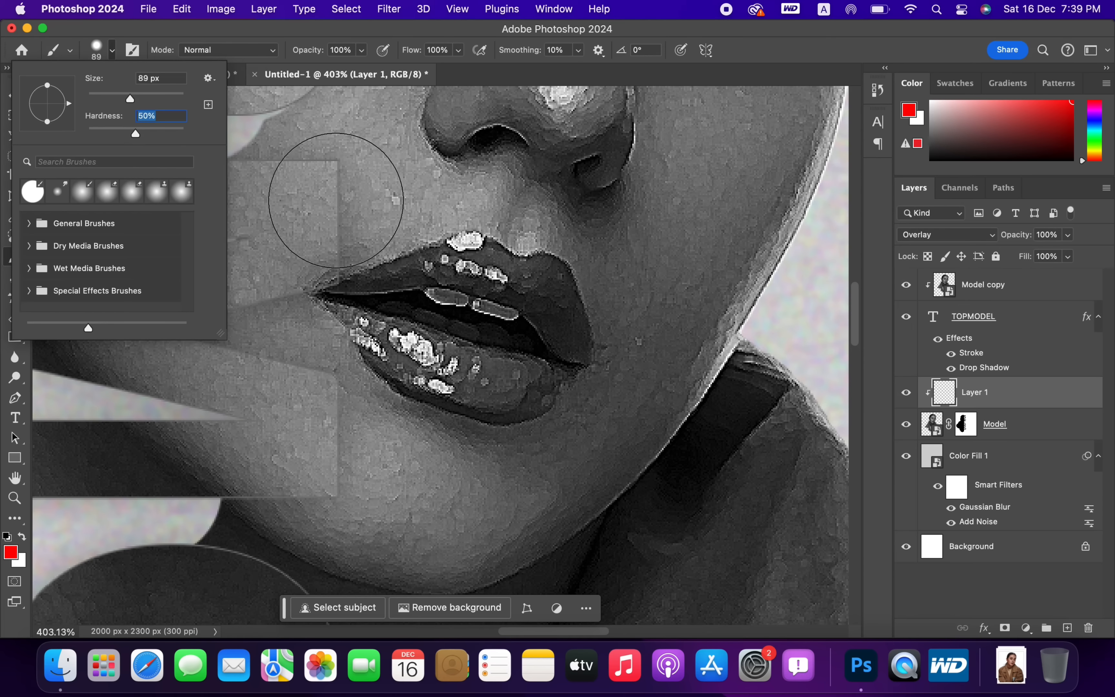
left_click_drag(130, 99, 104, 98)
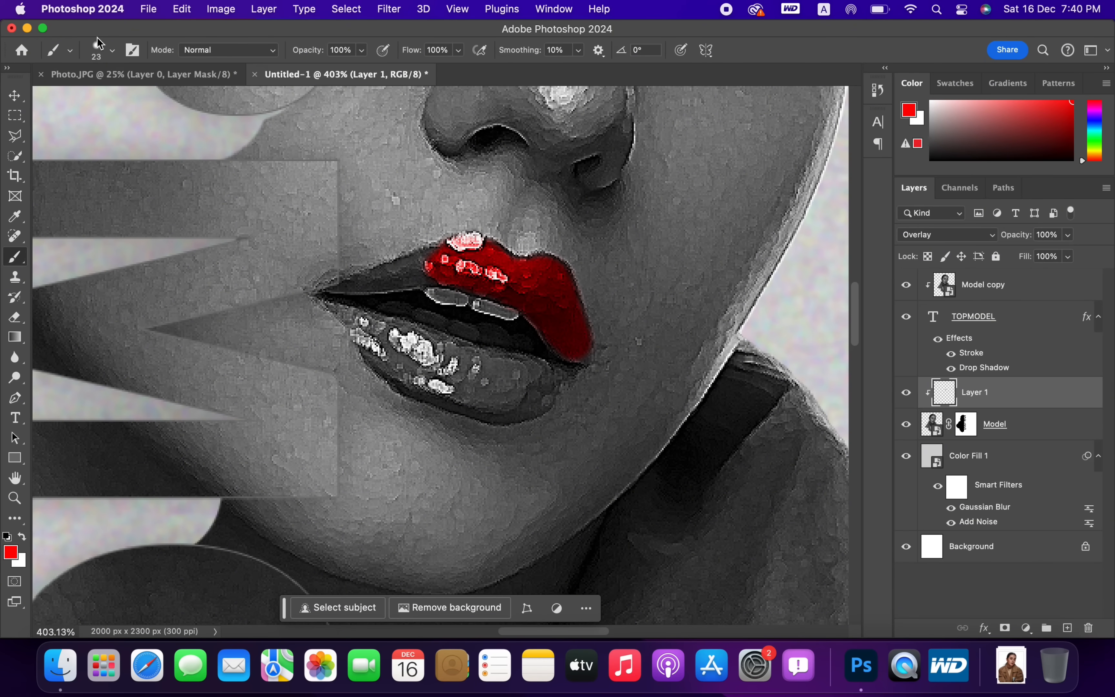
left_click(112, 49)
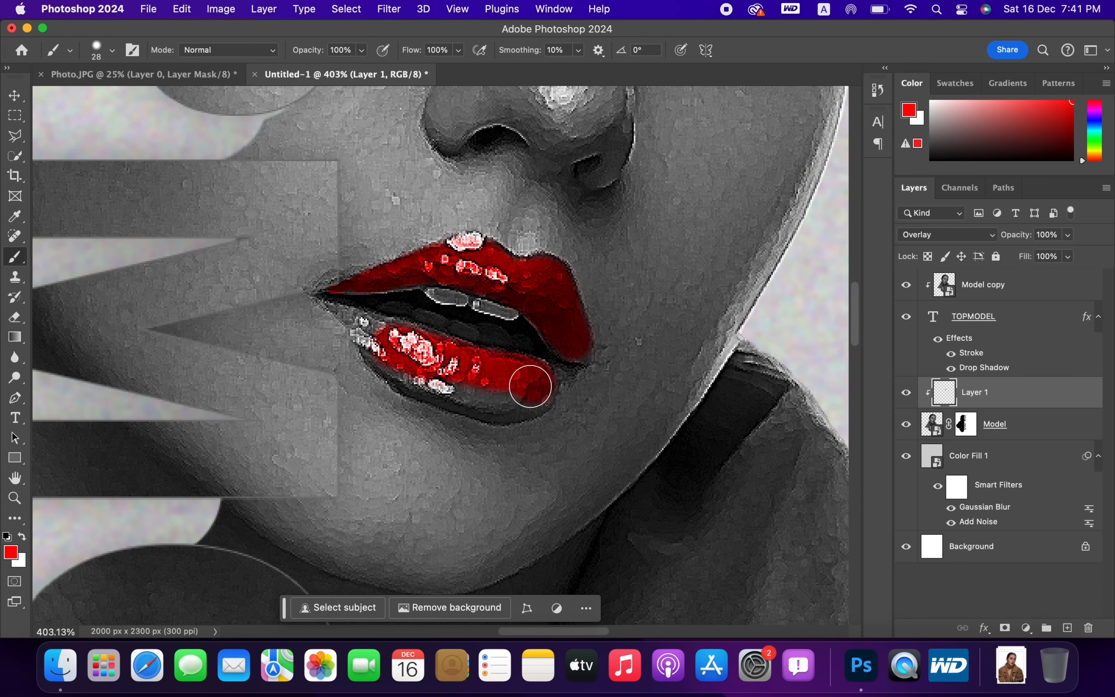
left_click(111, 50)
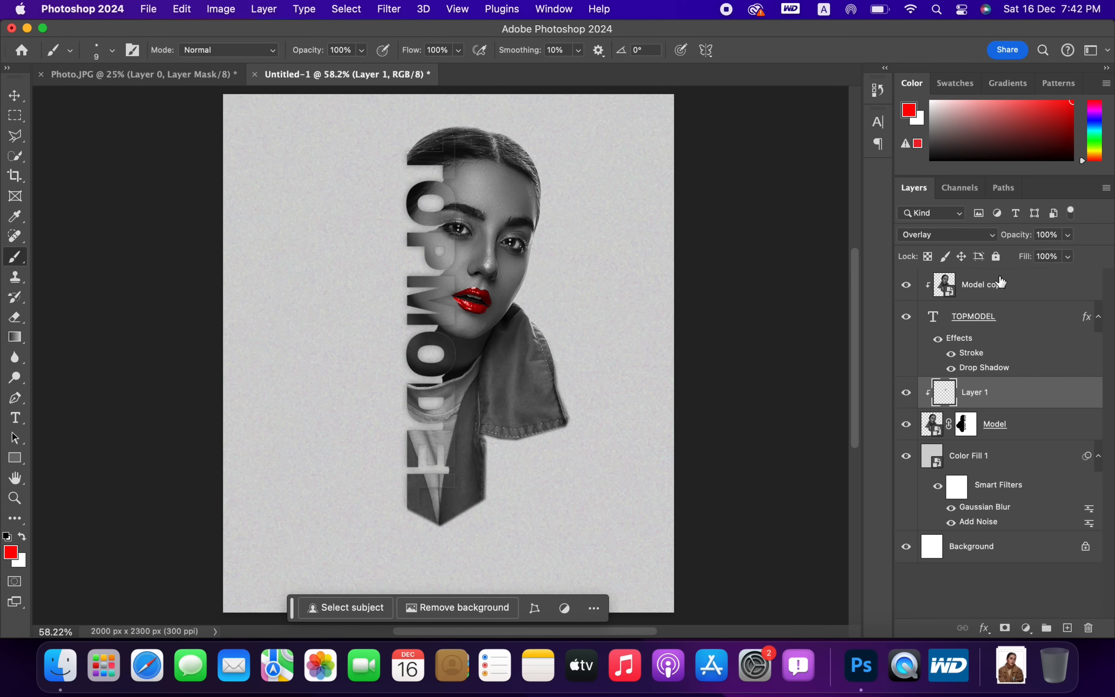
Group Model copy through Model with Cmd+G and collapse the Color Fill filter list
left_click(983, 284)
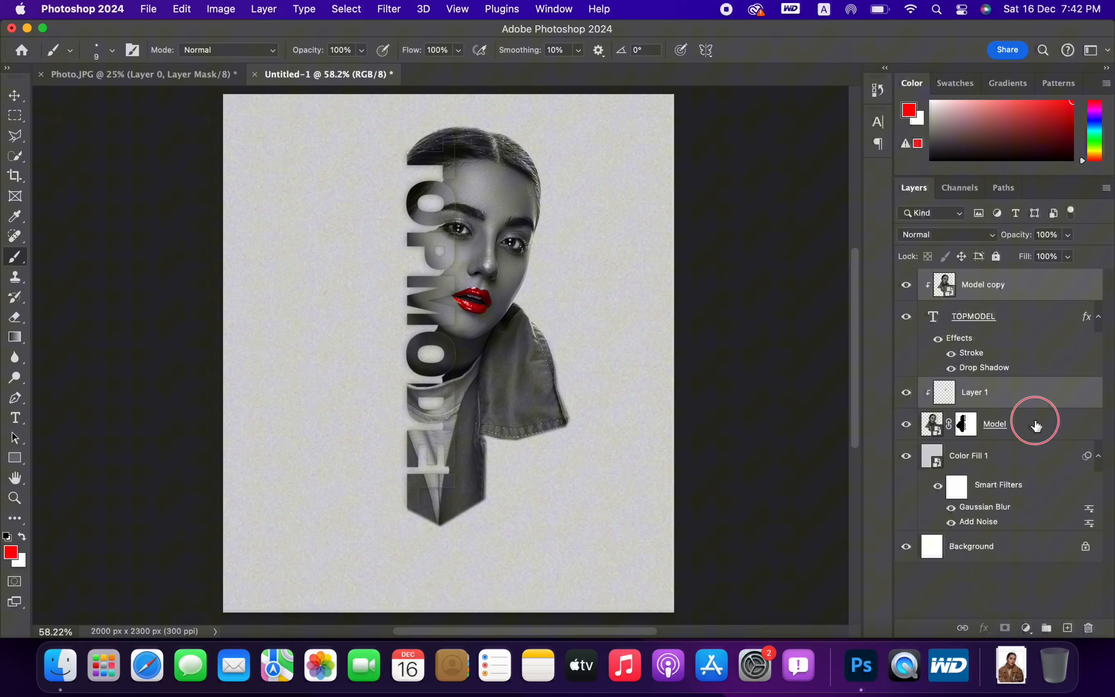
key("cmd+g")
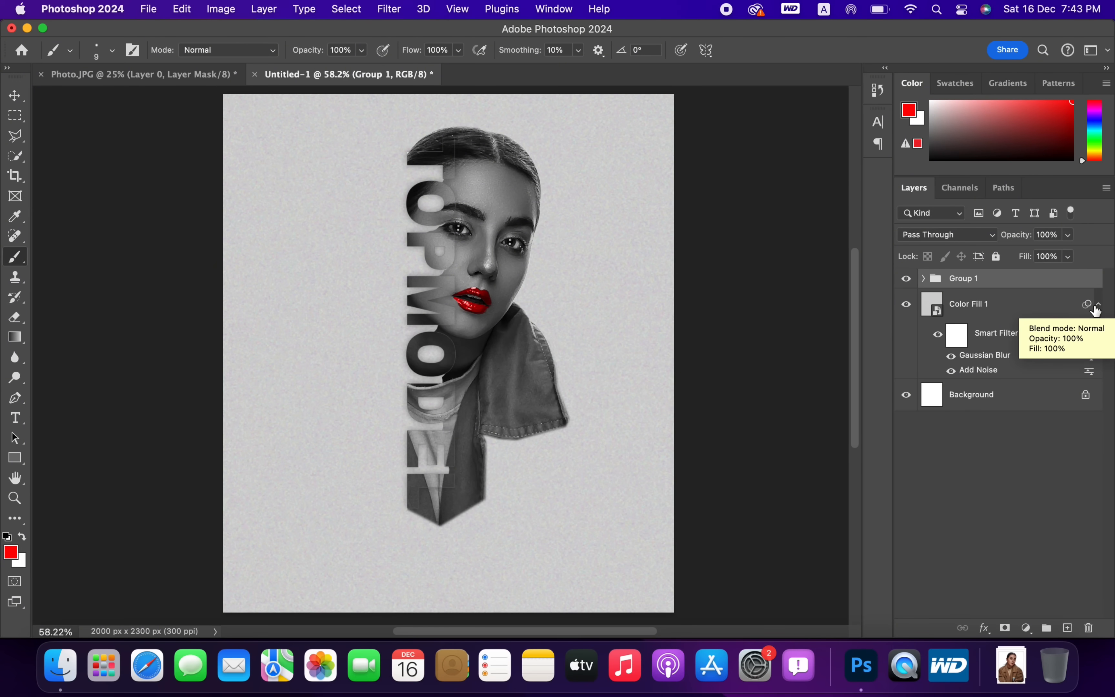
left_click(1097, 304)
type("Model")
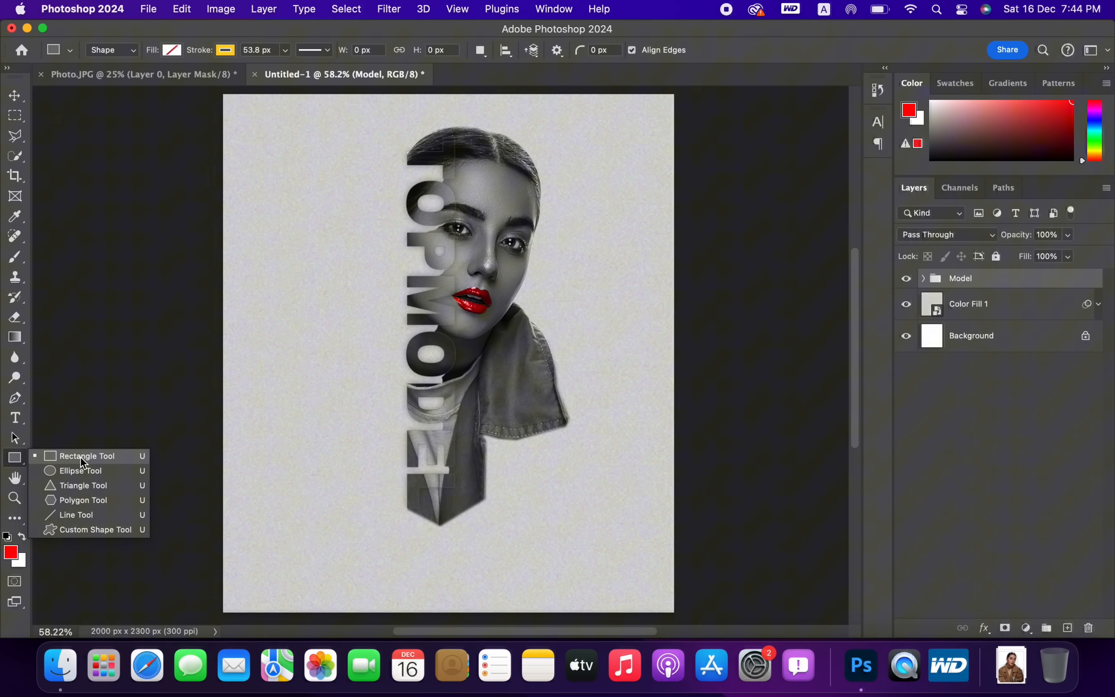
Draw Rectangle 1 over the eye with fill #d41616 and no stroke
left_click(170, 50)
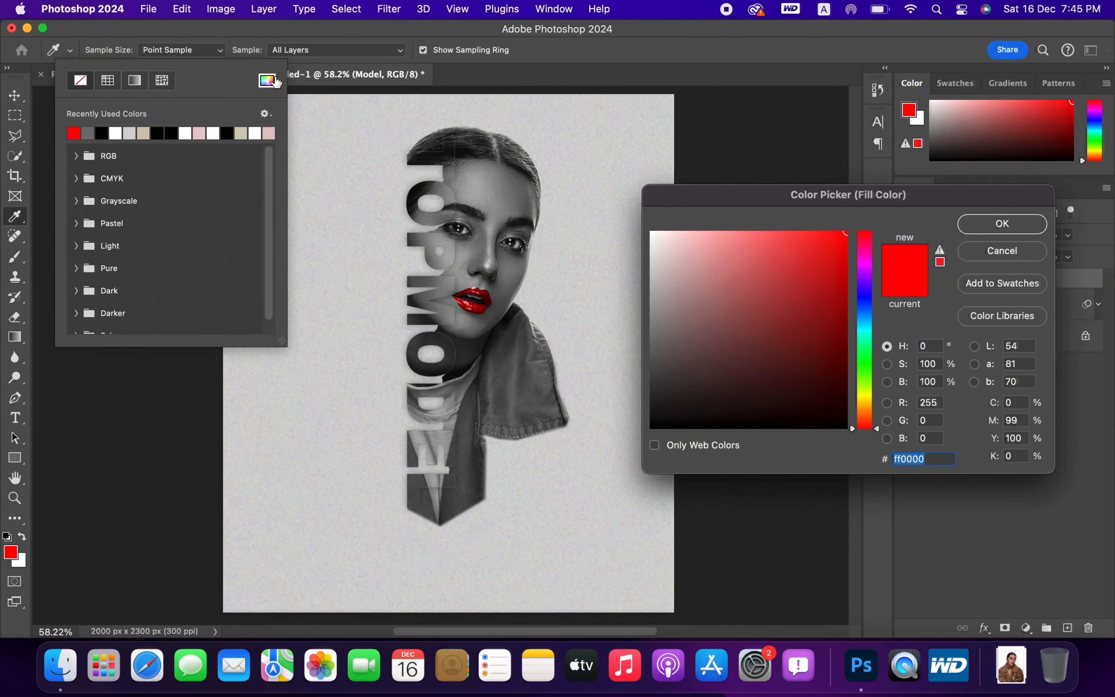
left_click(834, 258)
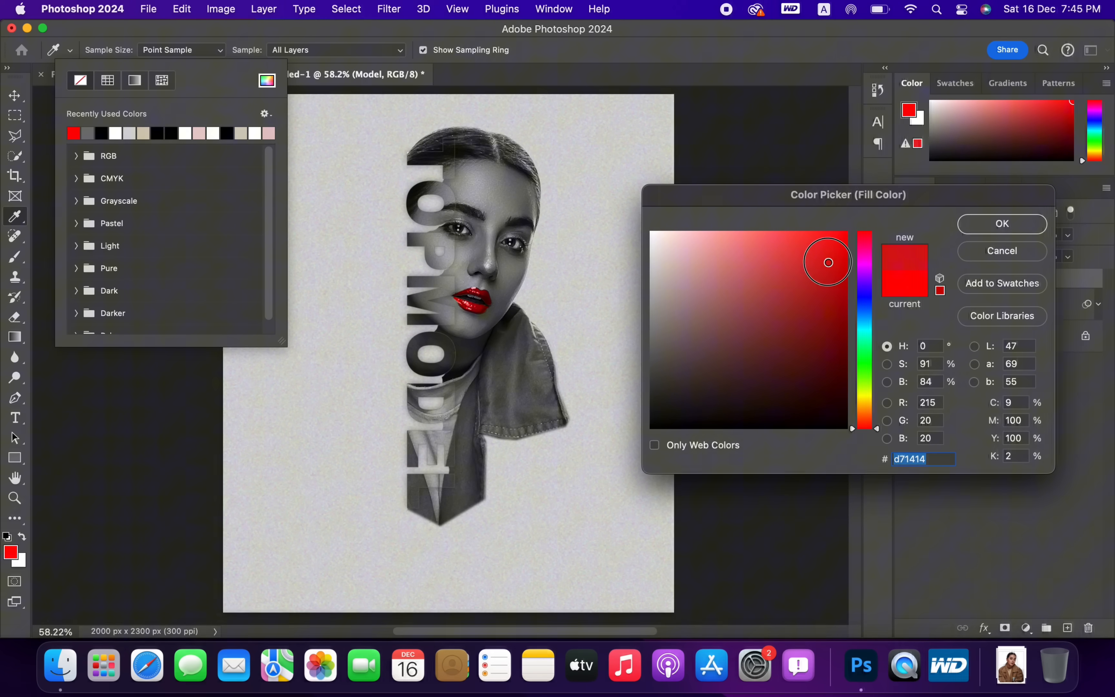
left_click(827, 265)
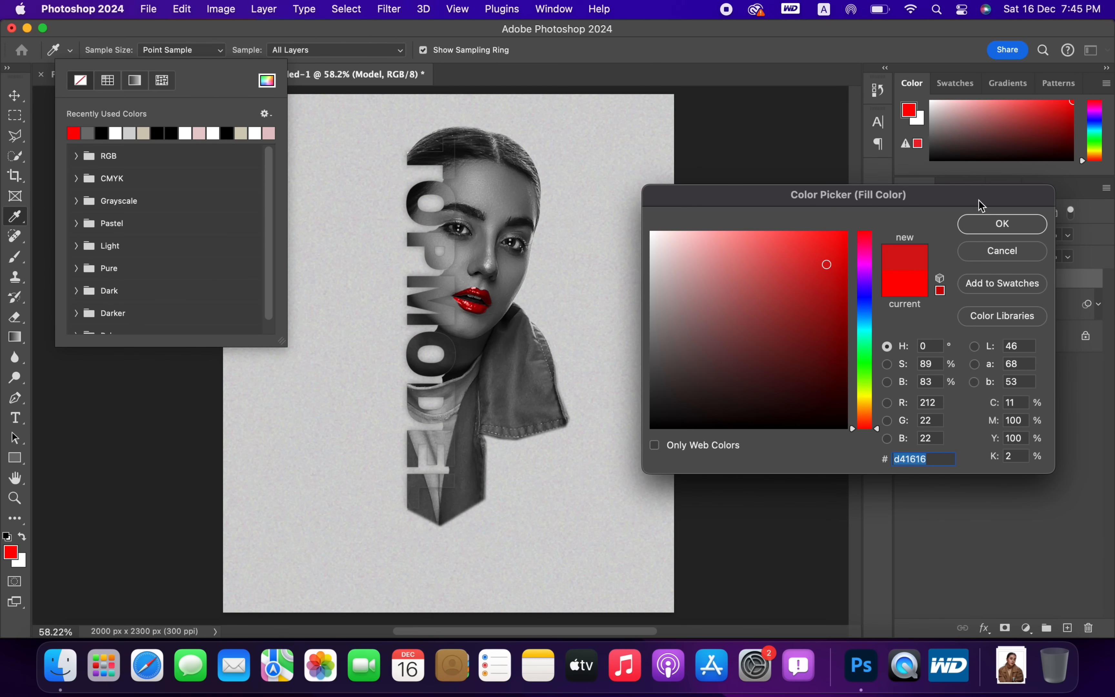
left_click(1002, 223)
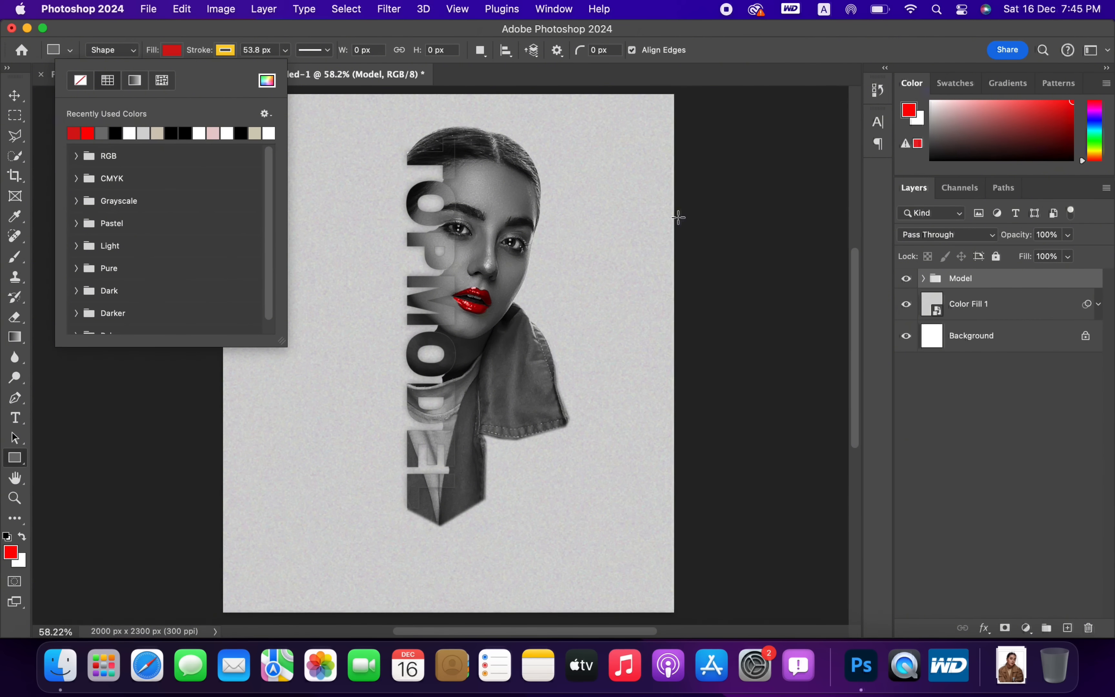
mouse_move(509, 235)
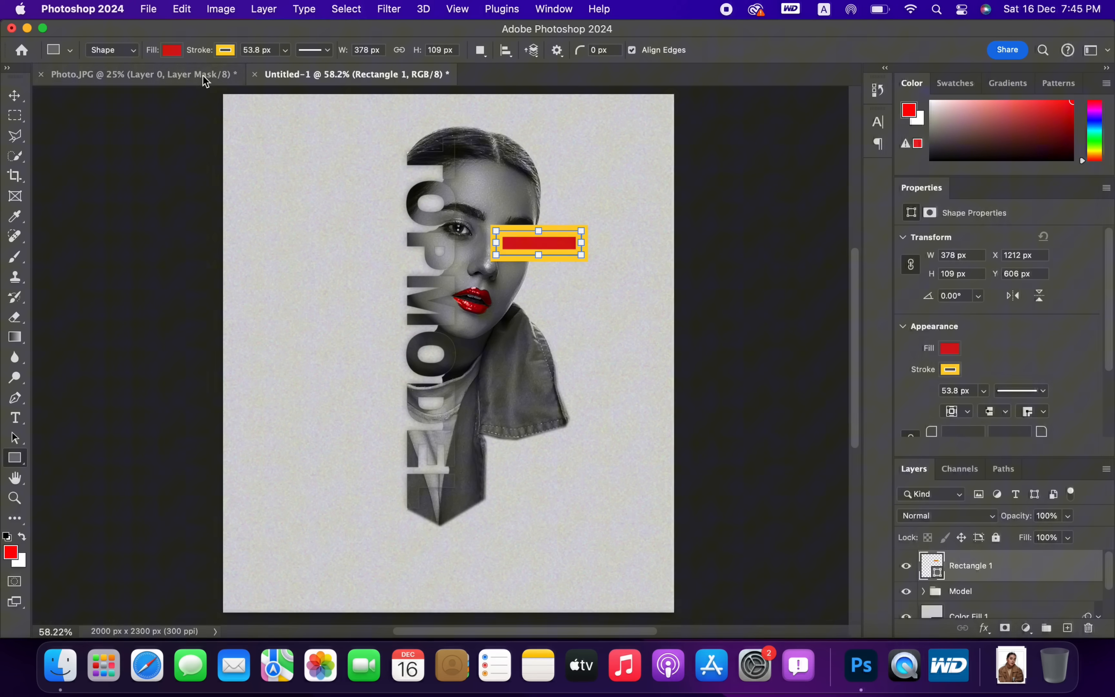
left_click(172, 49)
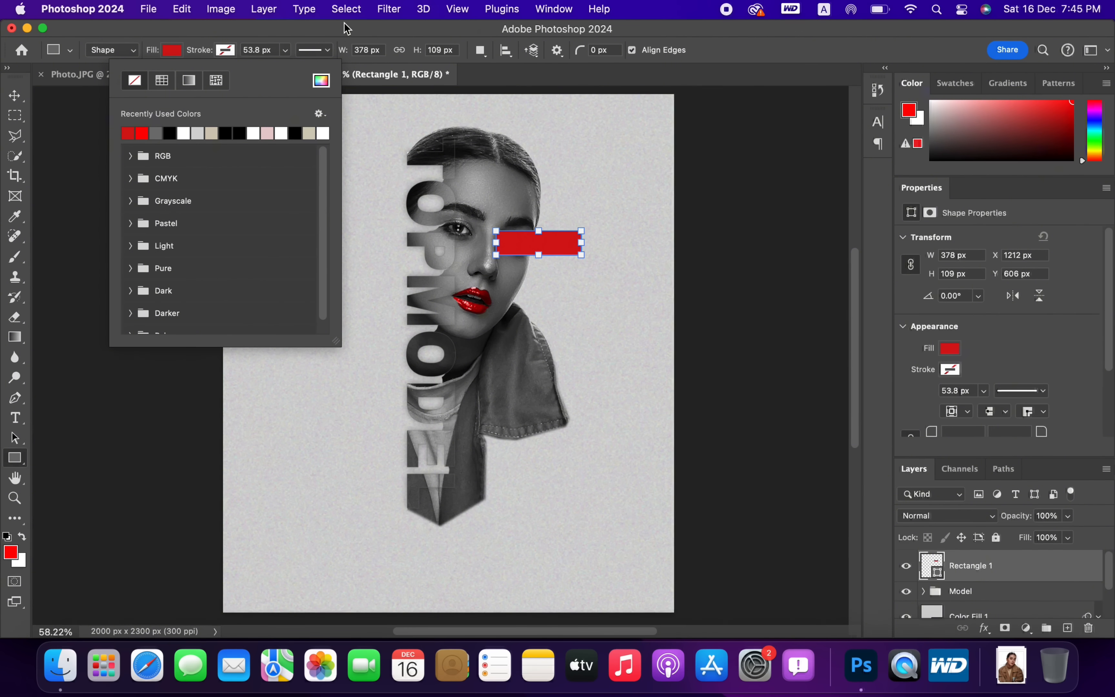
left_click(626, 202)
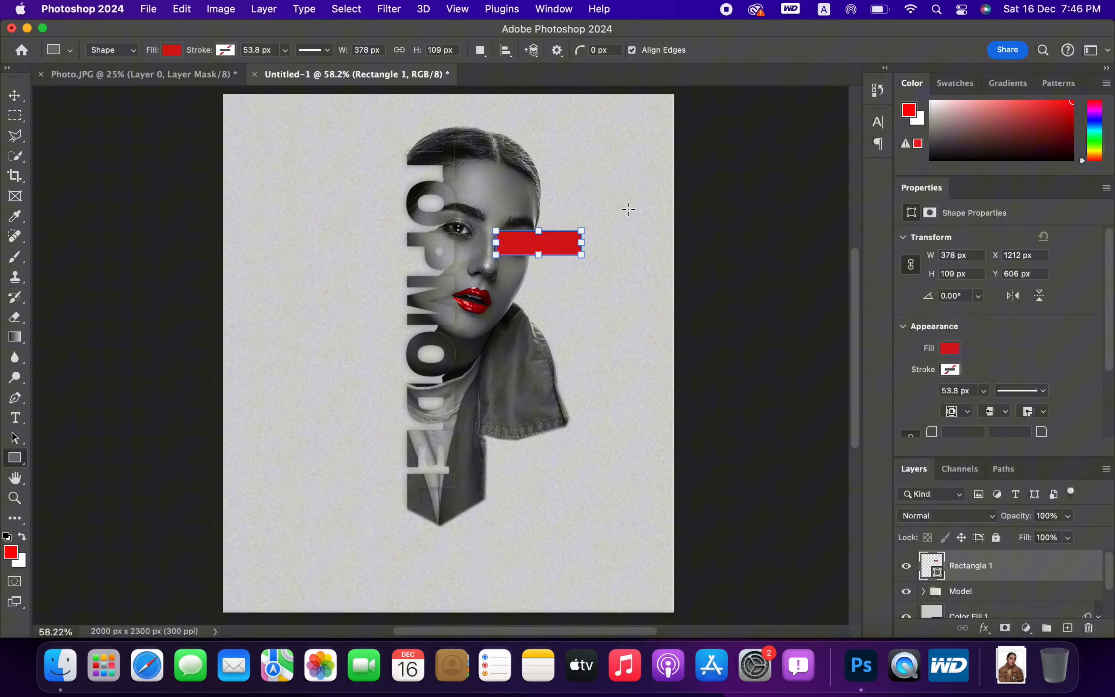
mouse_move(994, 515)
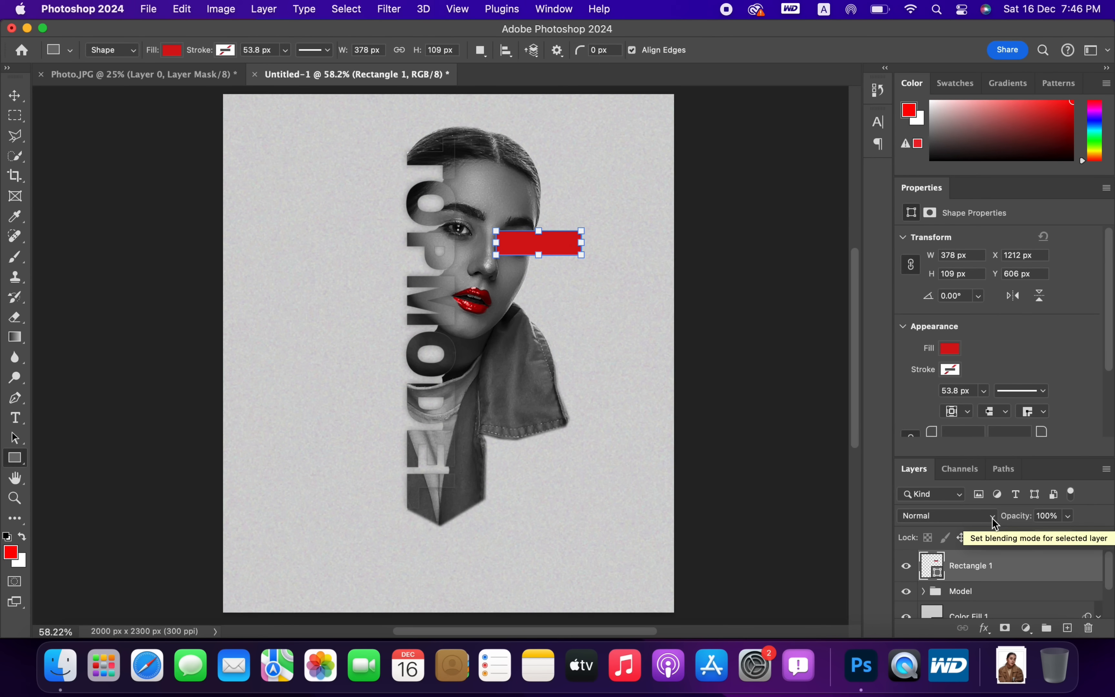
Set the eye rectangle to Multiply and finish the copied connector line and lower caption bar
left_click(933, 516)
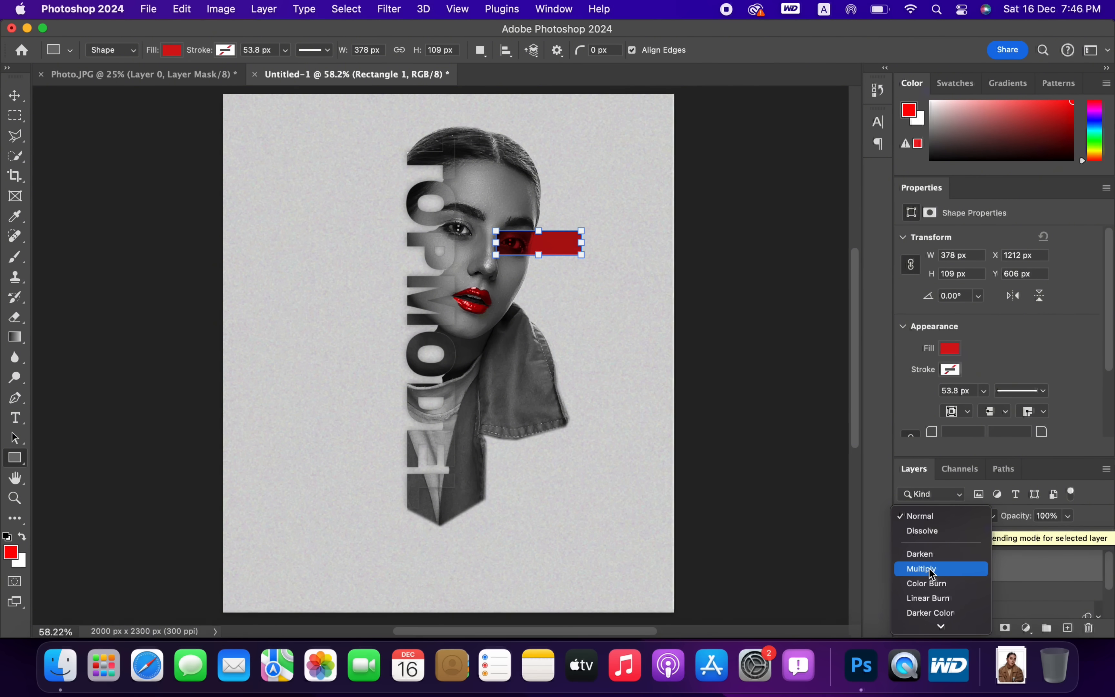
left_click(922, 568)
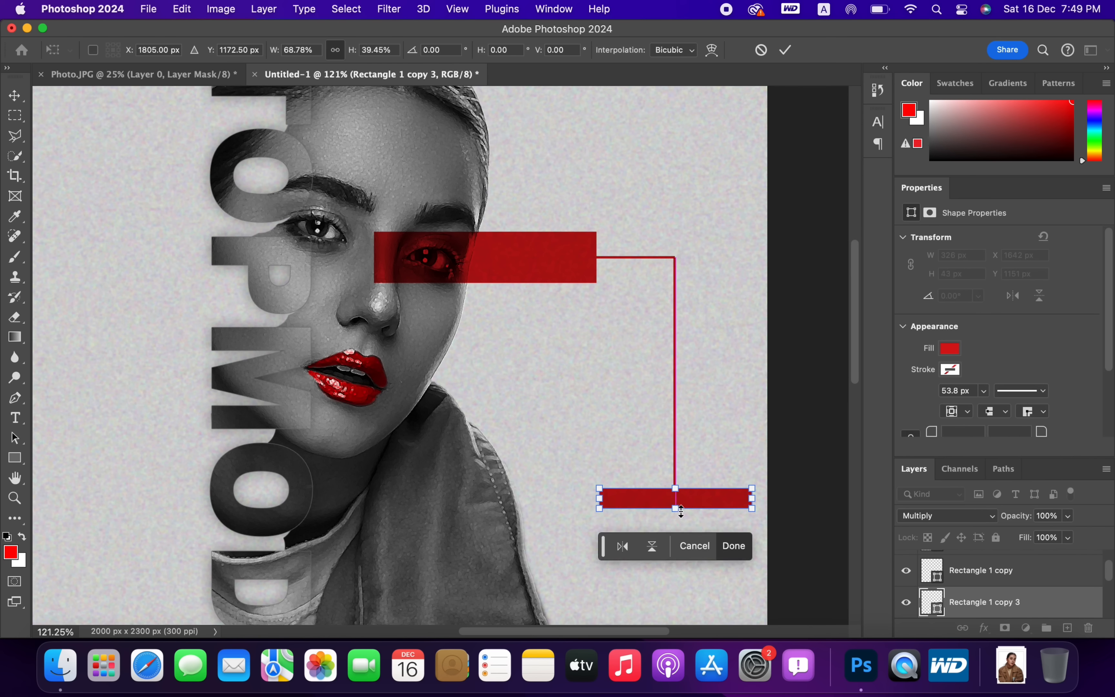
left_click(734, 546)
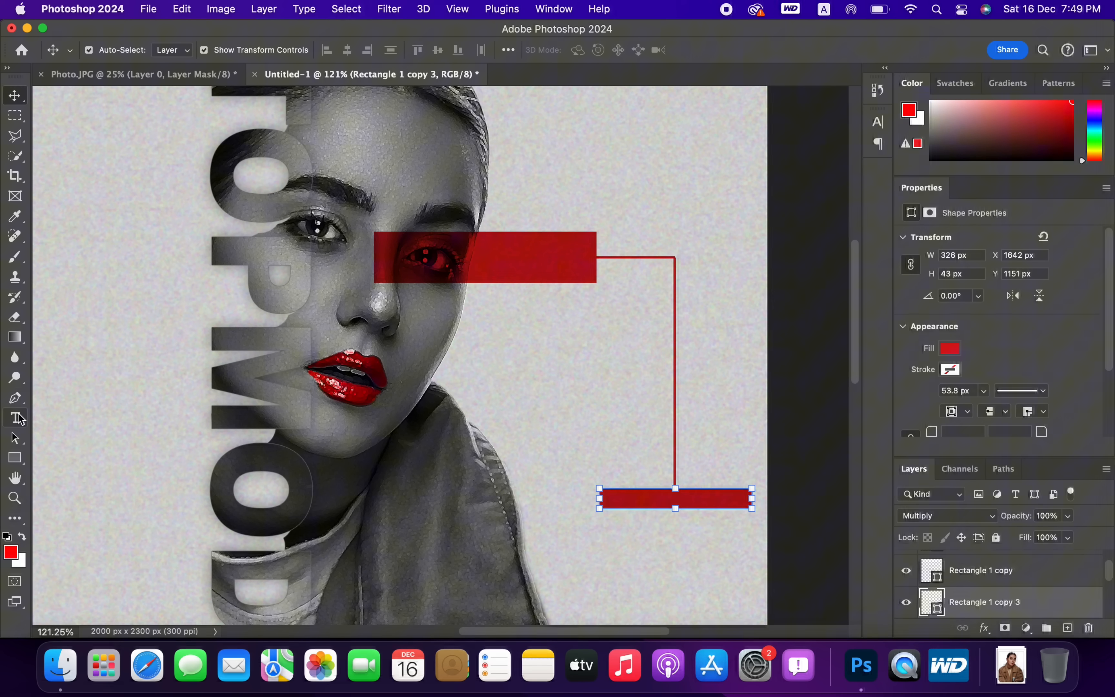
Add the white Arial Black 5 pt caption WORK HARD TO BE MODEL and a red credit line beneath it
left_click(14, 417)
type("KHALIFA MEDIA HOUSE")
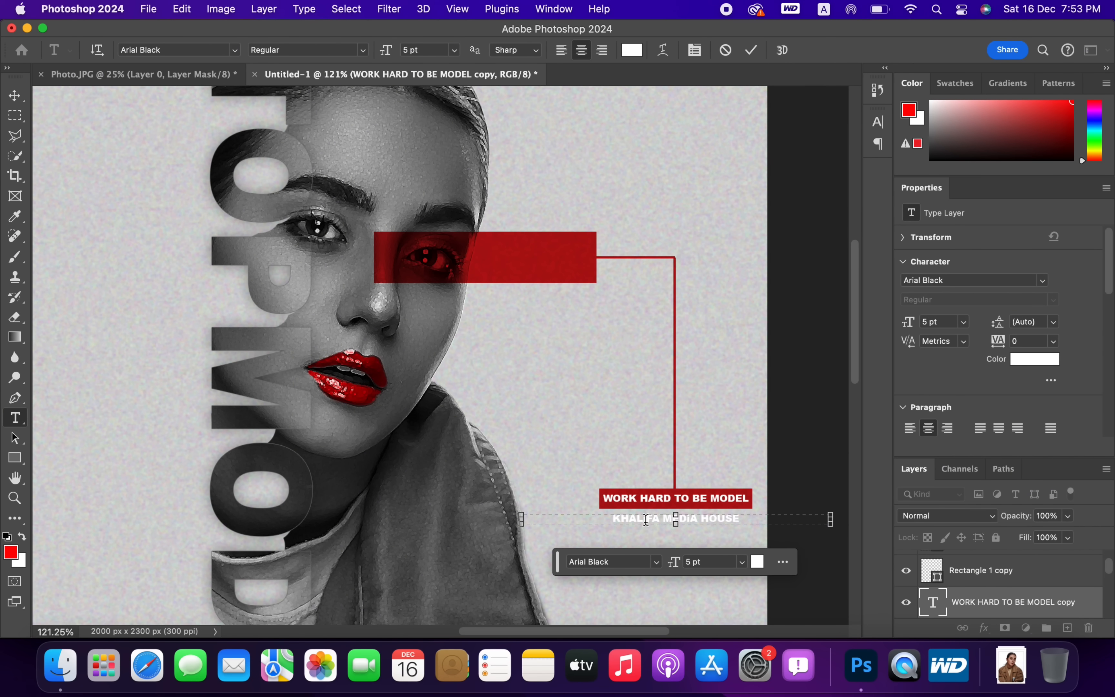
left_click(756, 562)
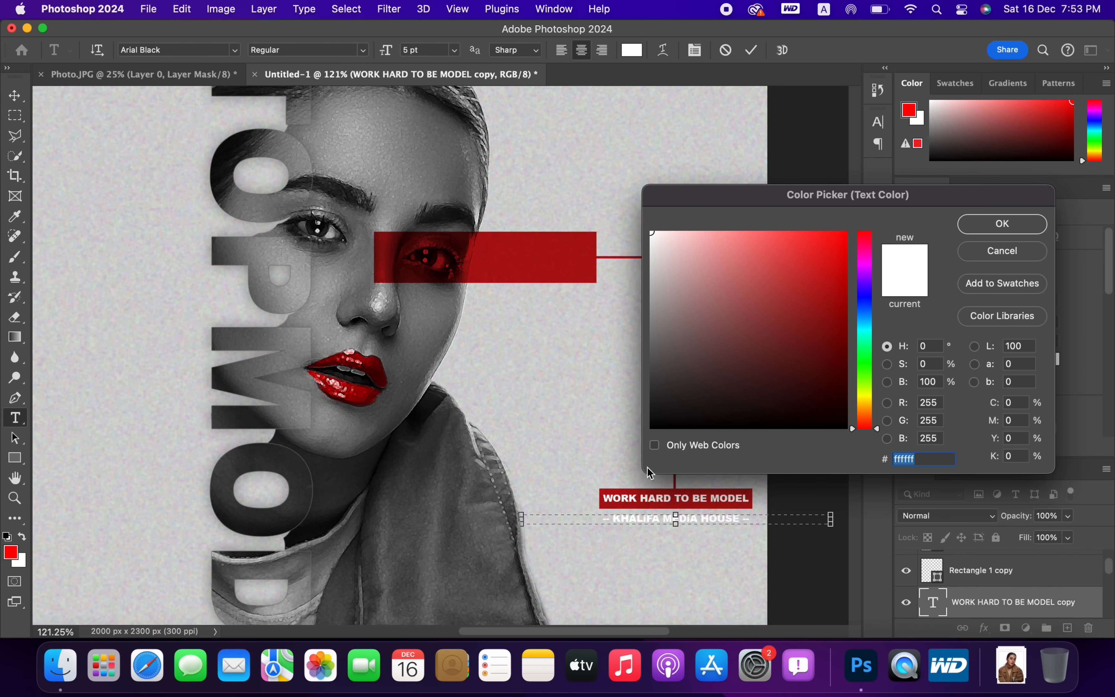
left_click(1001, 223)
type("11")
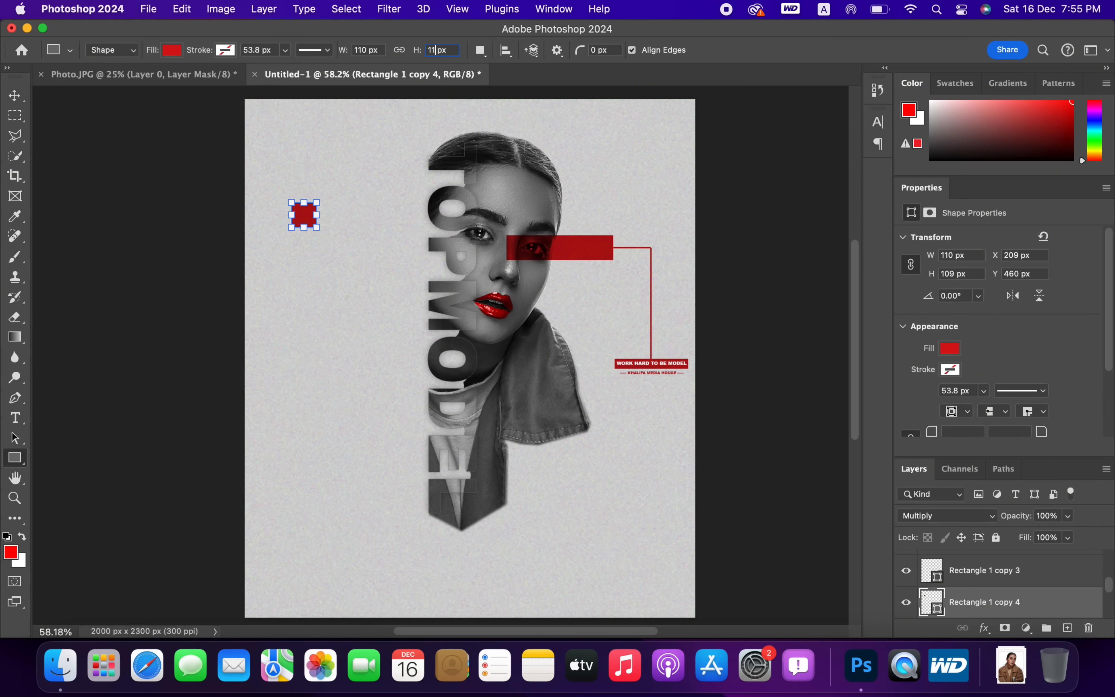
Add a 110 px red square and circle at upper left, linked by -90° vertical KHALIFA MEDIA HOUSE credit lines
left_click(14, 96)
type("-9")
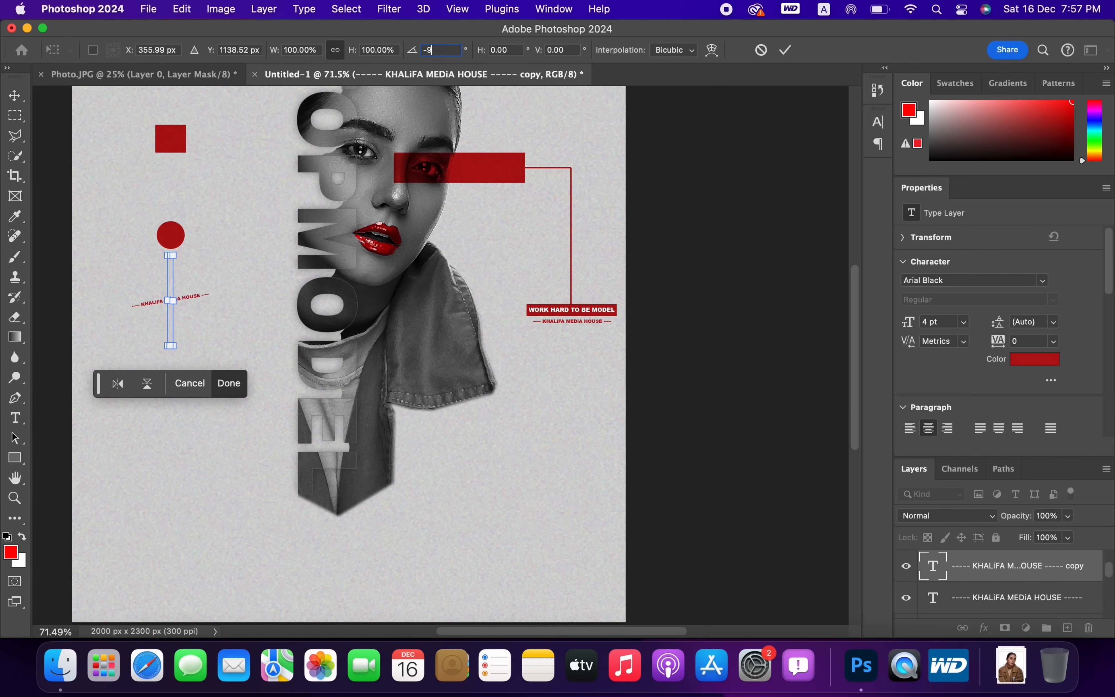
left_click(228, 383)
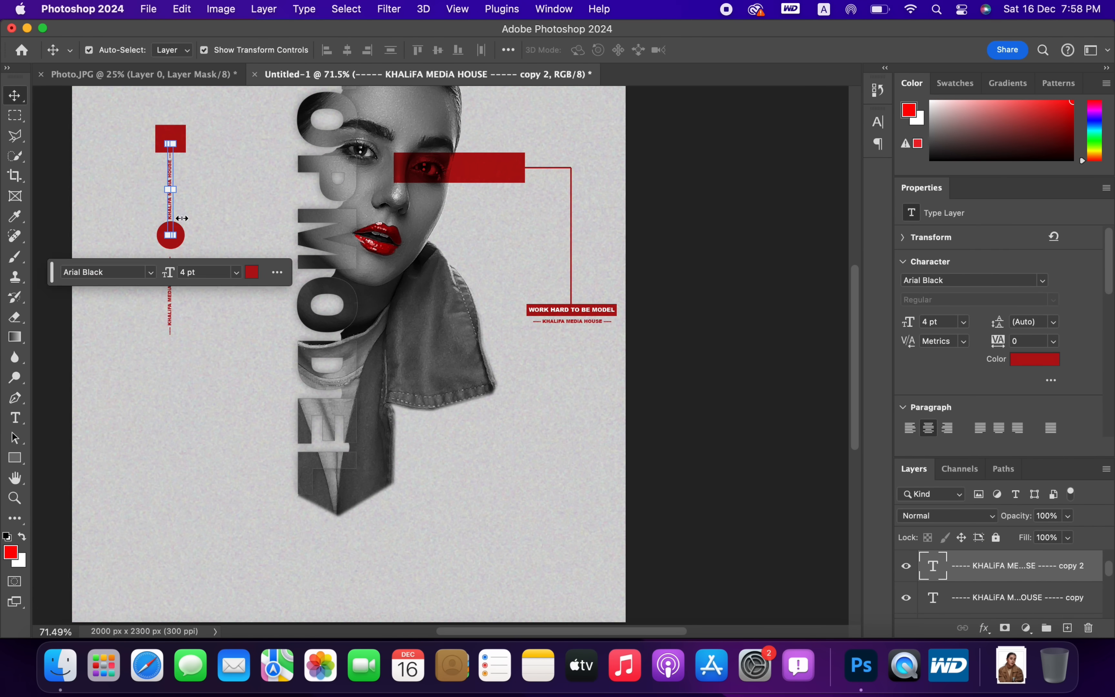
left_click(169, 139)
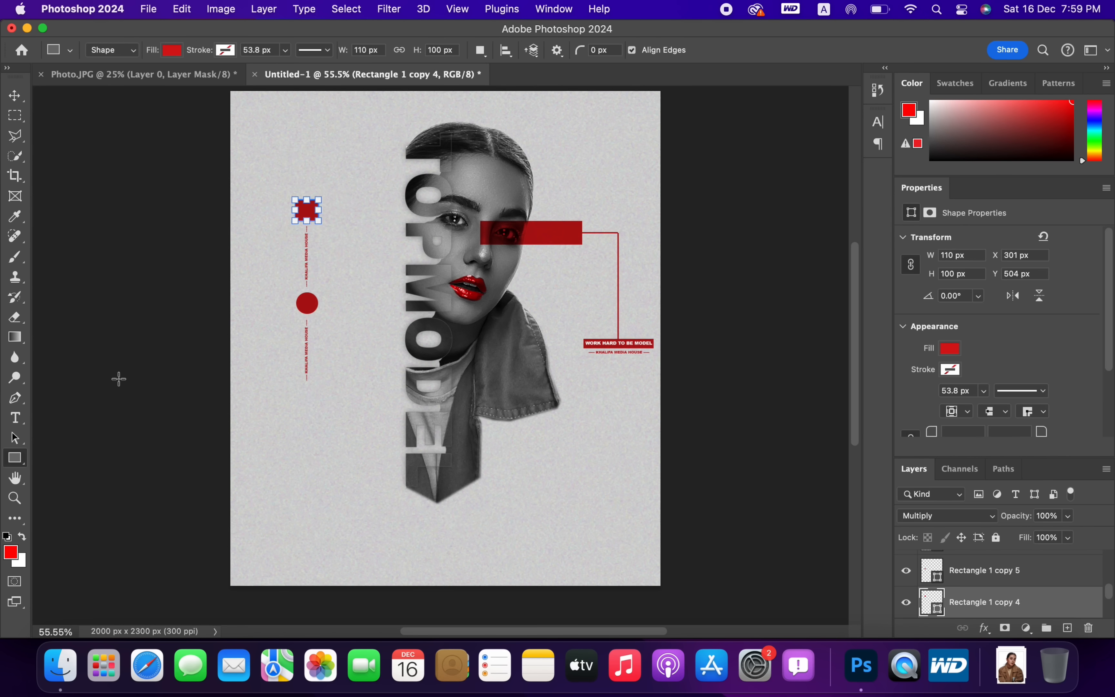
left_click(15, 95)
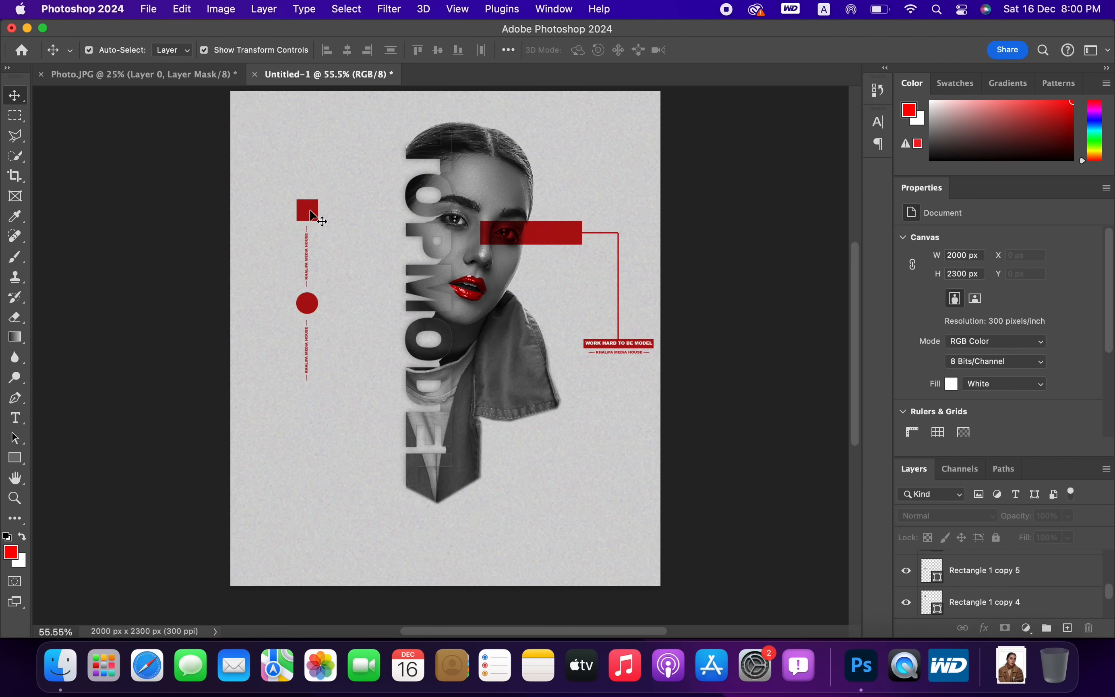